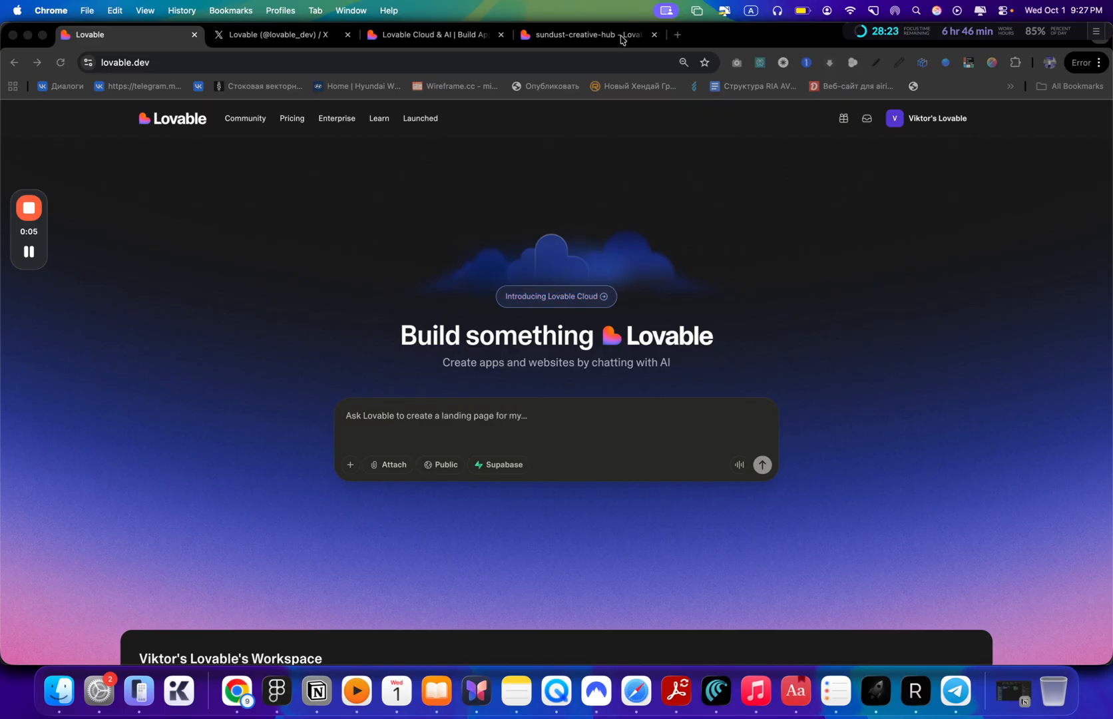
# - Return to Lovable home and dictate a Lovable Cloud blog-plus-admin-CMS prompt in HyperWhisper, copying it
pyautogui.click(582, 34)
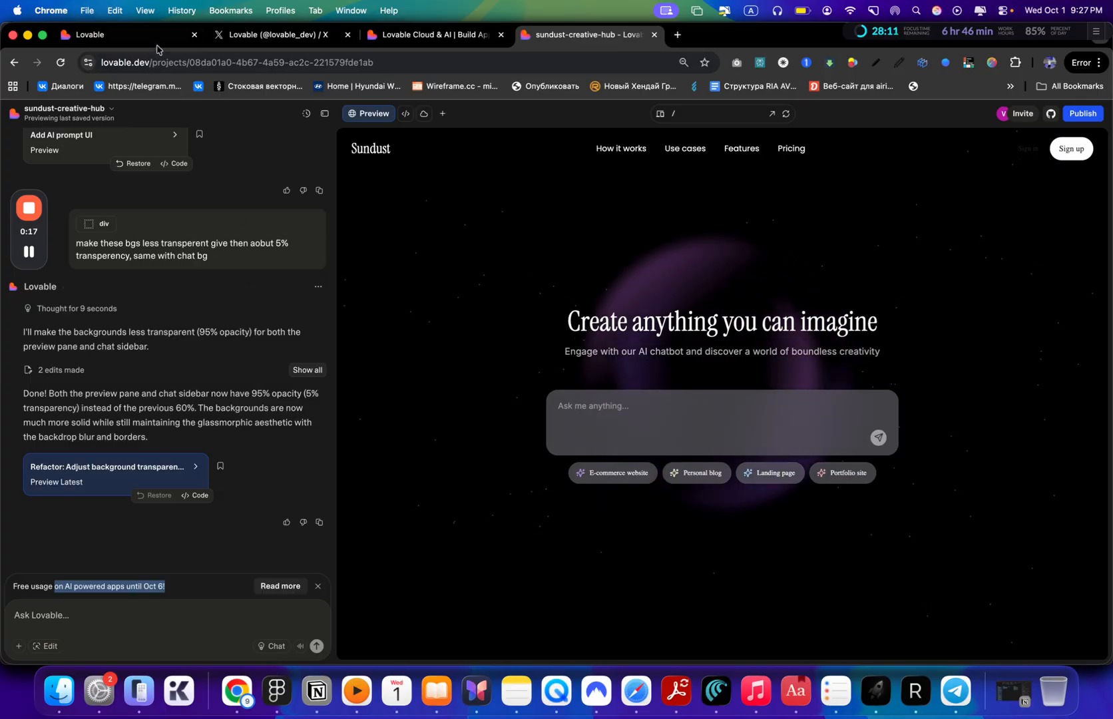
pyautogui.click(110, 34)
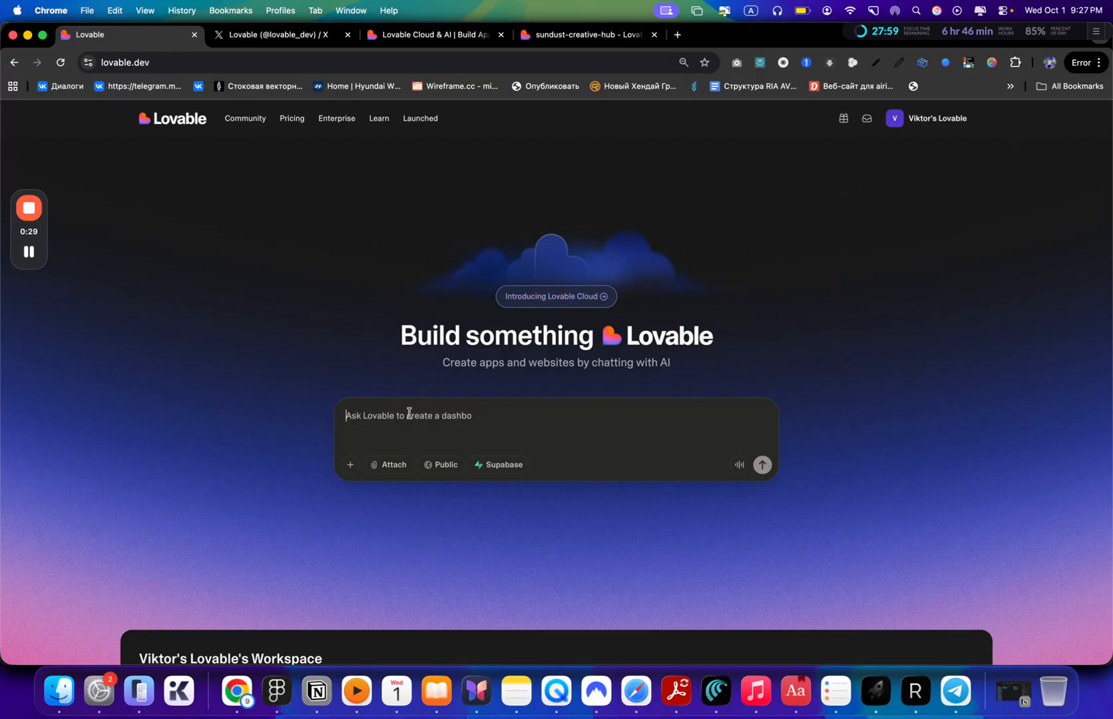
pyautogui.click(739, 465)
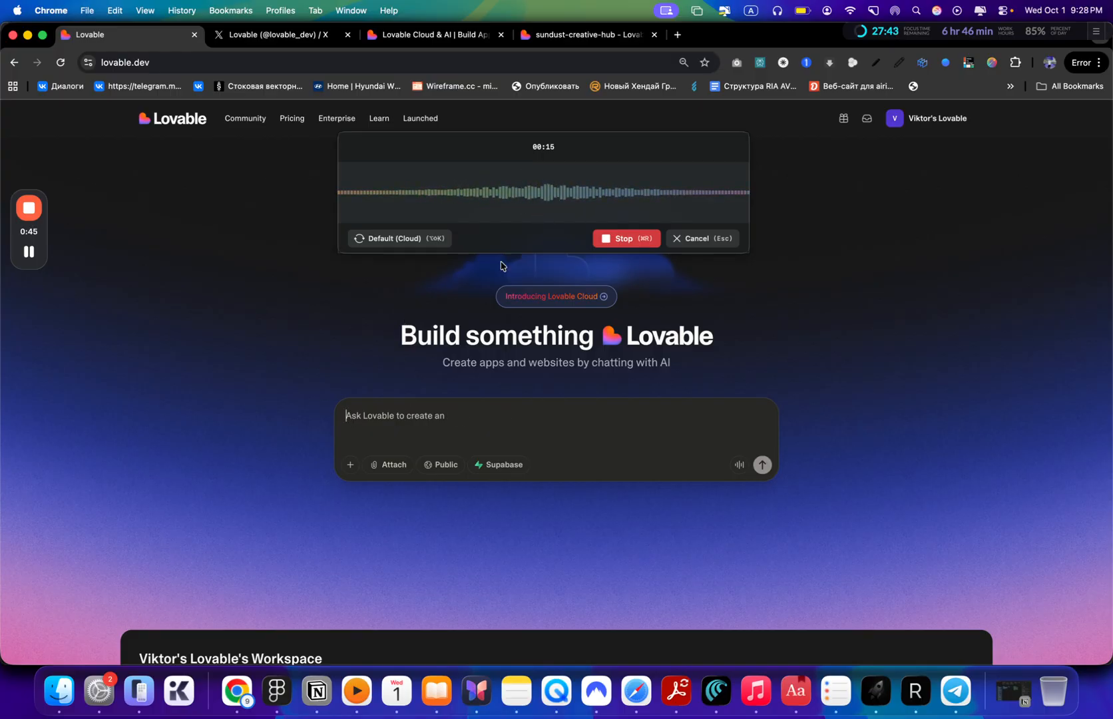
pyautogui.click(624, 238)
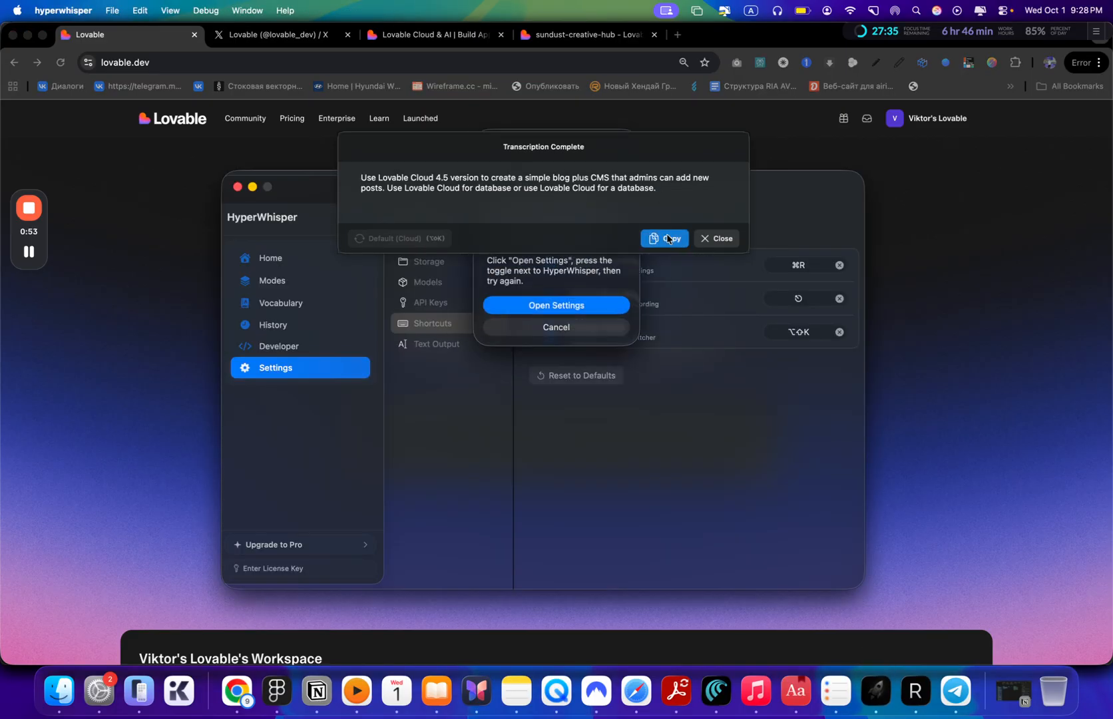
pyautogui.click(557, 327)
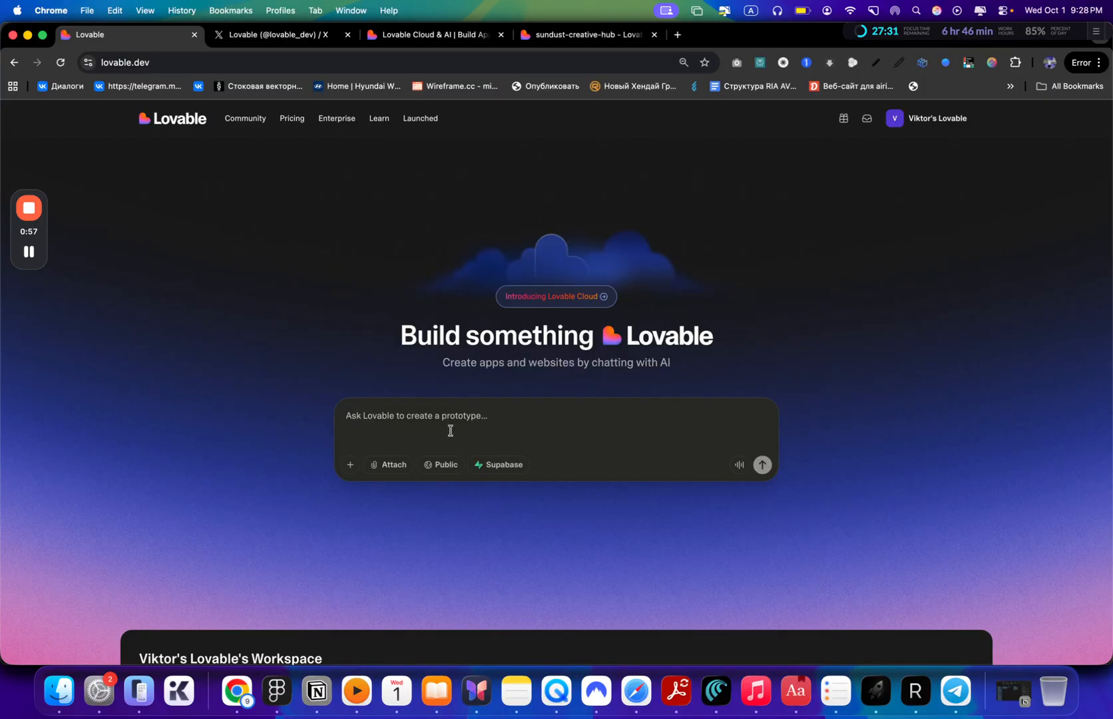
# - Paste the blog-plus-CMS prompt, remove the repeated database sentence, and submit it
pyautogui.write('Use Lovable Cloud 4.5 version to create a simple blog plus CMS that admins can add new posts. Use Lovable Cloud for database or use Lovable Cloud for a database.')
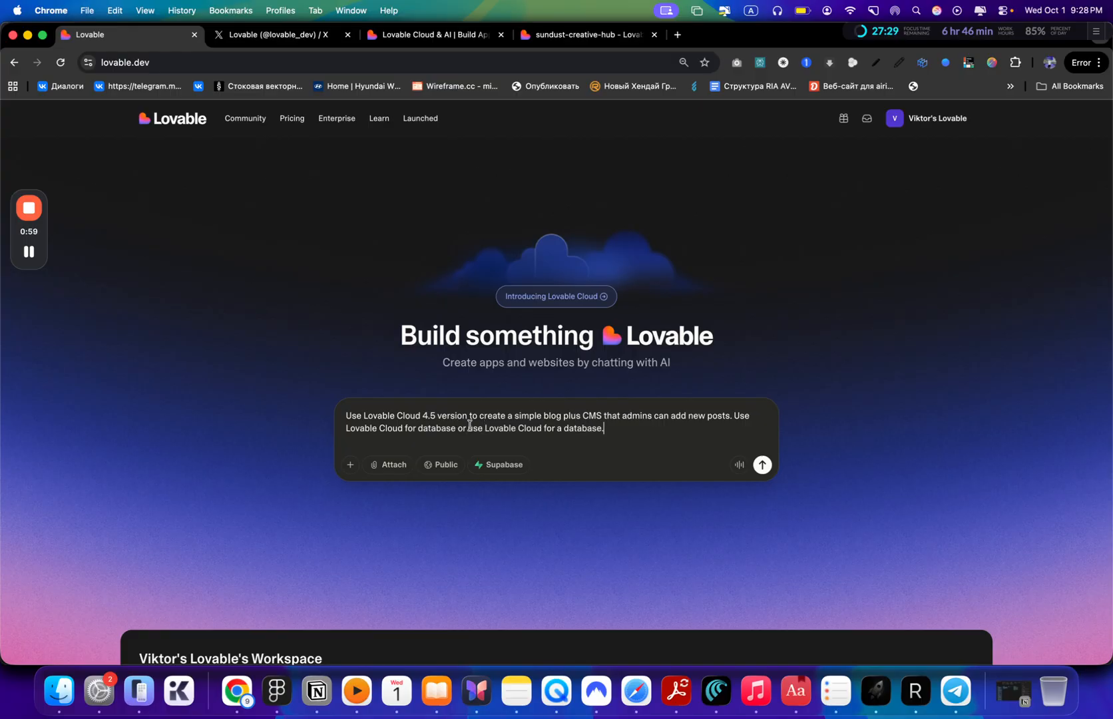
pyautogui.moveTo(503, 416); pyautogui.dragTo(581, 416)
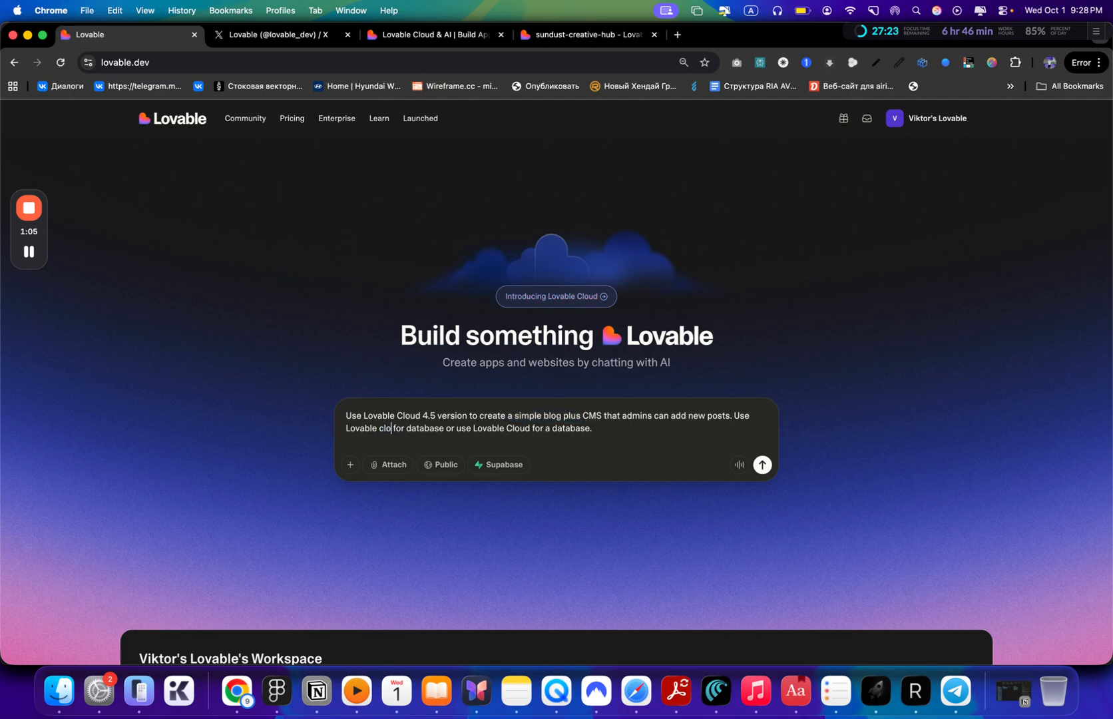
pyautogui.doubleClick(517, 428)
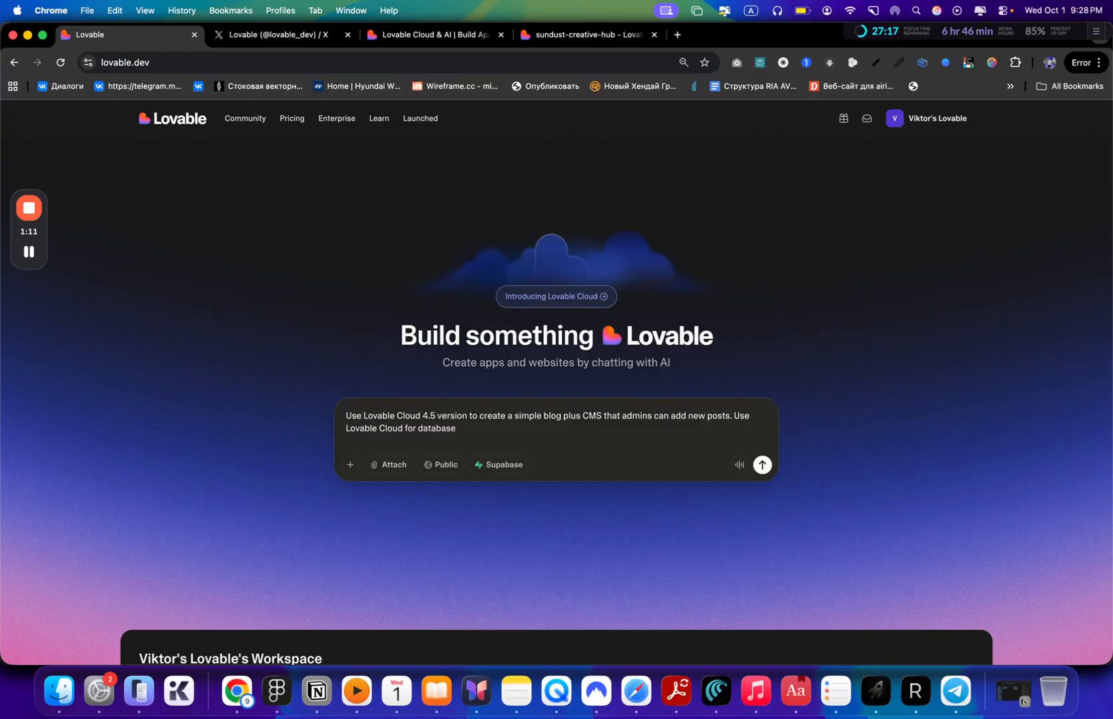
pyautogui.click(761, 464)
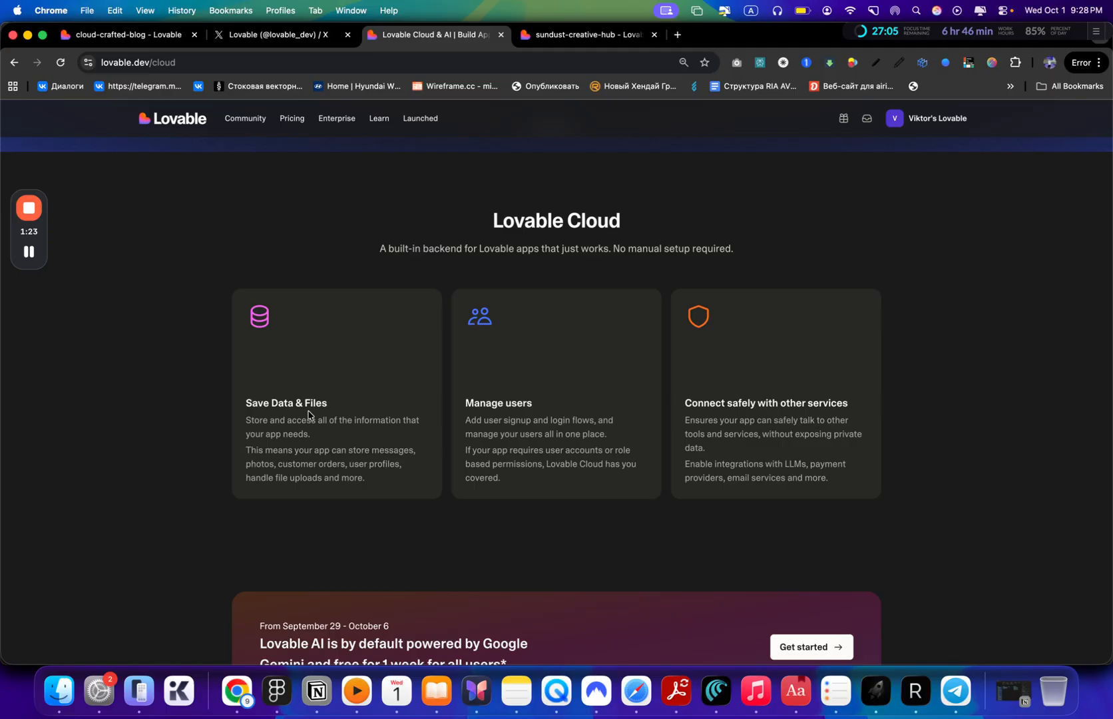
pyautogui.moveTo(539, 407)
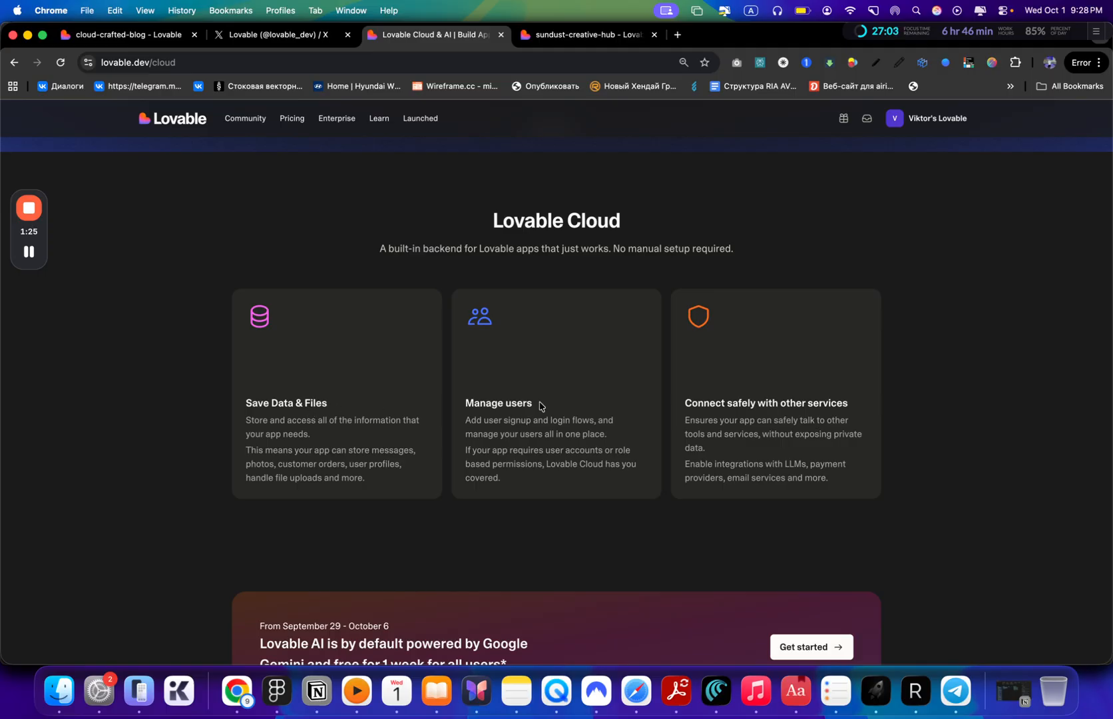
# - Browse Lovable Cloud features such as Manage users, then bring up Lovable's X posts
pyautogui.doubleClick(497, 404)
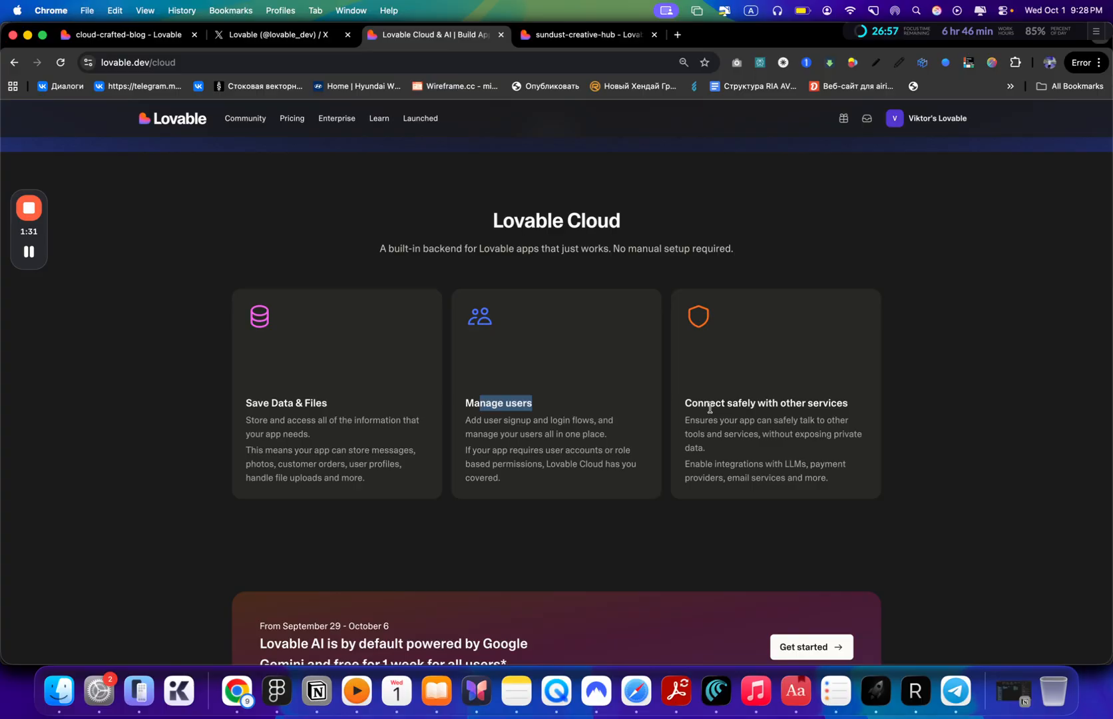
pyautogui.click(281, 34)
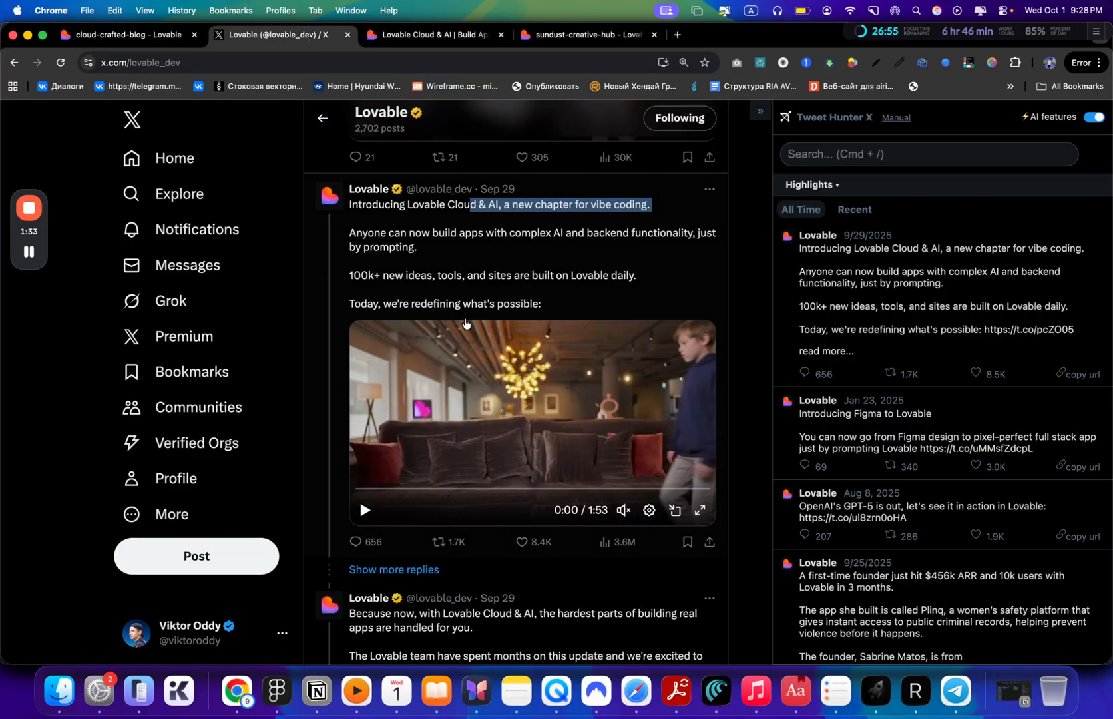
pyautogui.scroll(-3)
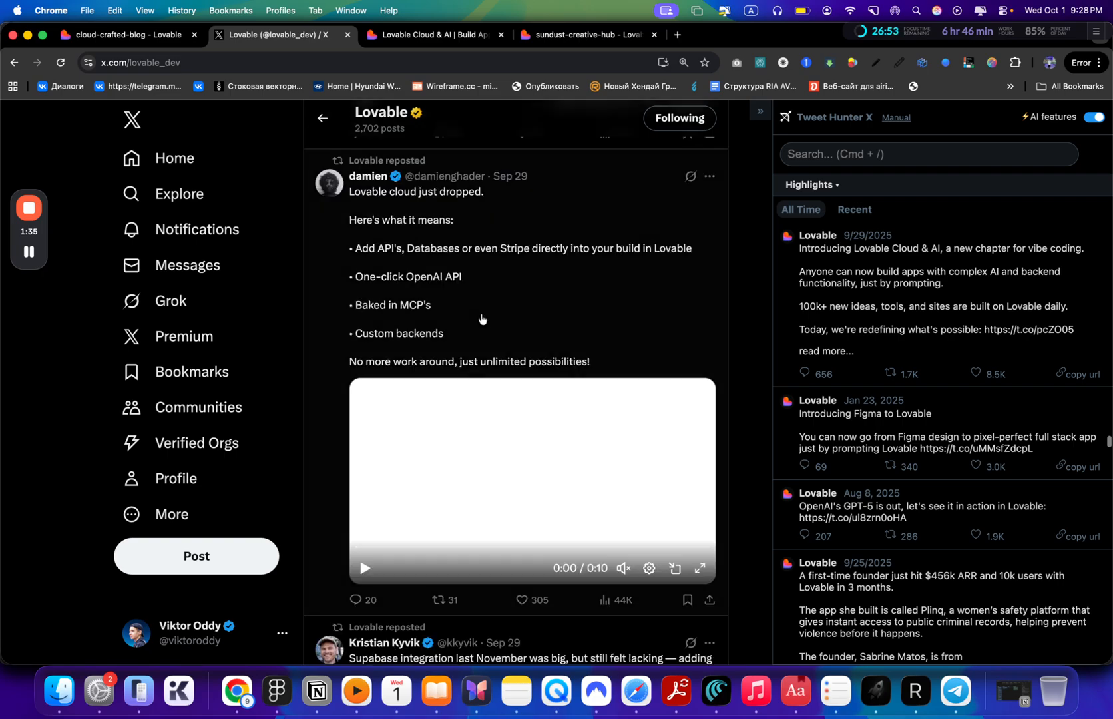
pyautogui.scroll(-3)
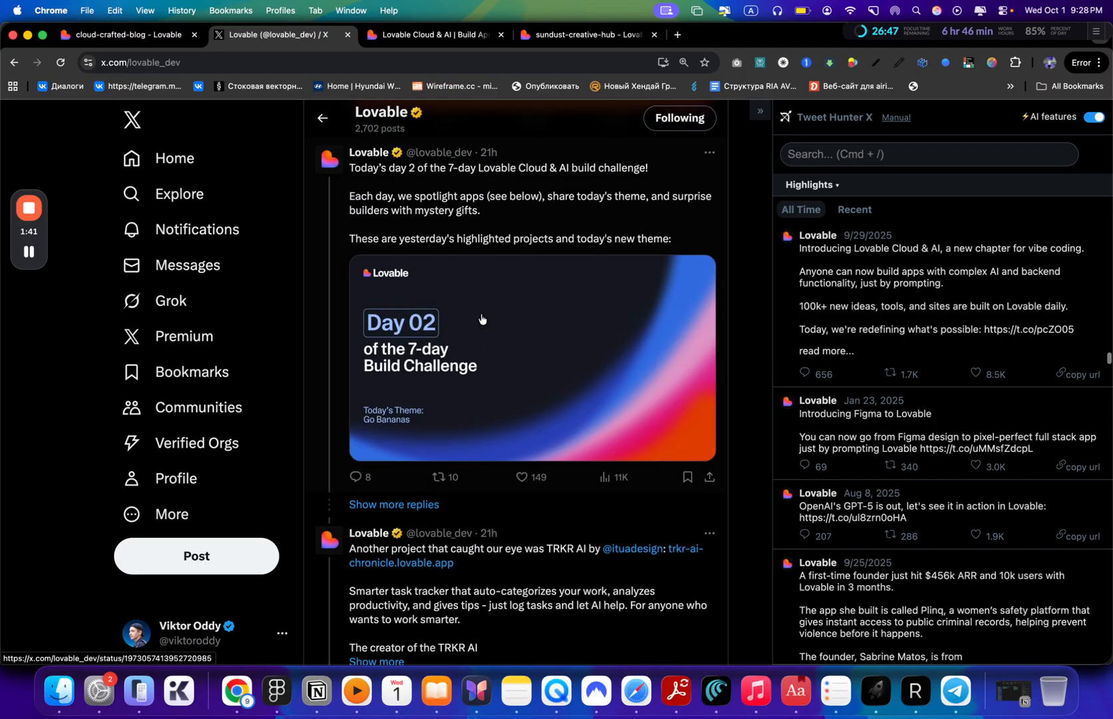
pyautogui.scroll(-3)
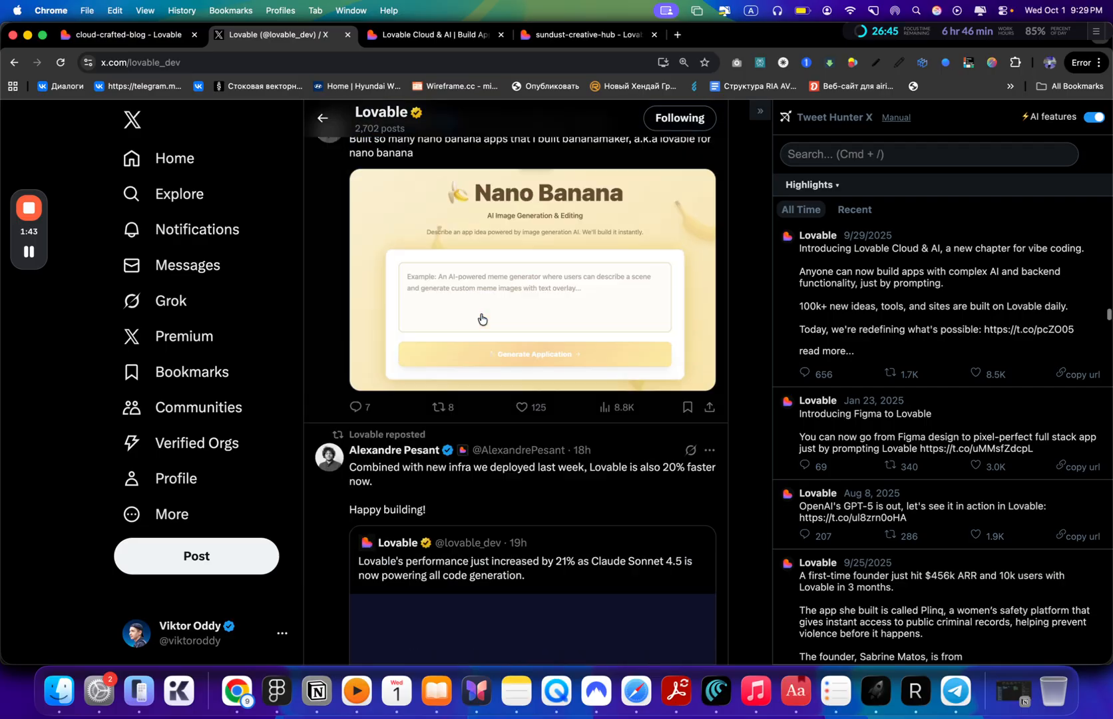
pyautogui.scroll(-3)
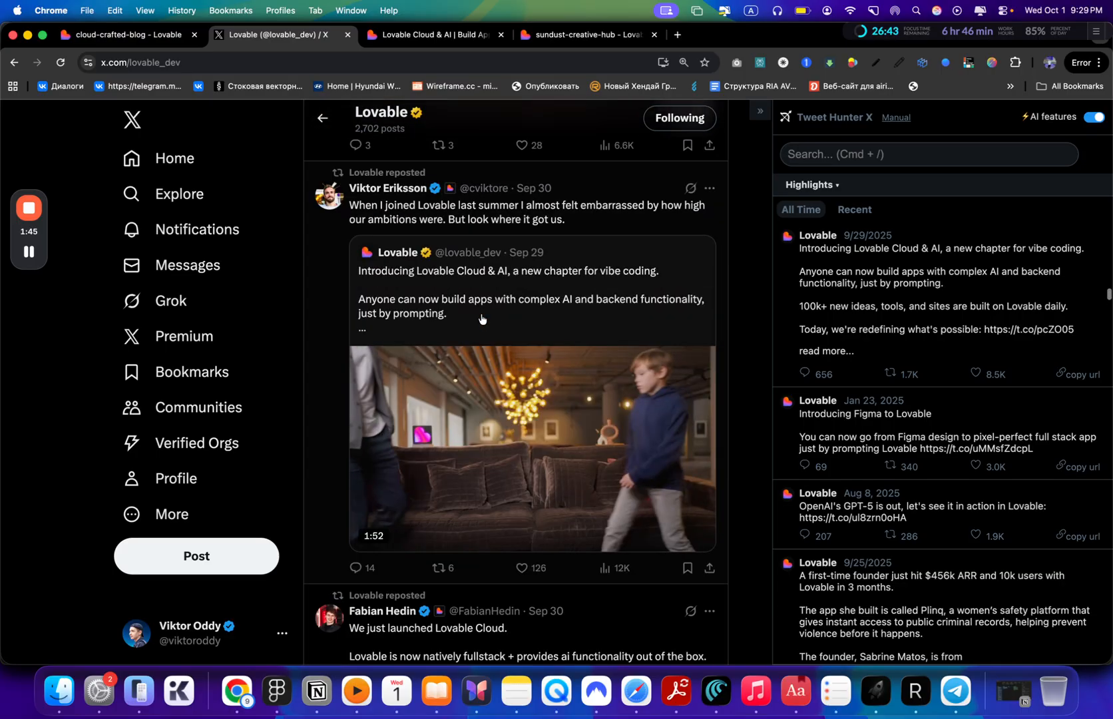
pyautogui.scroll(-3)
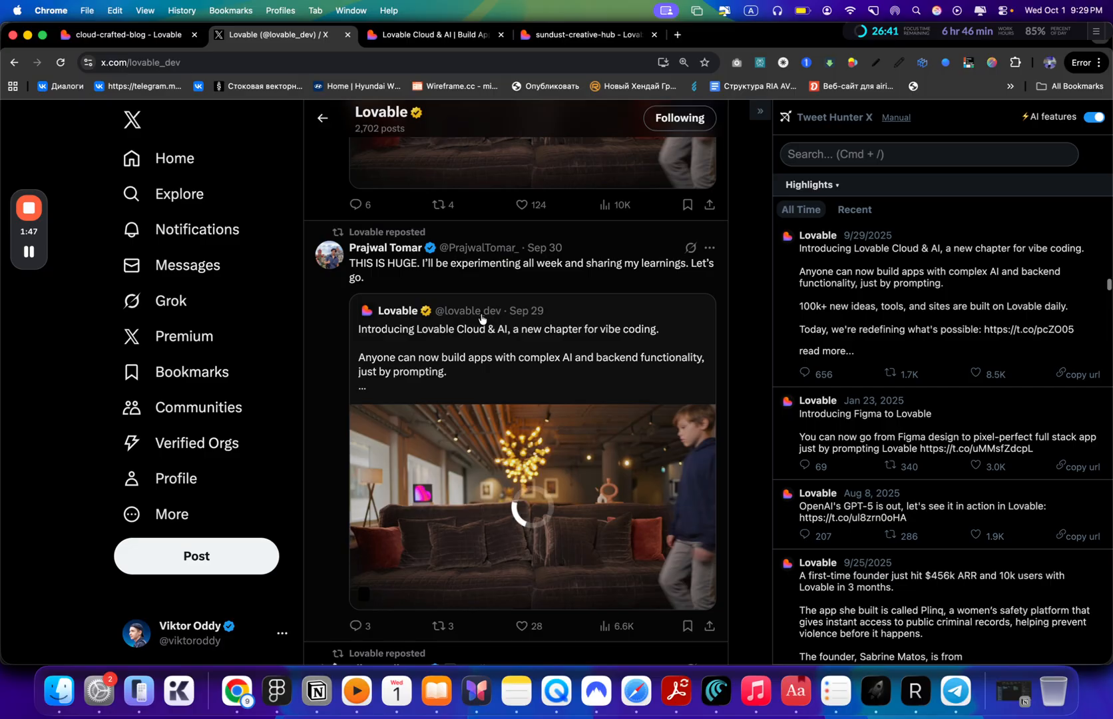
pyautogui.scroll(-3)
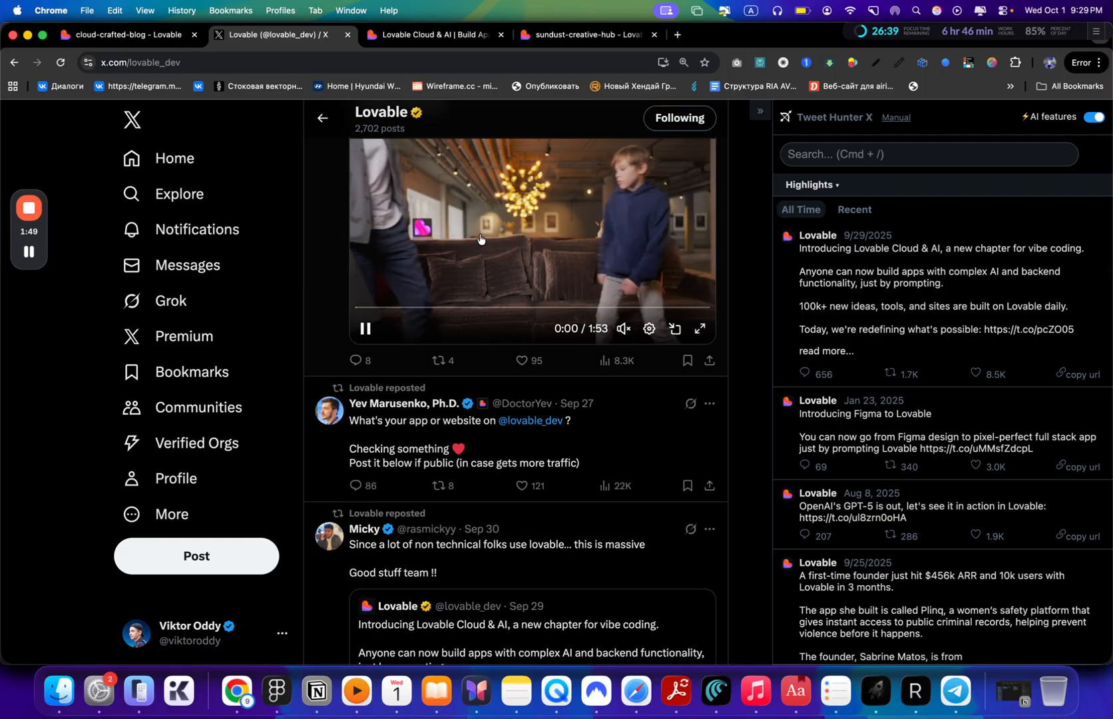
pyautogui.scroll(-3)
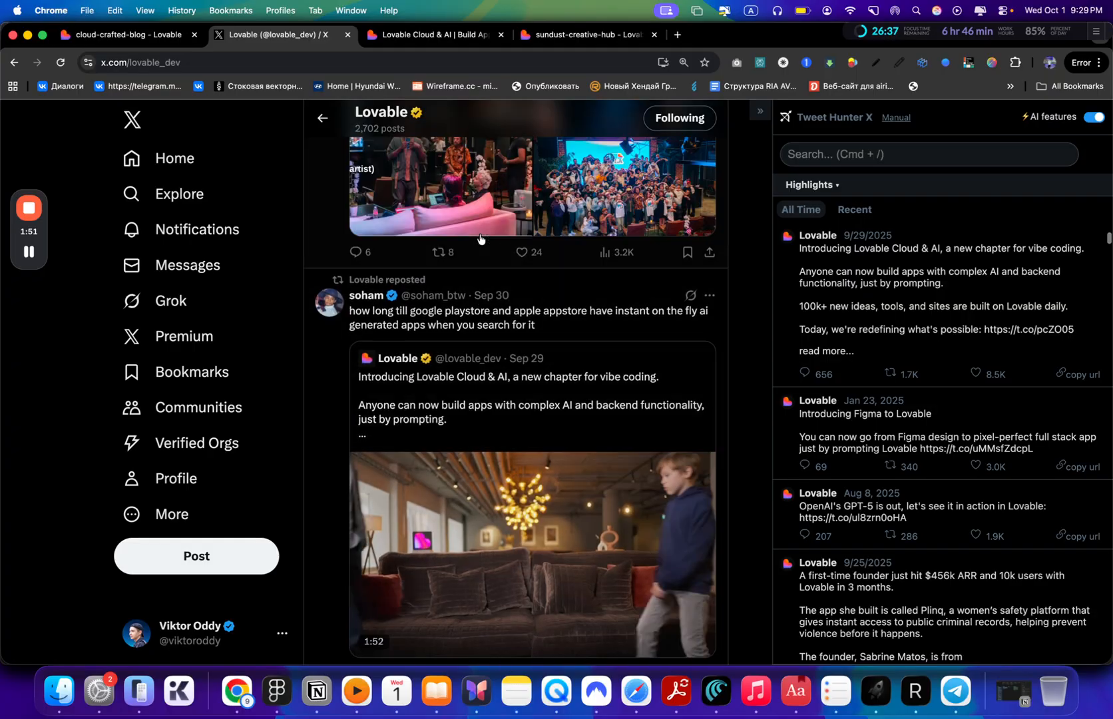
pyautogui.scroll(-3)
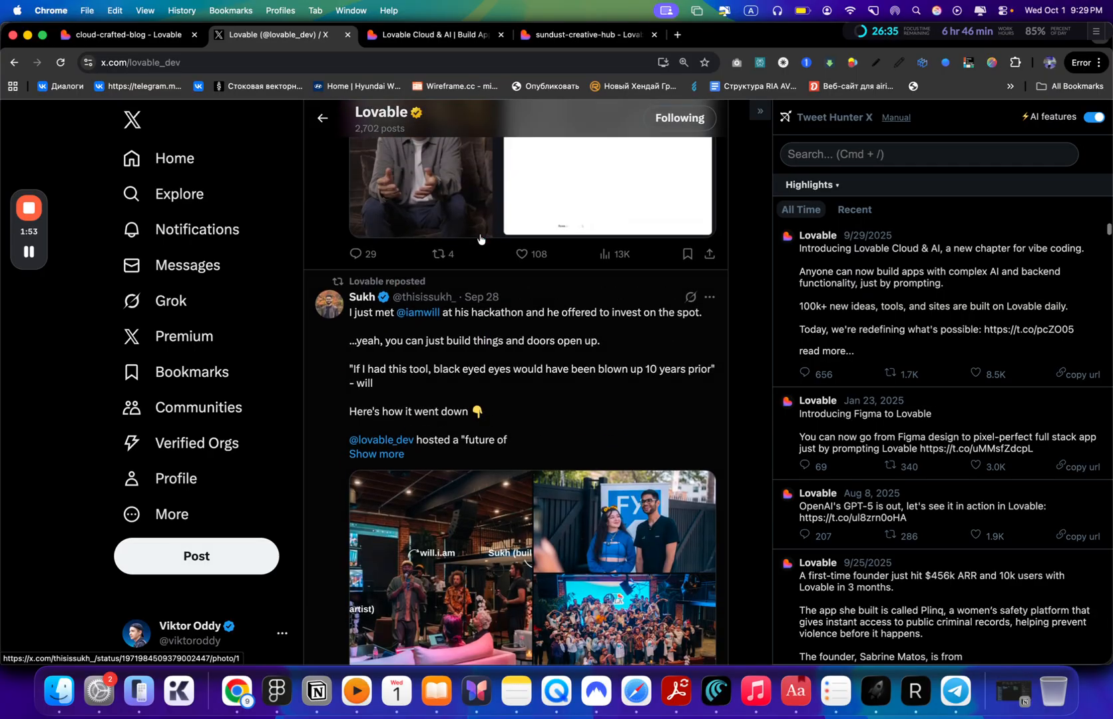
pyautogui.scroll(-3)
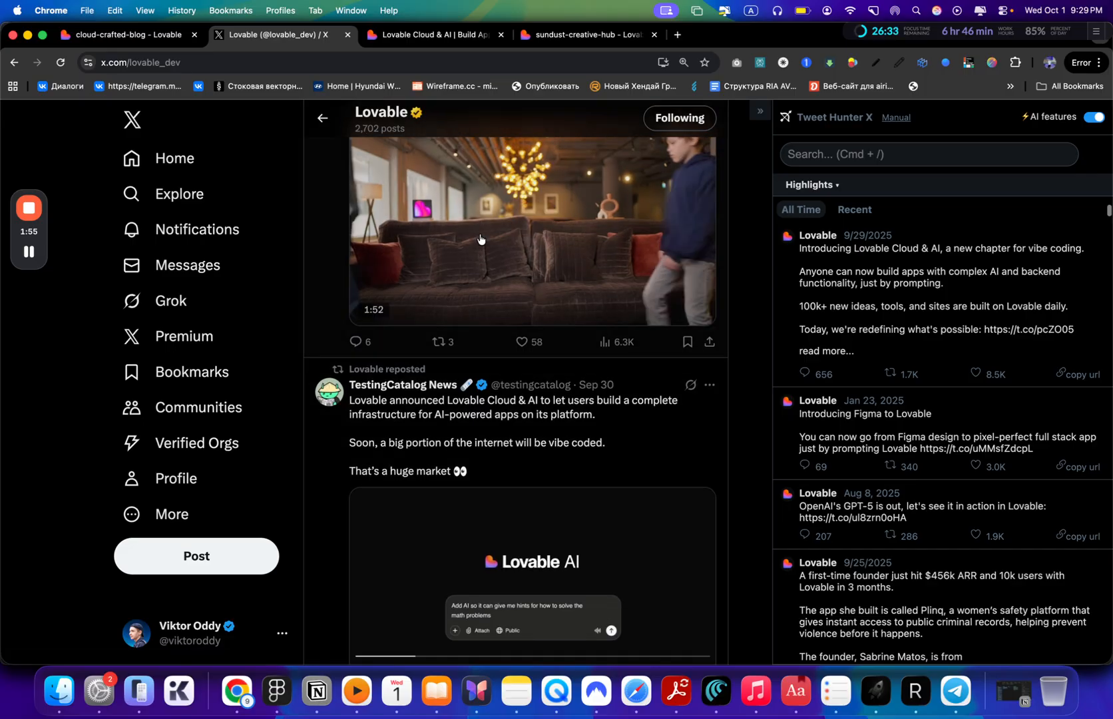
pyautogui.scroll(-3)
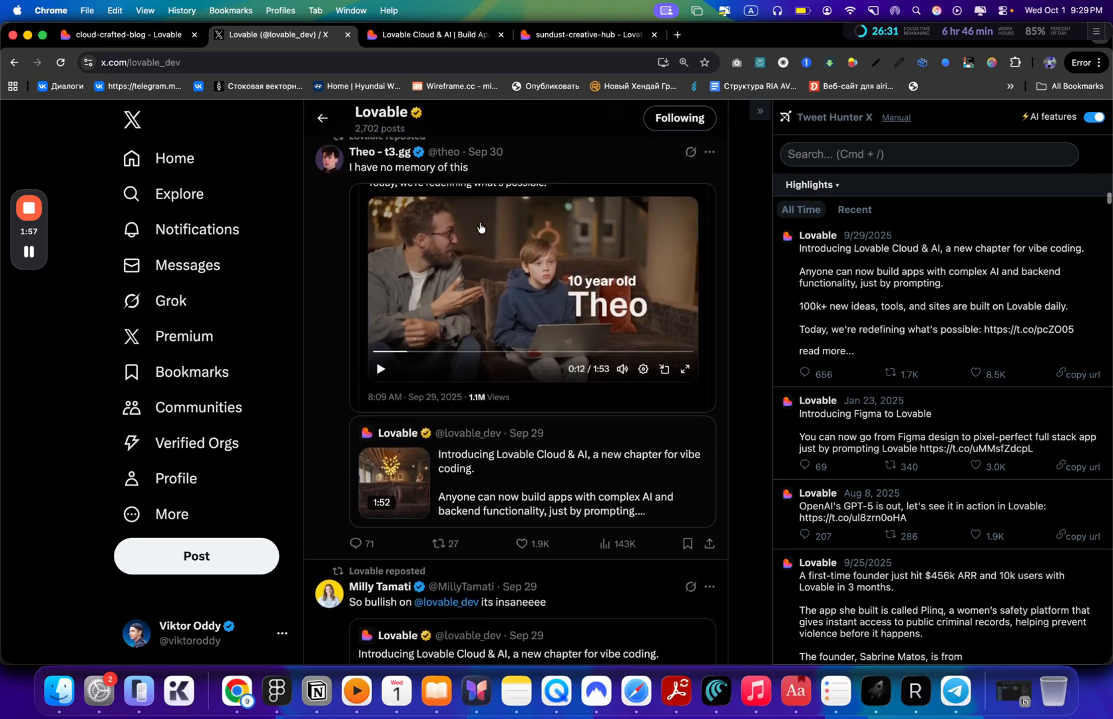
pyautogui.scroll(-3)
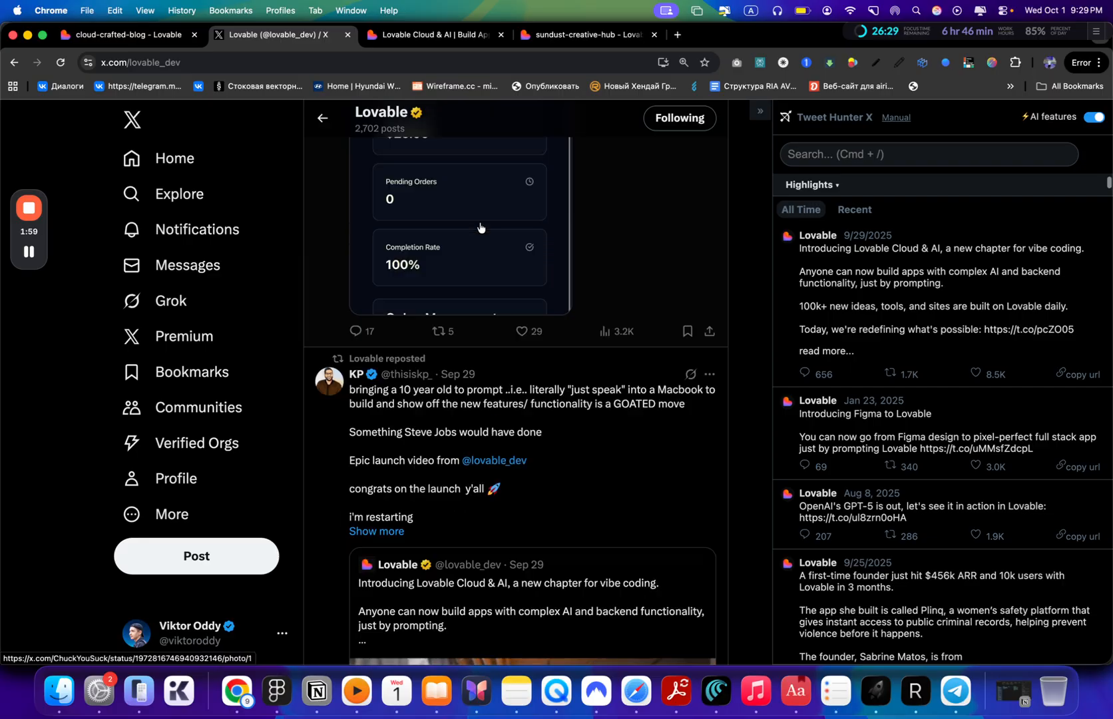
pyautogui.scroll(-3)
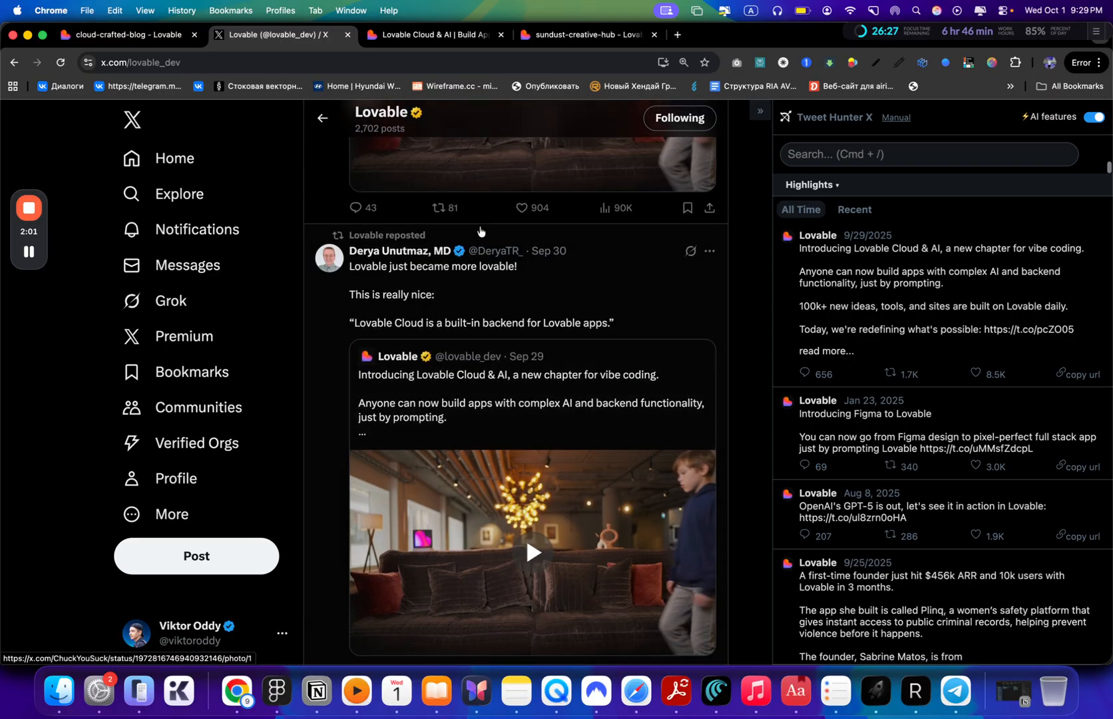
pyautogui.scroll(-3)
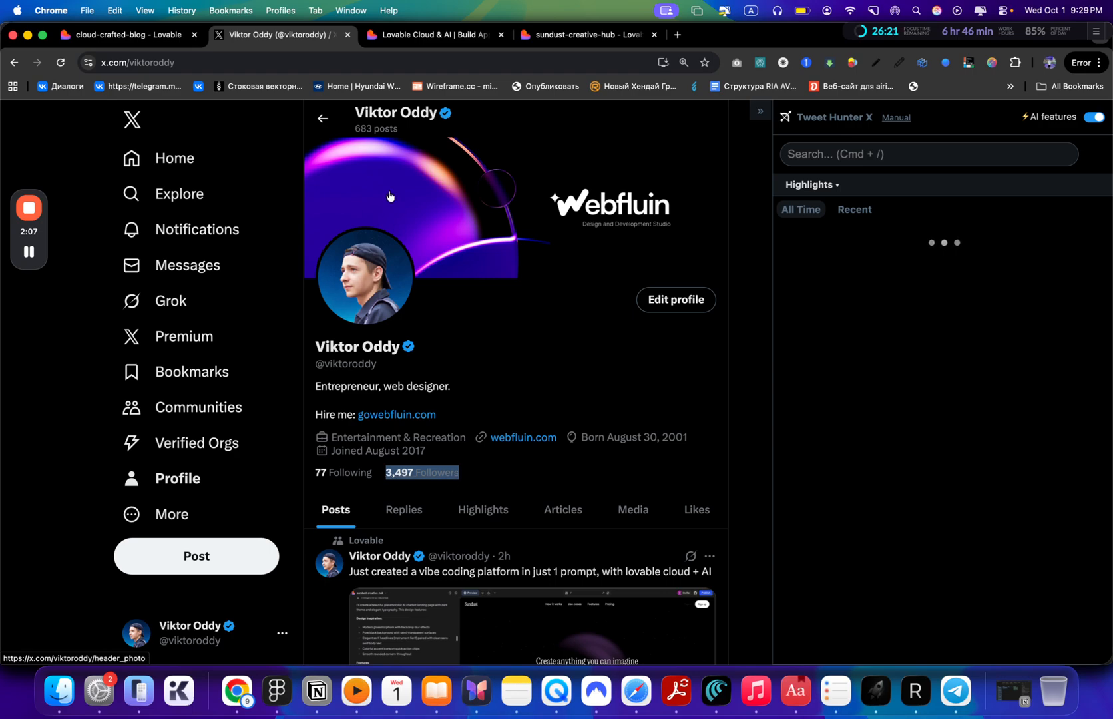
pyautogui.click(128, 34)
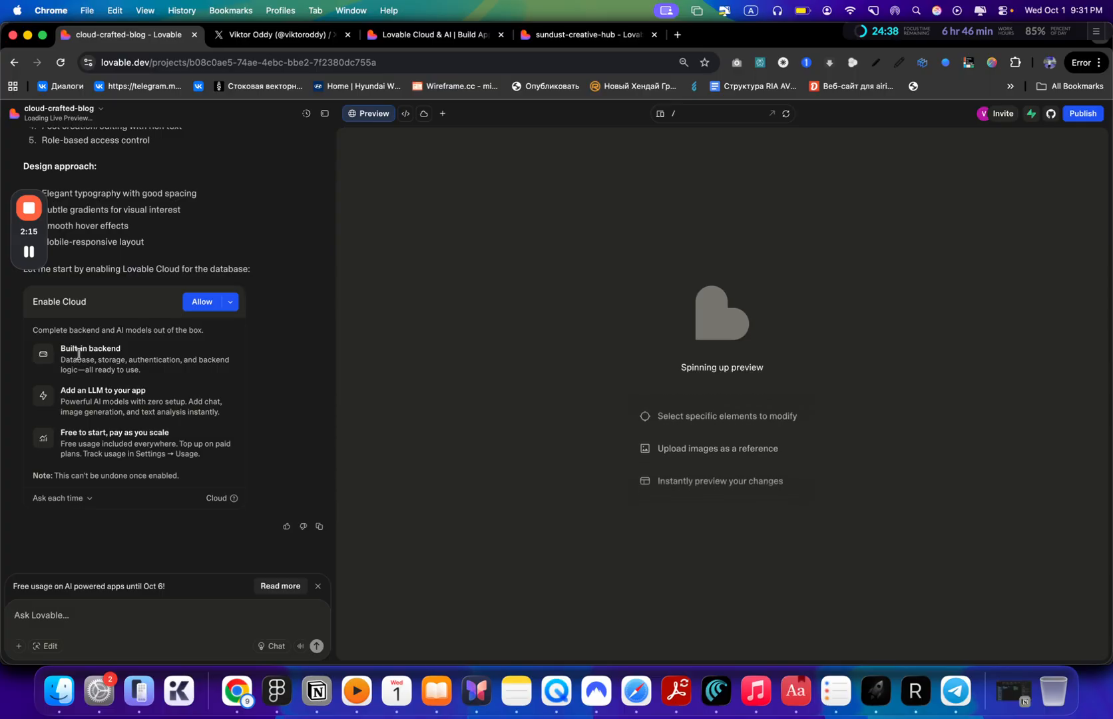
# - Allow Lovable Cloud as the blog's database backend from the chat's Enable Cloud card
pyautogui.doubleClick(84, 390)
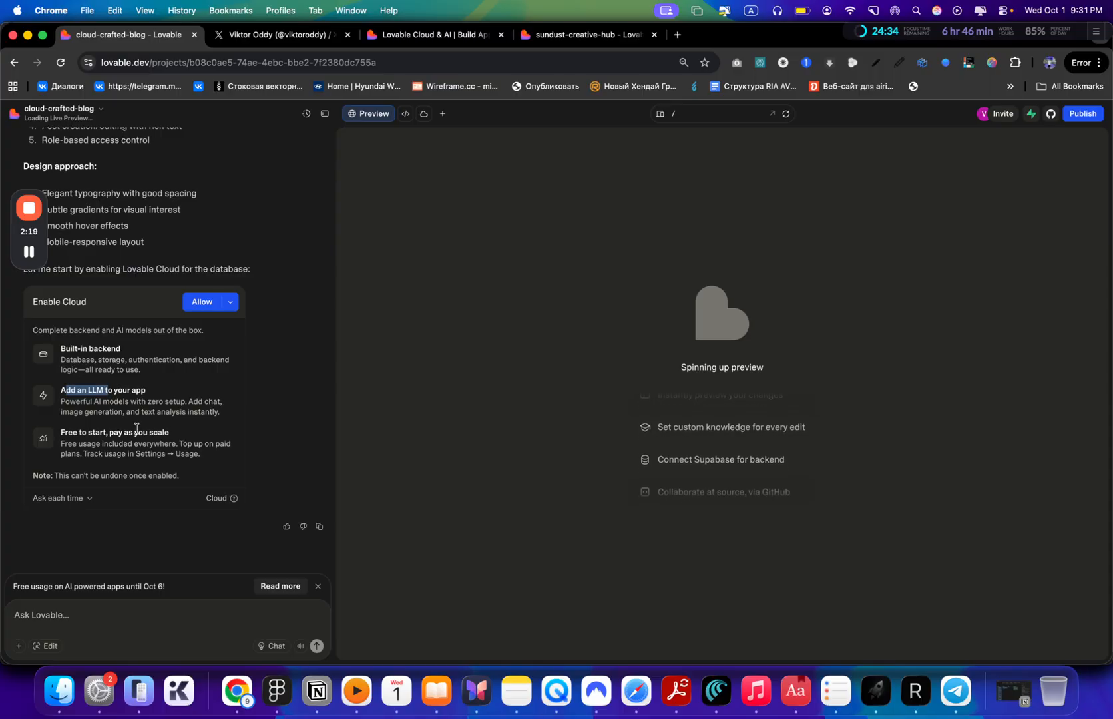
pyautogui.click(202, 302)
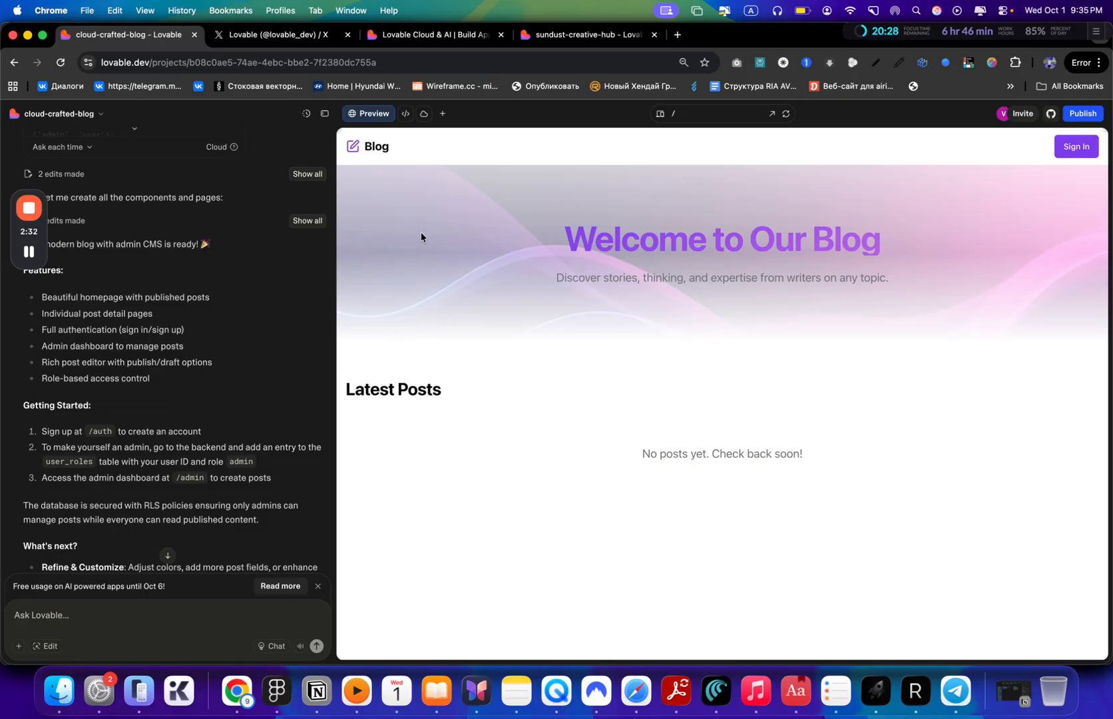
pyautogui.moveTo(963, 142)
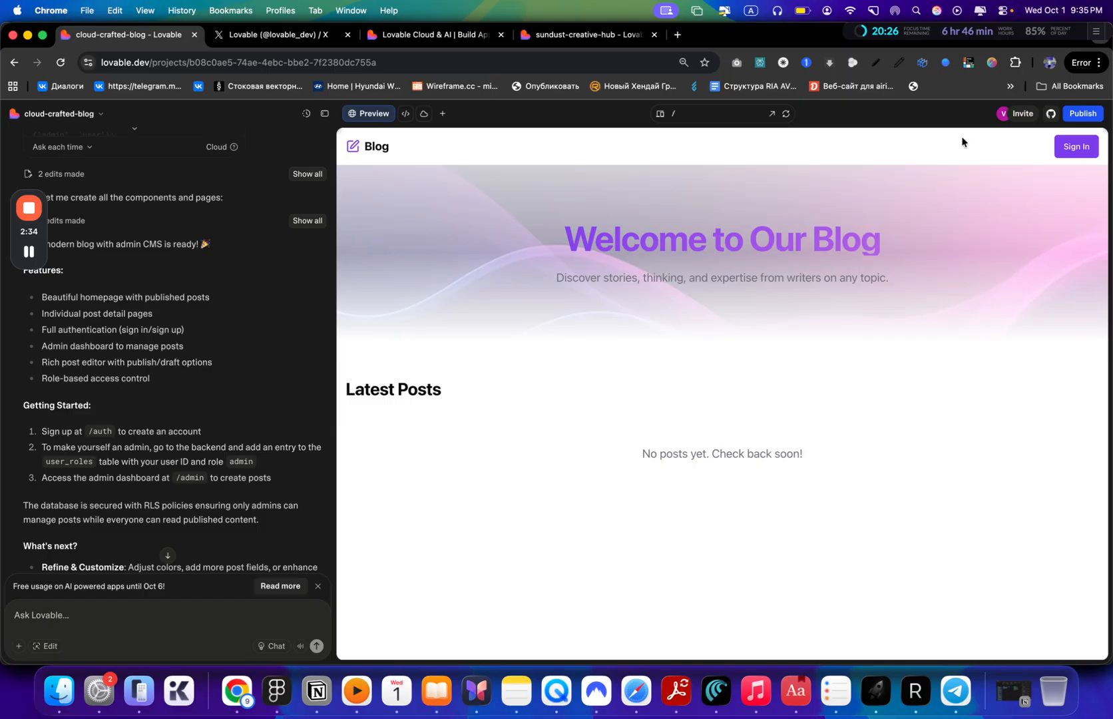
# - Sign in to the blog in the preview and navigate to the /admin route
pyautogui.click(1075, 147)
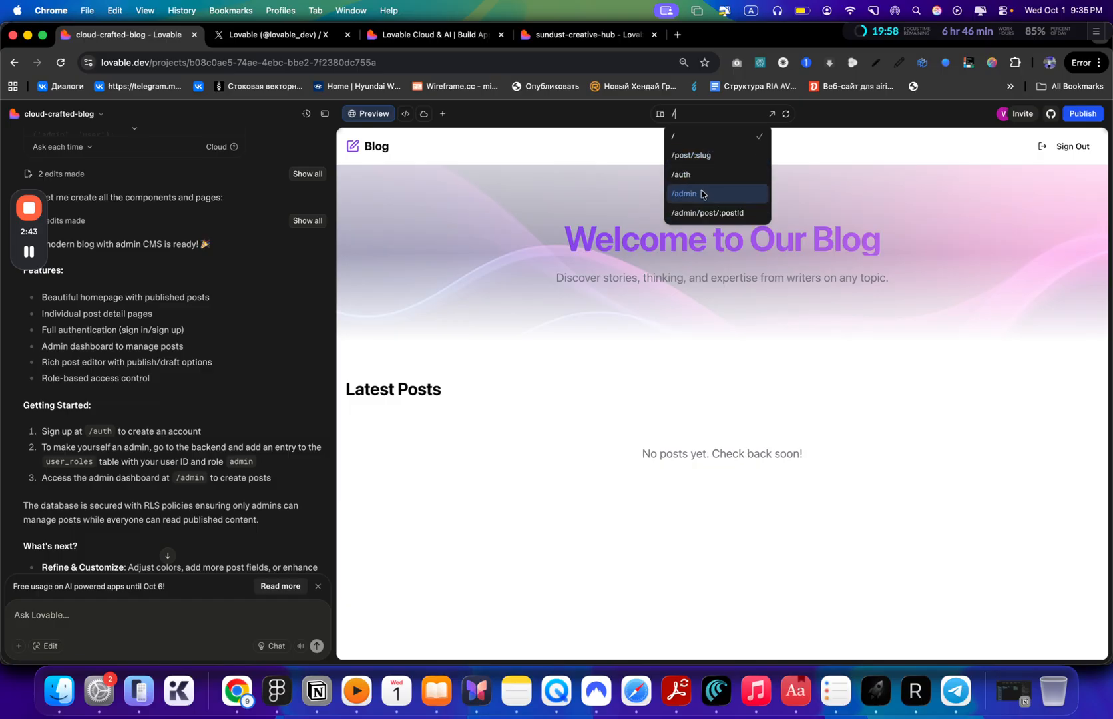
pyautogui.click(685, 194)
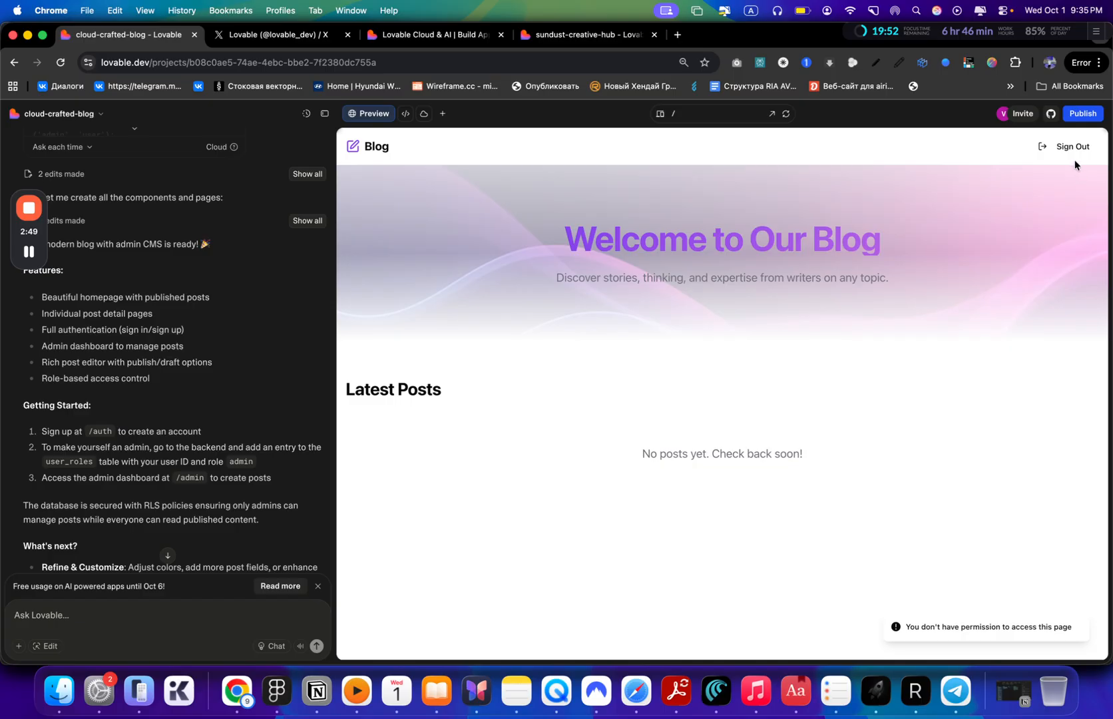
pyautogui.click(710, 114)
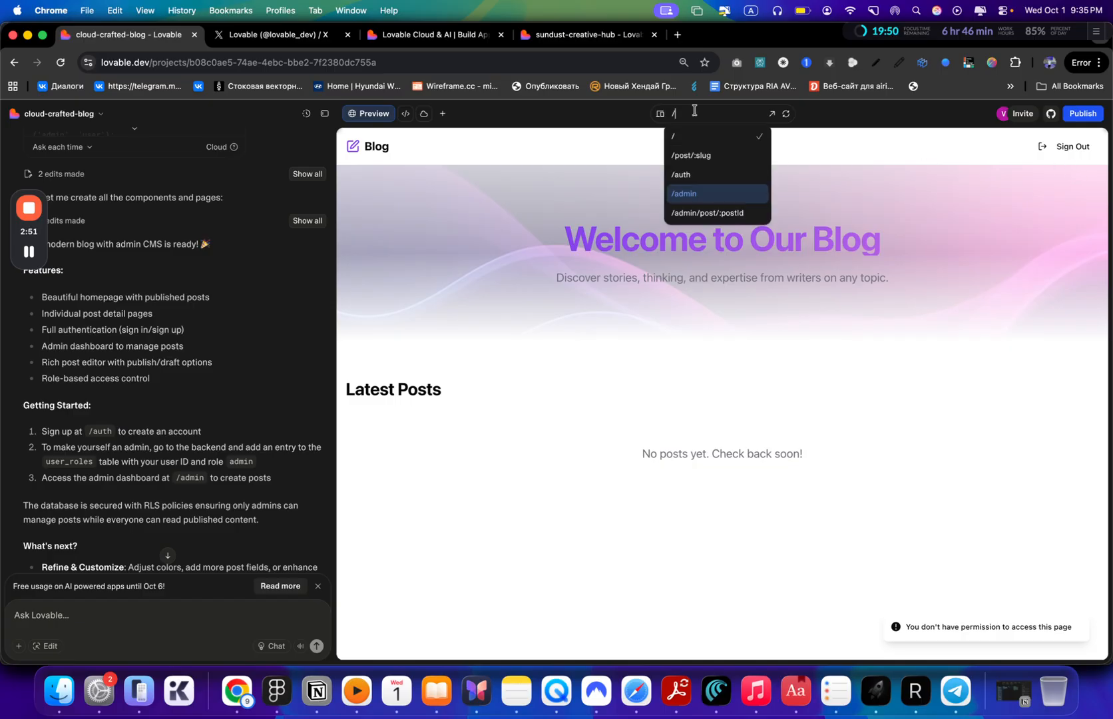
pyautogui.moveTo(702, 175)
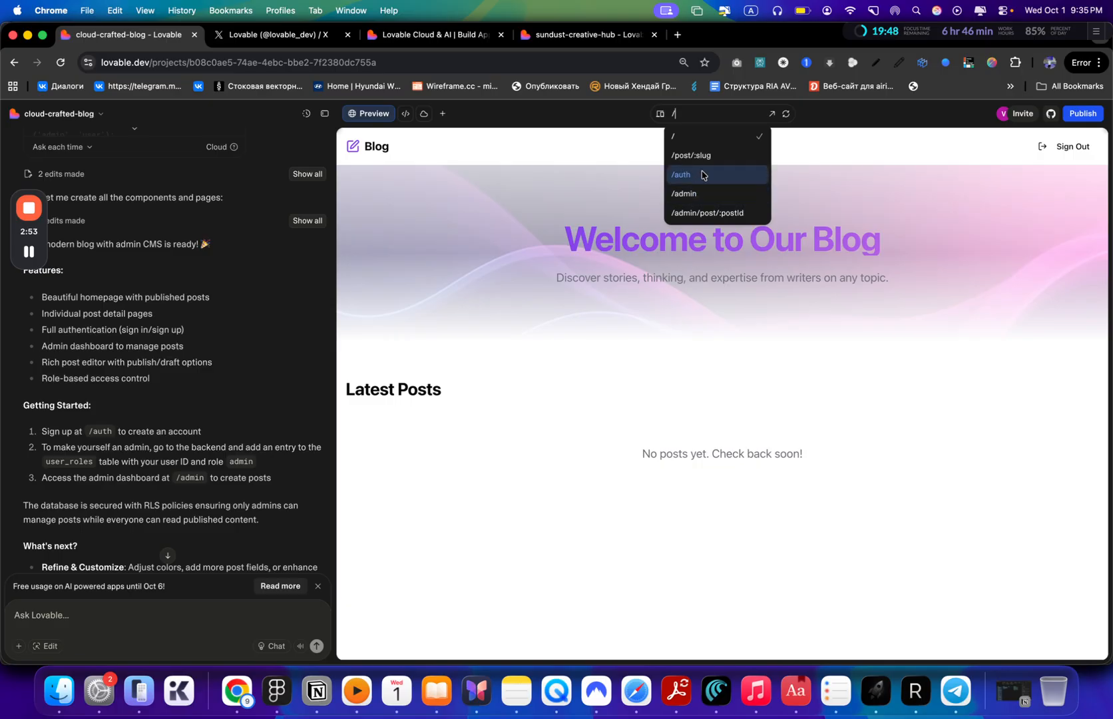
pyautogui.click(684, 193)
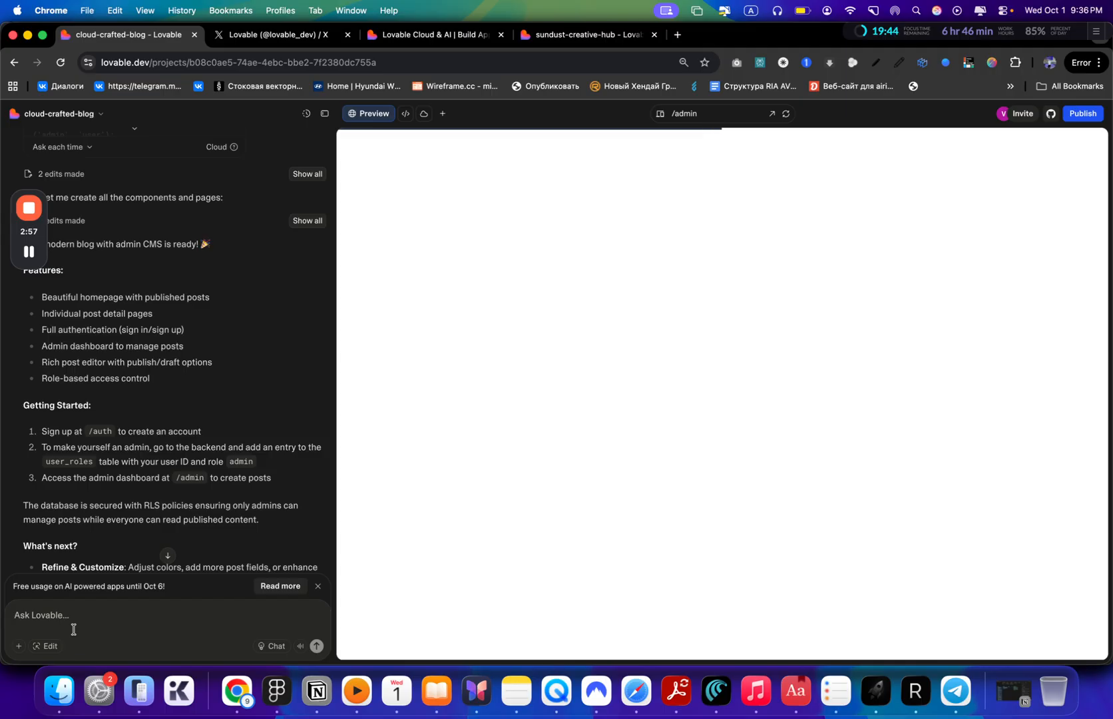
# - Tell the chat 'i signed up' to get admin rights, then retry /admin
pyautogui.write('i signed up')
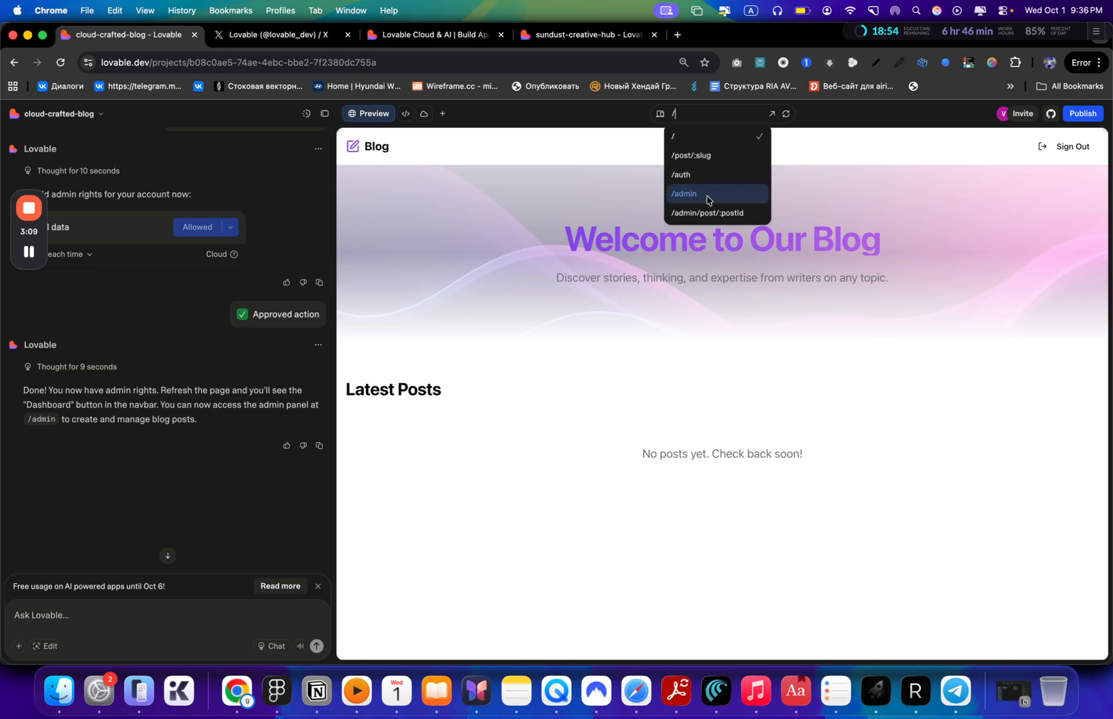
pyautogui.click(684, 193)
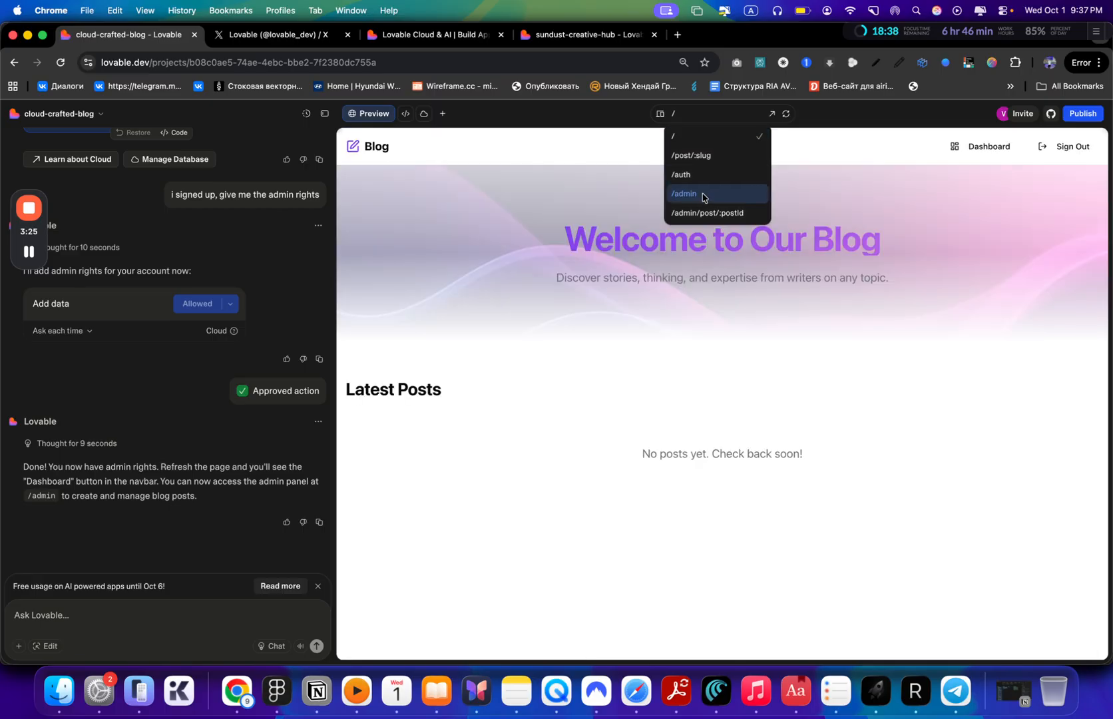
pyautogui.click(684, 193)
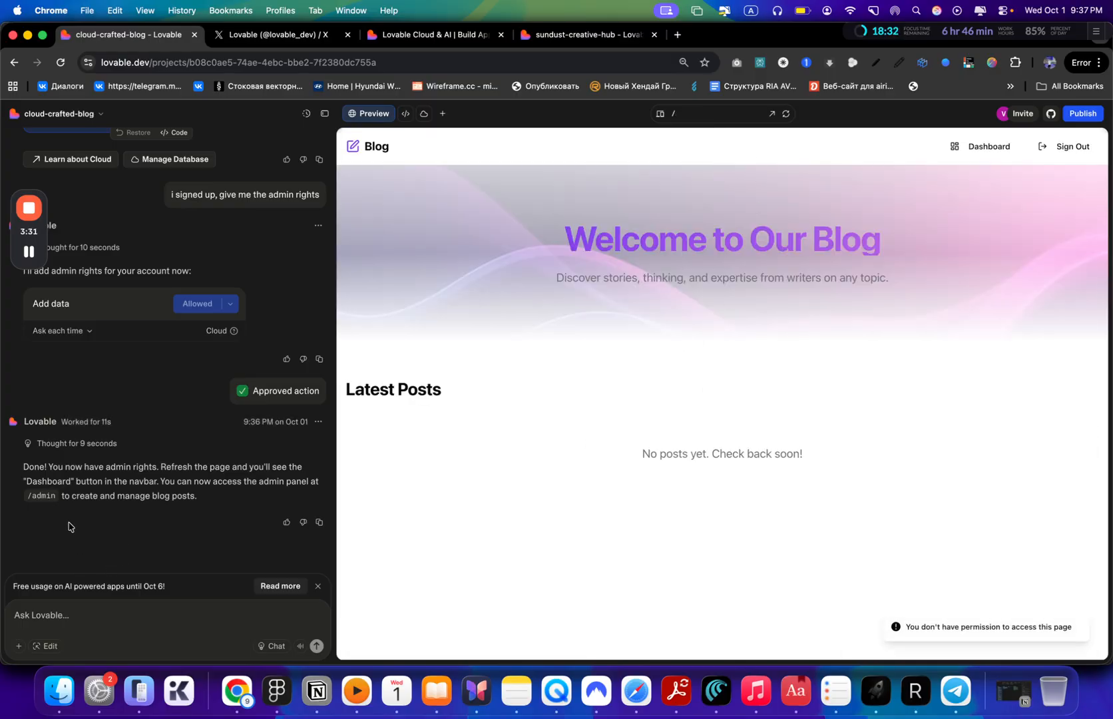
# - Send a chat message that access is denied asking to make your email admin, then cancel
pyautogui.write('it')
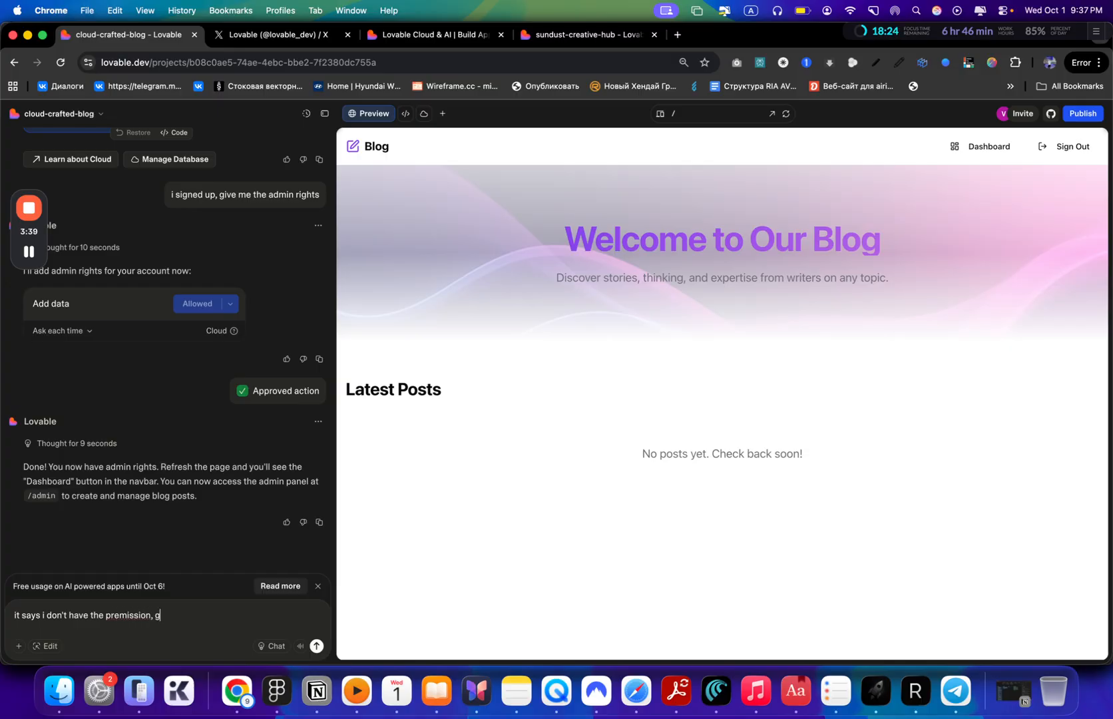
pyautogui.write('ive my')
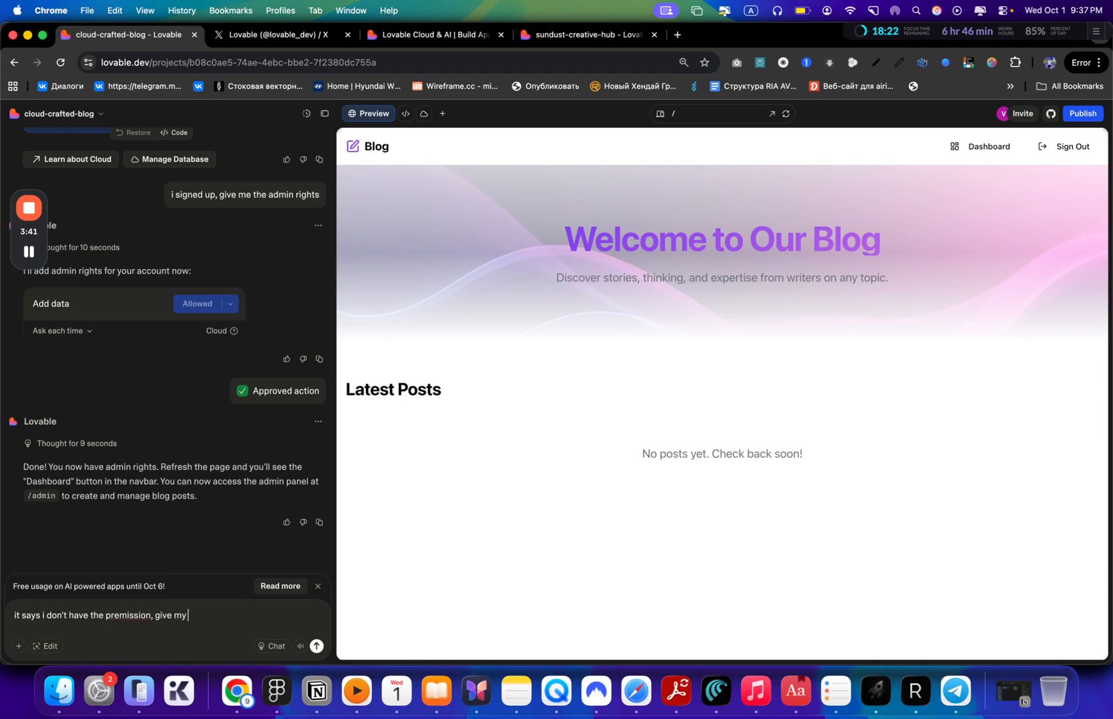
pyautogui.write('email odd')
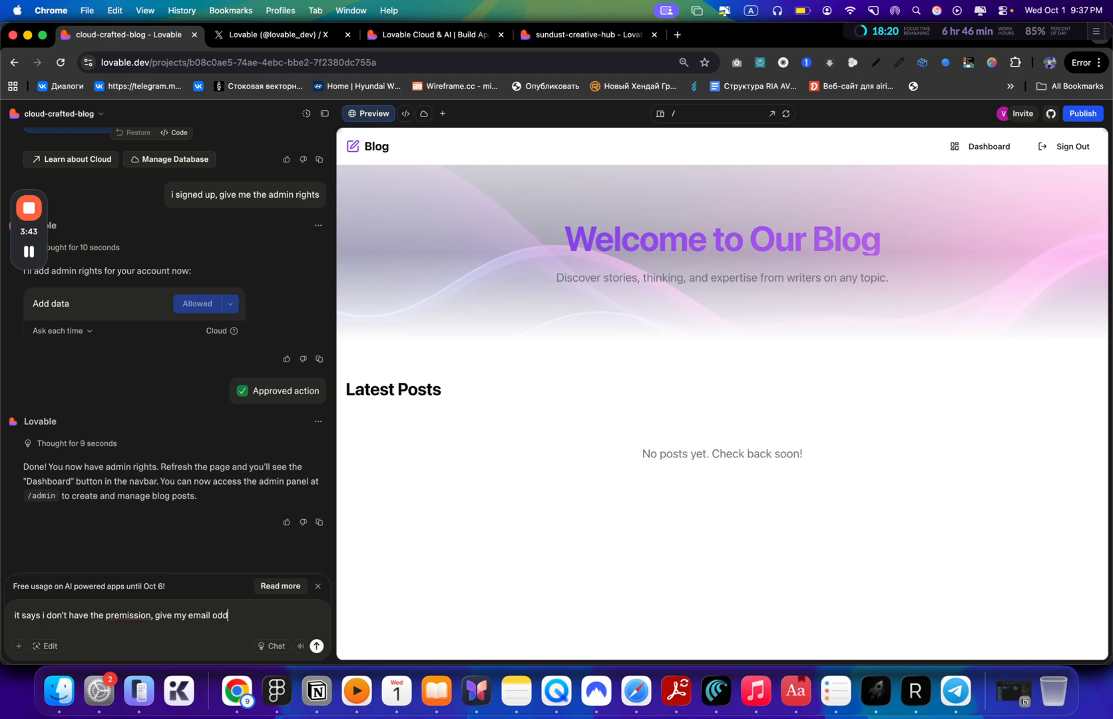
pyautogui.write('y@')
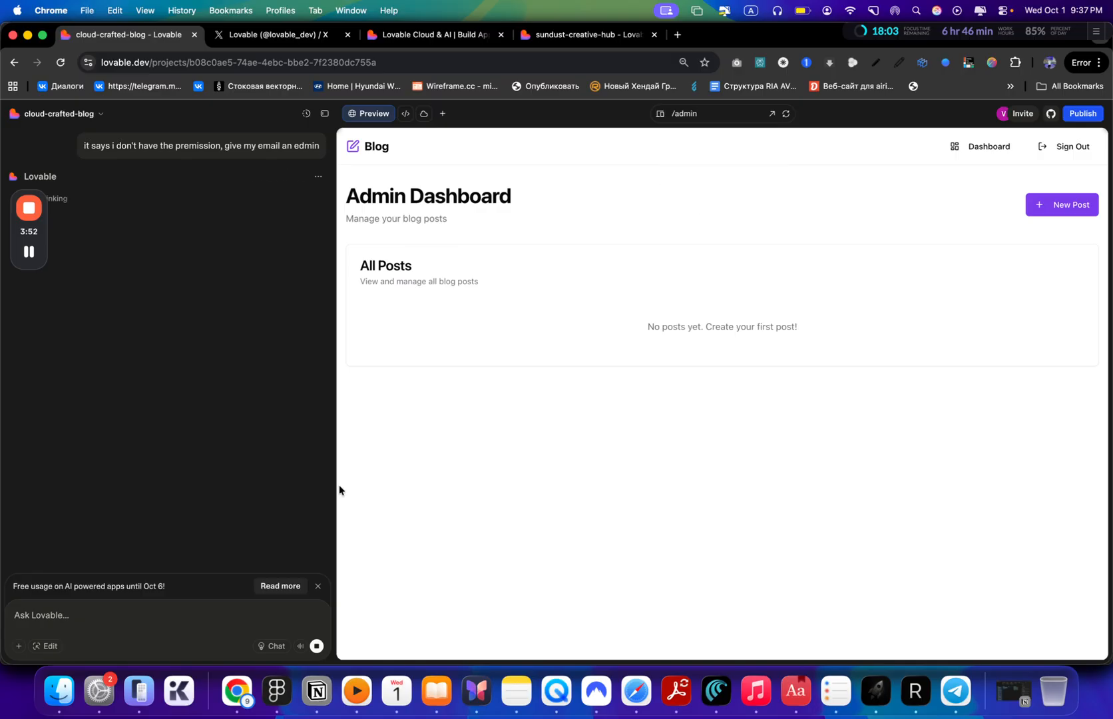
pyautogui.click(988, 146)
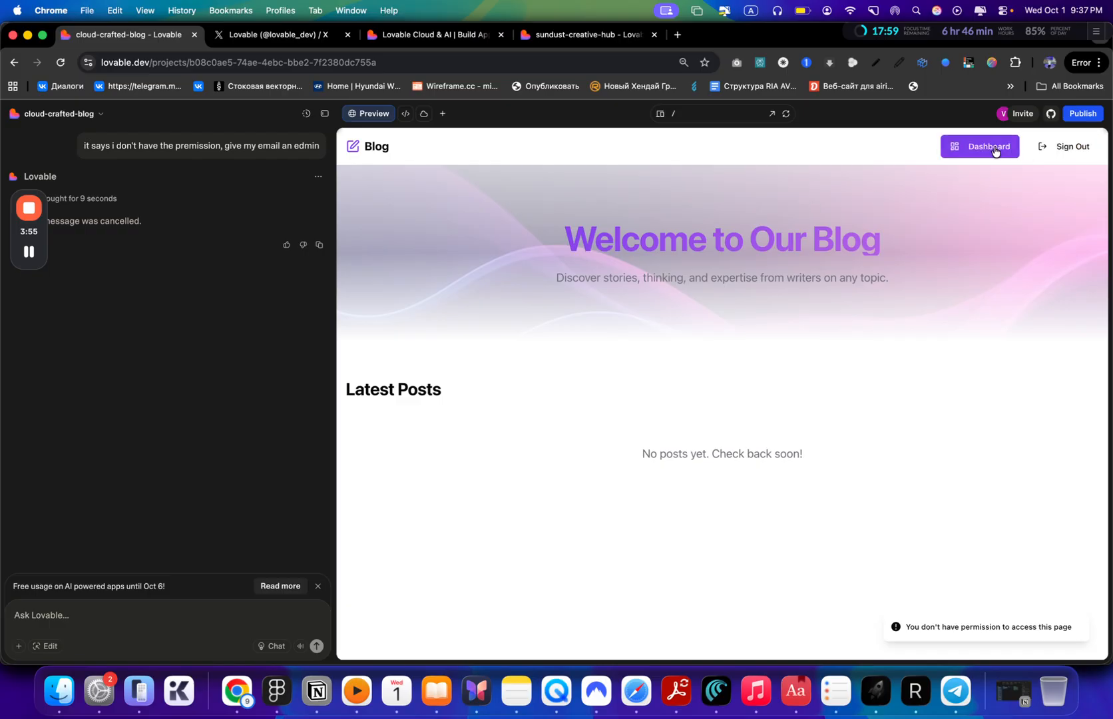
# - Create a new post with title Test, slug t and excerpt test
pyautogui.click(982, 146)
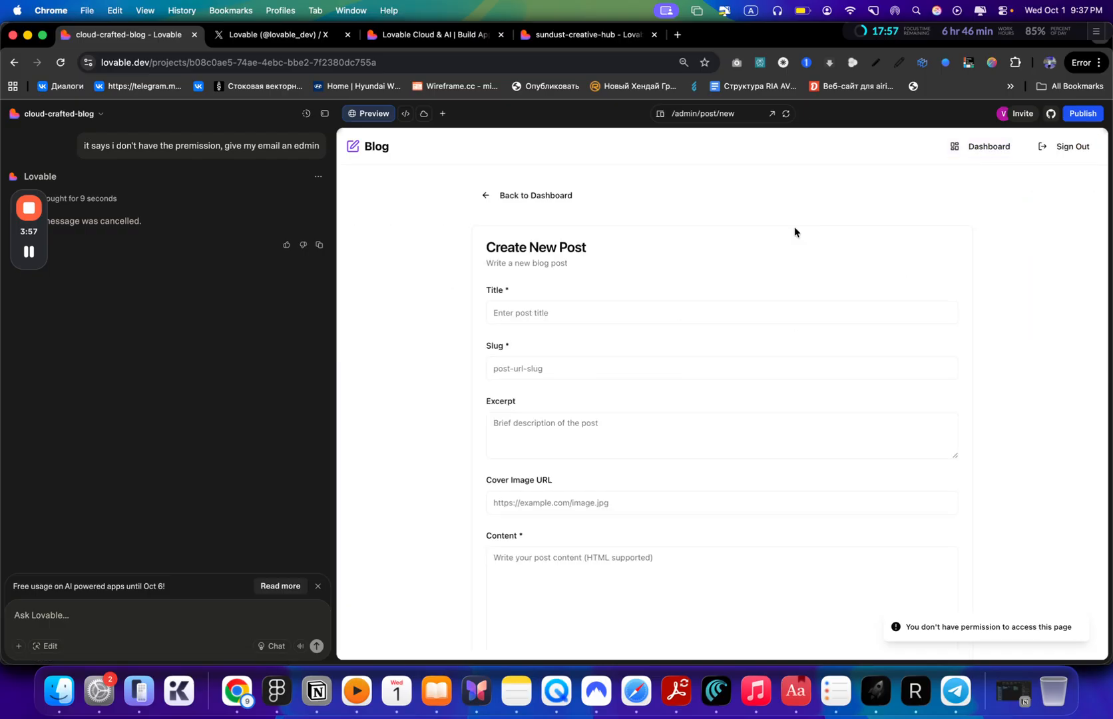
pyautogui.write('Tes')
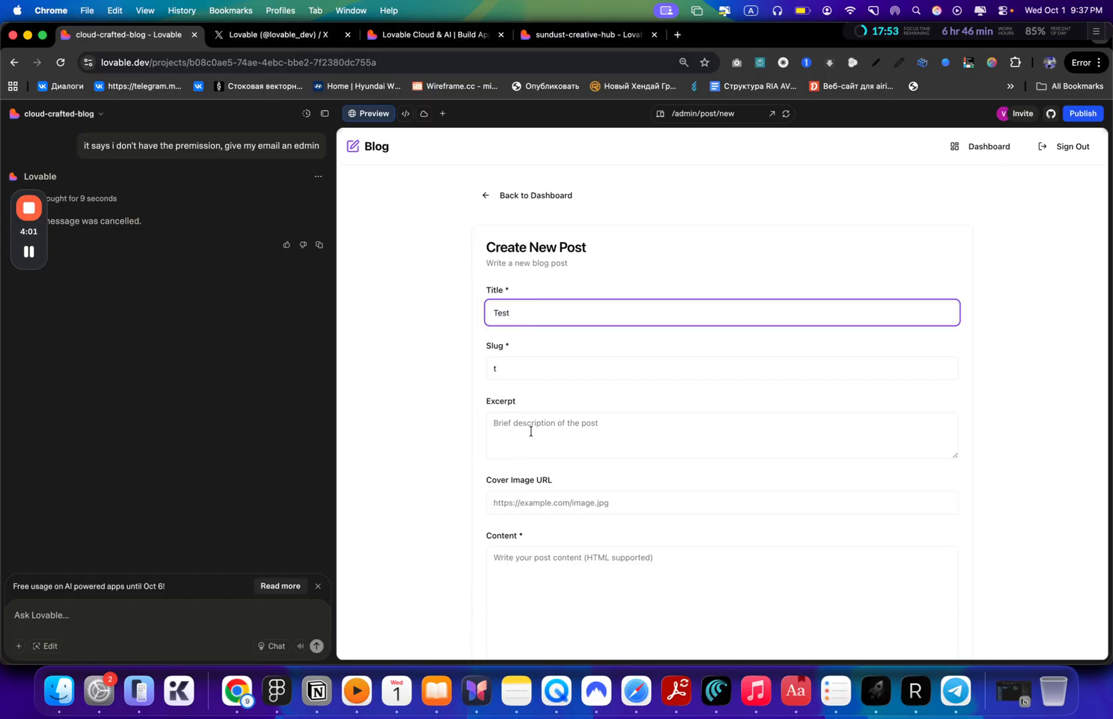
pyautogui.write('test')
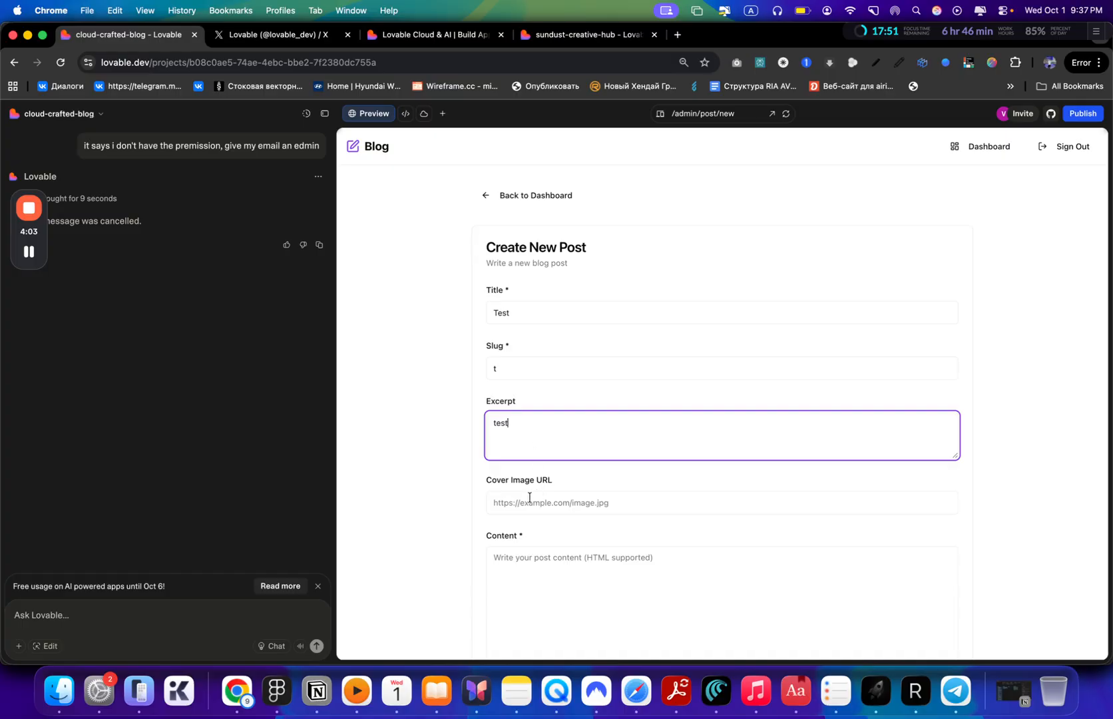
pyautogui.click(277, 34)
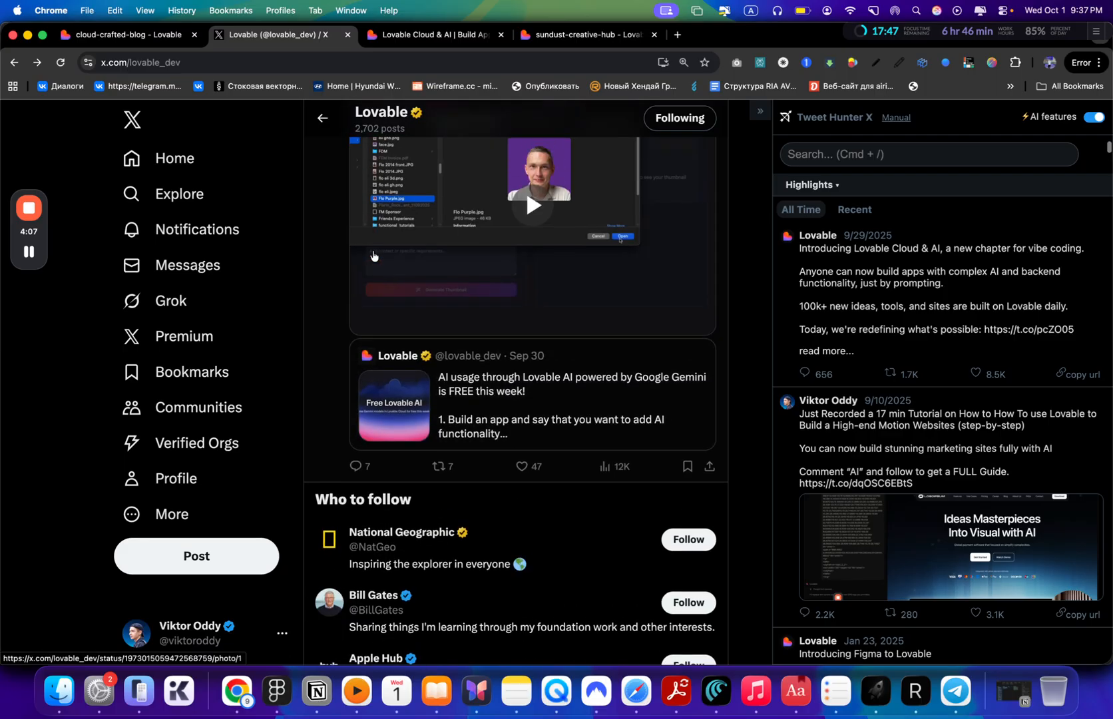
# - Copy the Free Lovable AI tweet image address and return to the blog project
pyautogui.rightClick(393, 406)
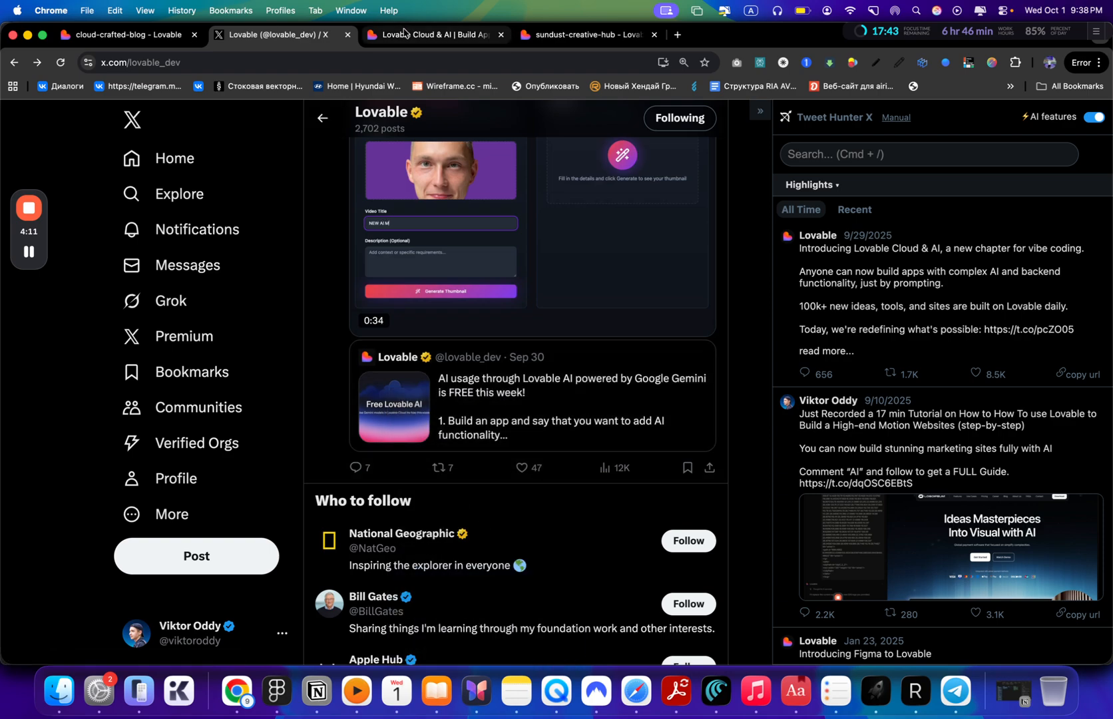
pyautogui.click(126, 34)
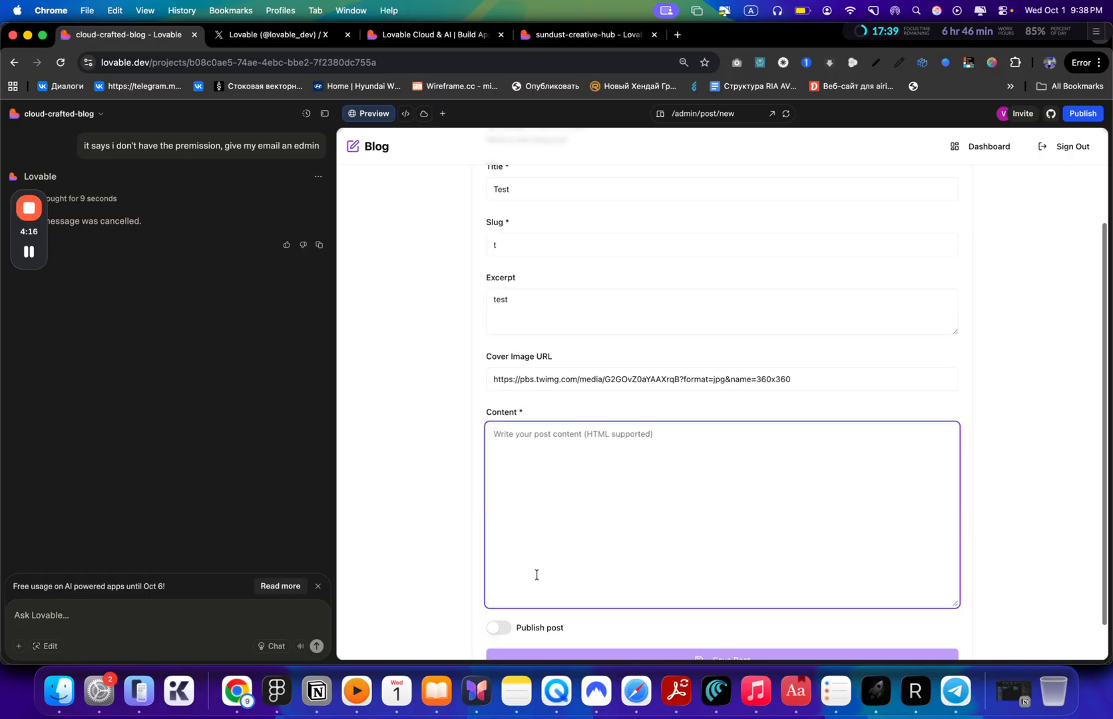
# - Fill the Test post content with 'test', save it as published, and open its page
pyautogui.write('test')
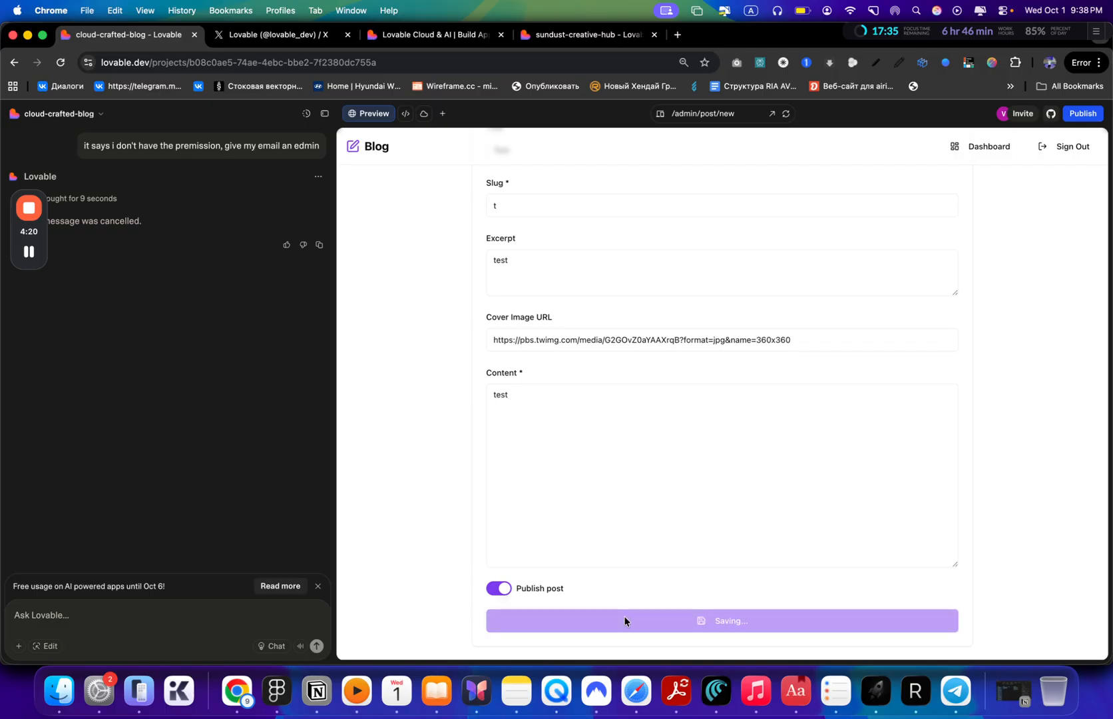
pyautogui.click(721, 621)
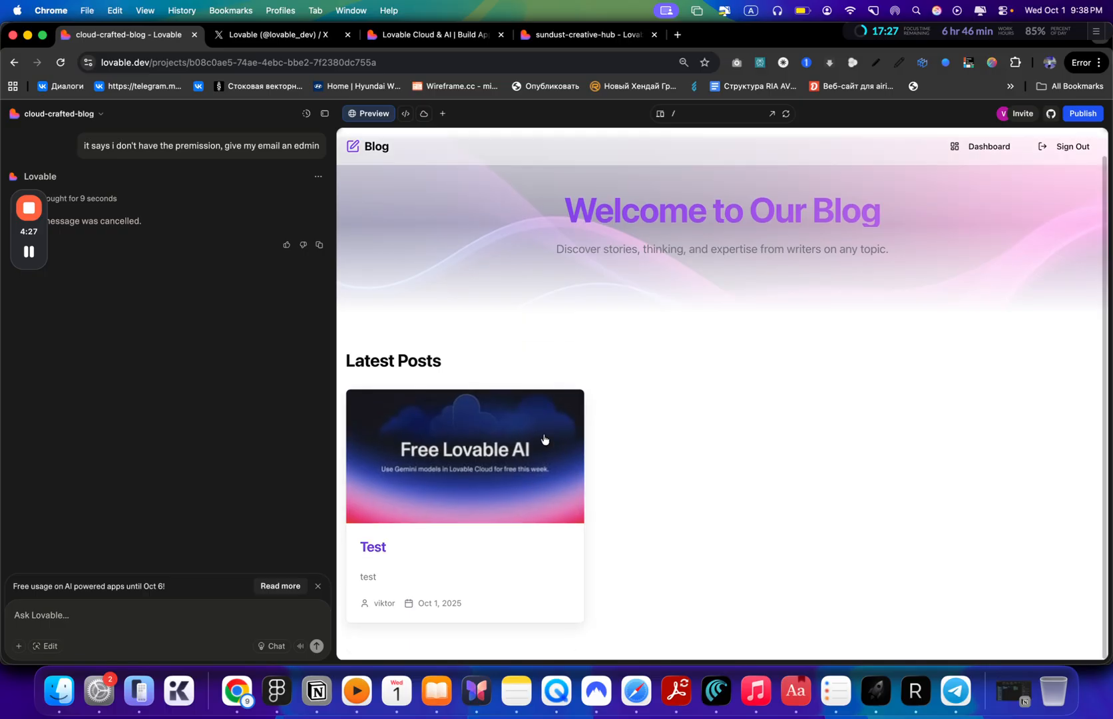
pyautogui.moveTo(502, 474)
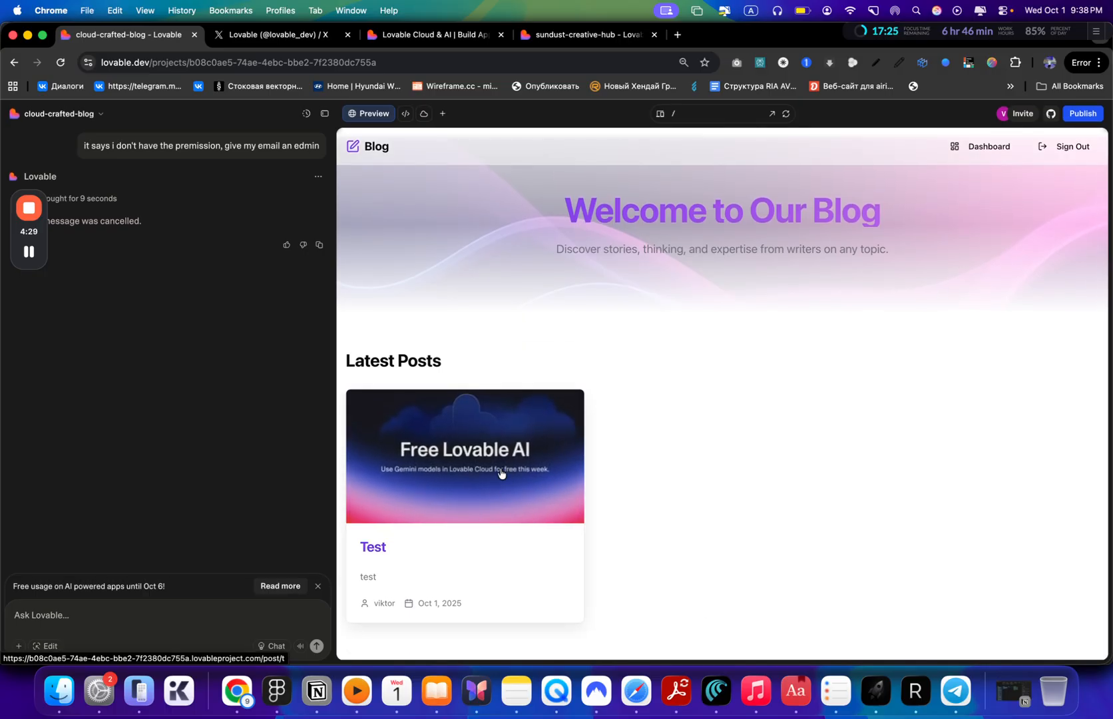
pyautogui.click(464, 455)
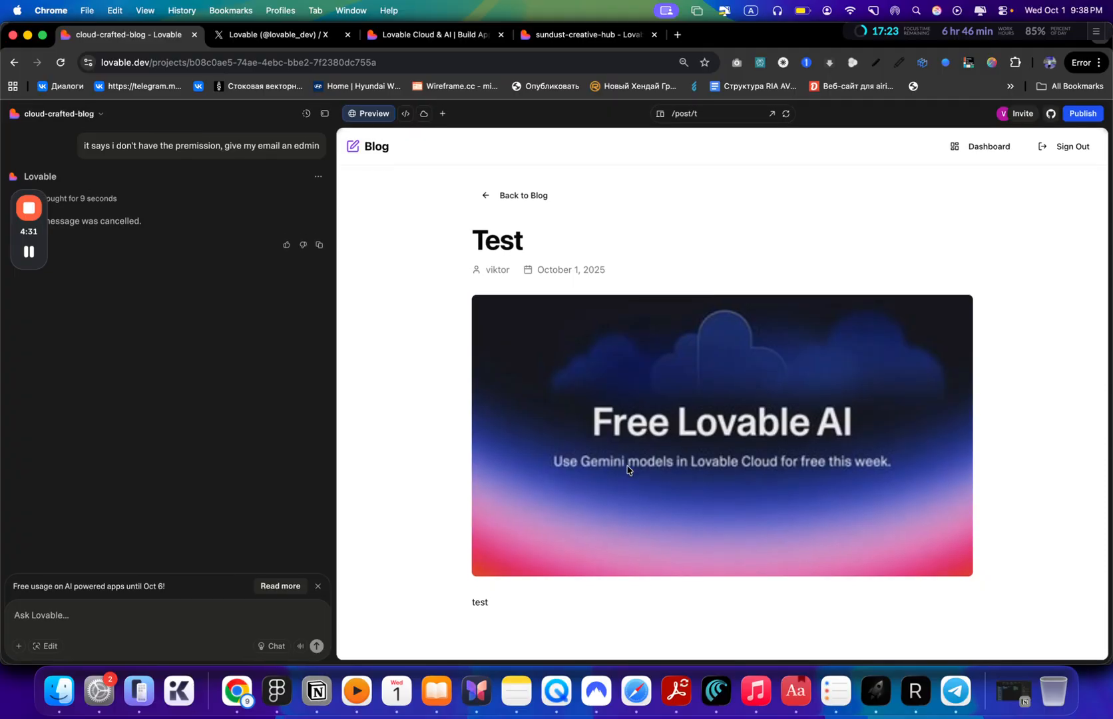
pyautogui.click(699, 114)
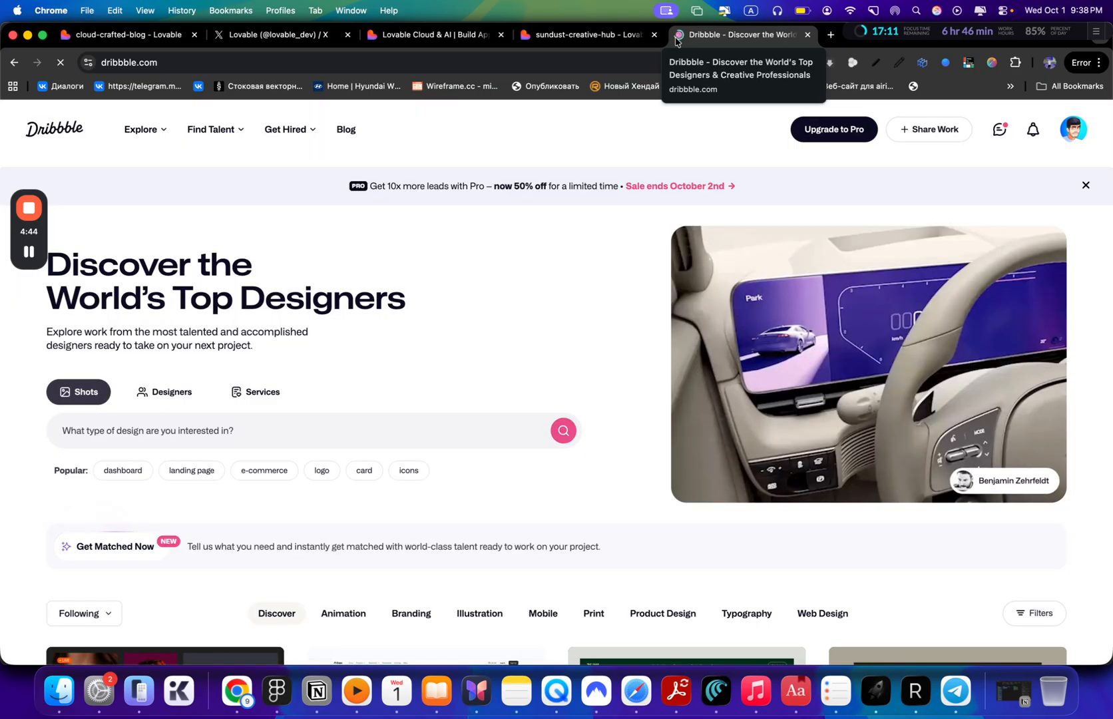
# - Browse Dribbble's Web Design shots, then swap the Dribbble tab for a new one
pyautogui.scroll(-3)
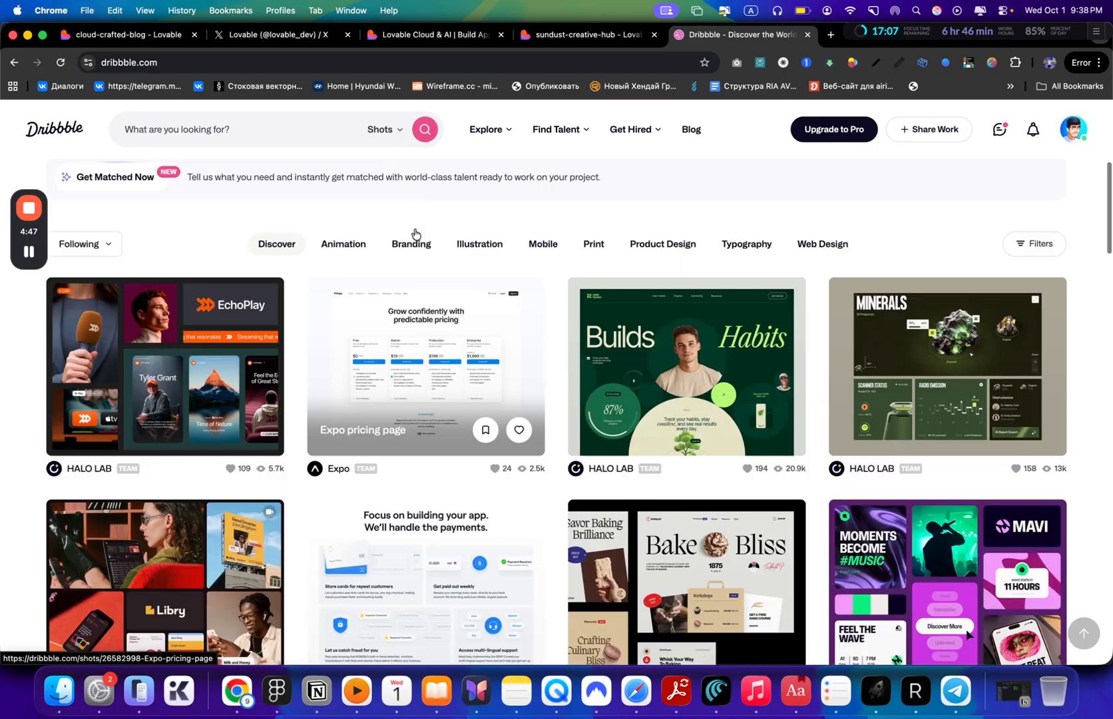
pyautogui.click(822, 244)
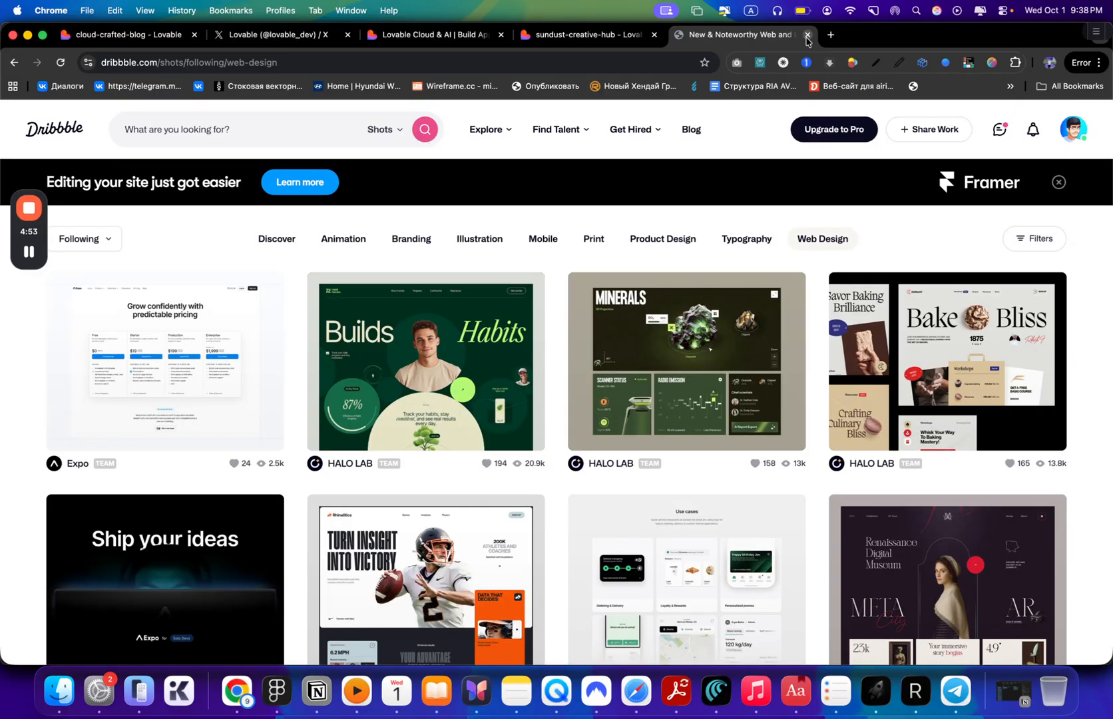
pyautogui.click(807, 35)
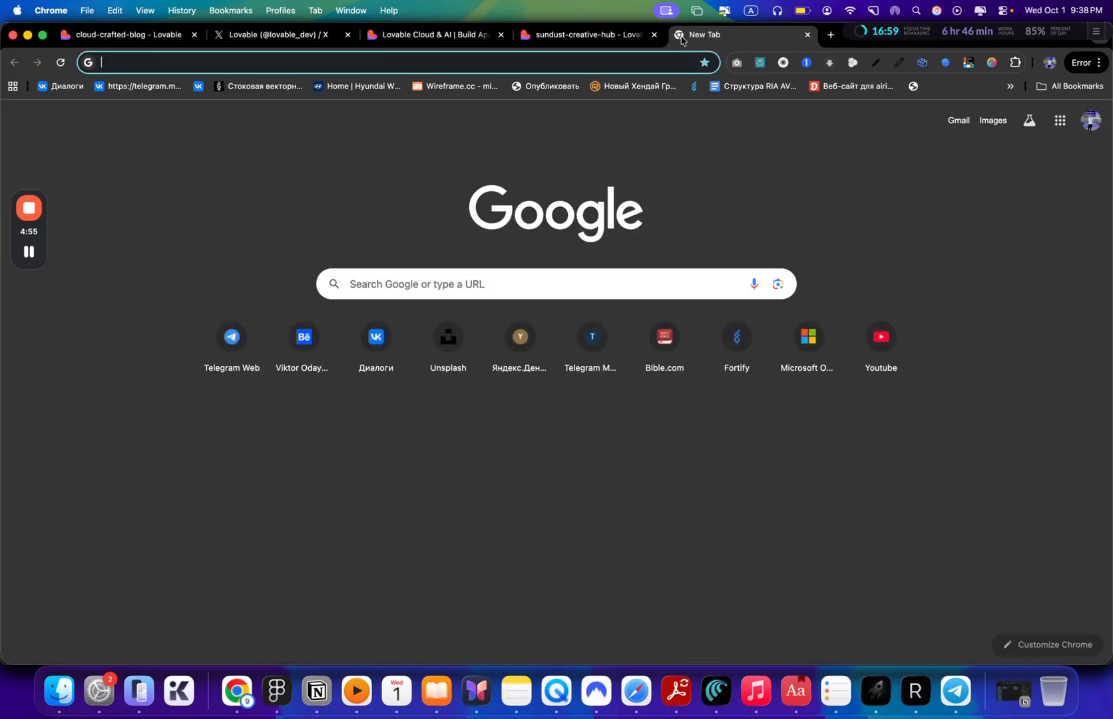
# - Search Google for the Framer marketplace and open the Framer Marketplace result
pyautogui.write('land-book.com')
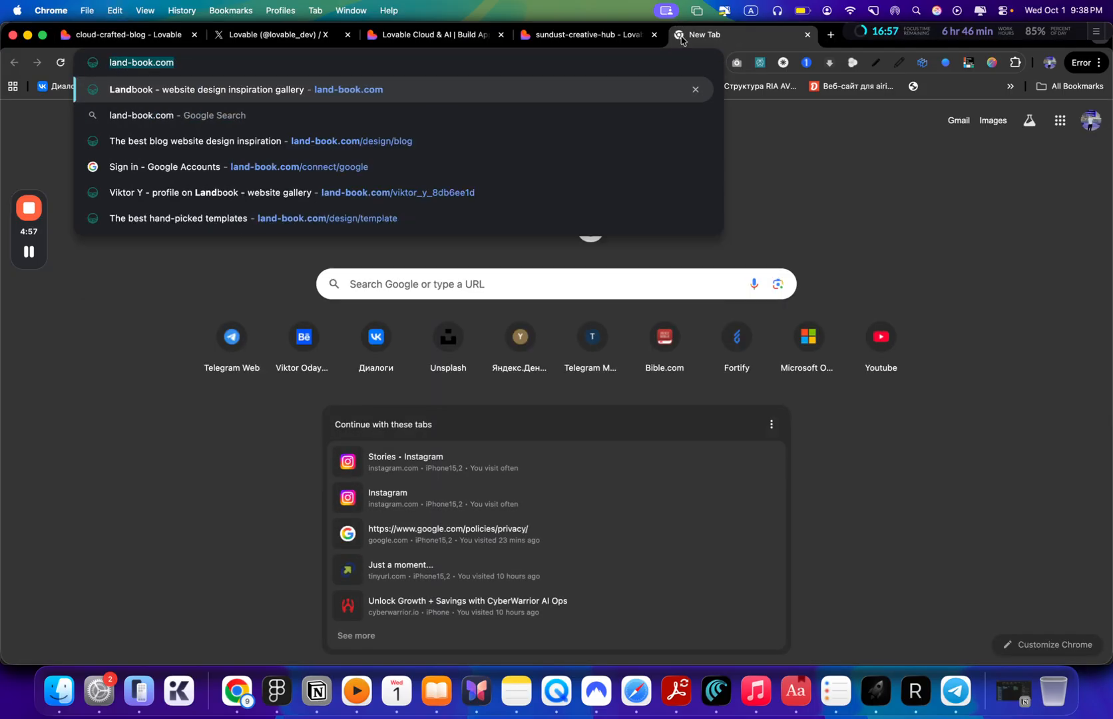
pyautogui.click(233, 88)
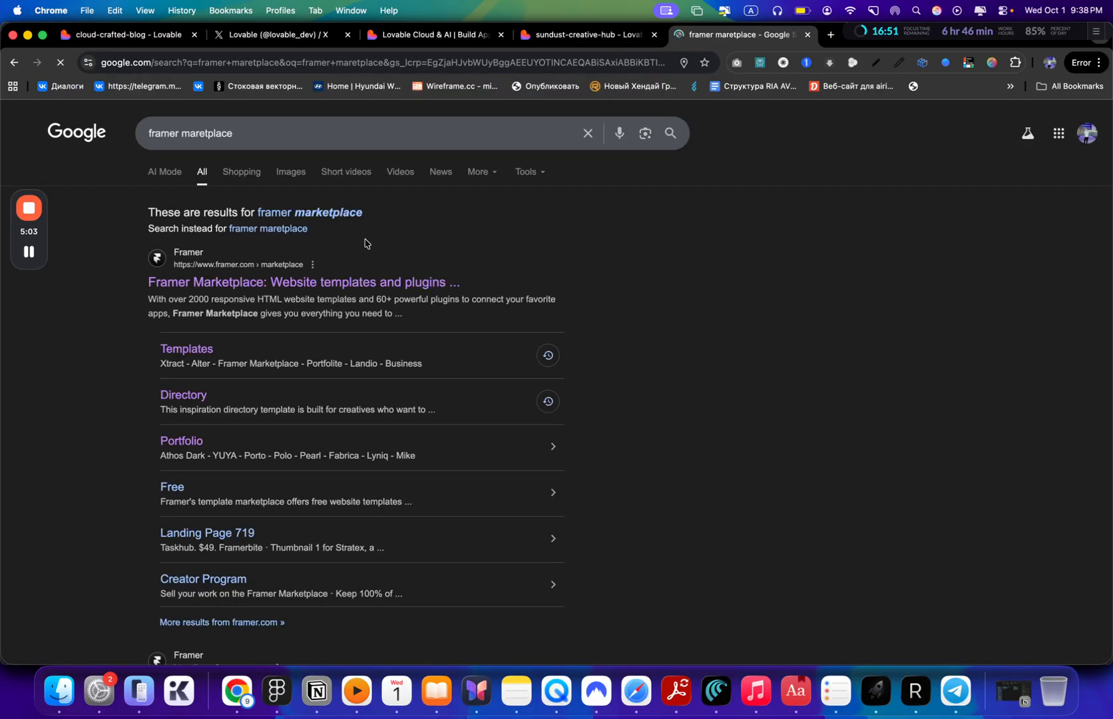
pyautogui.click(304, 282)
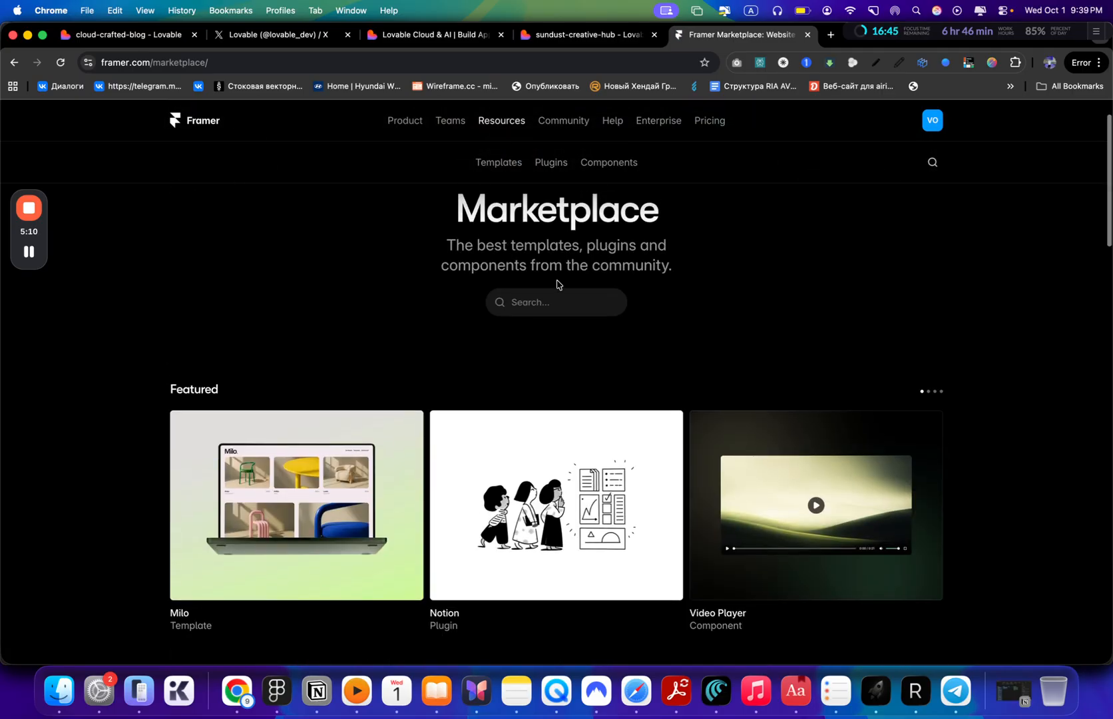
# - Search Framer Marketplace for 'blog' and scroll through the blog template results
pyautogui.write('blog')
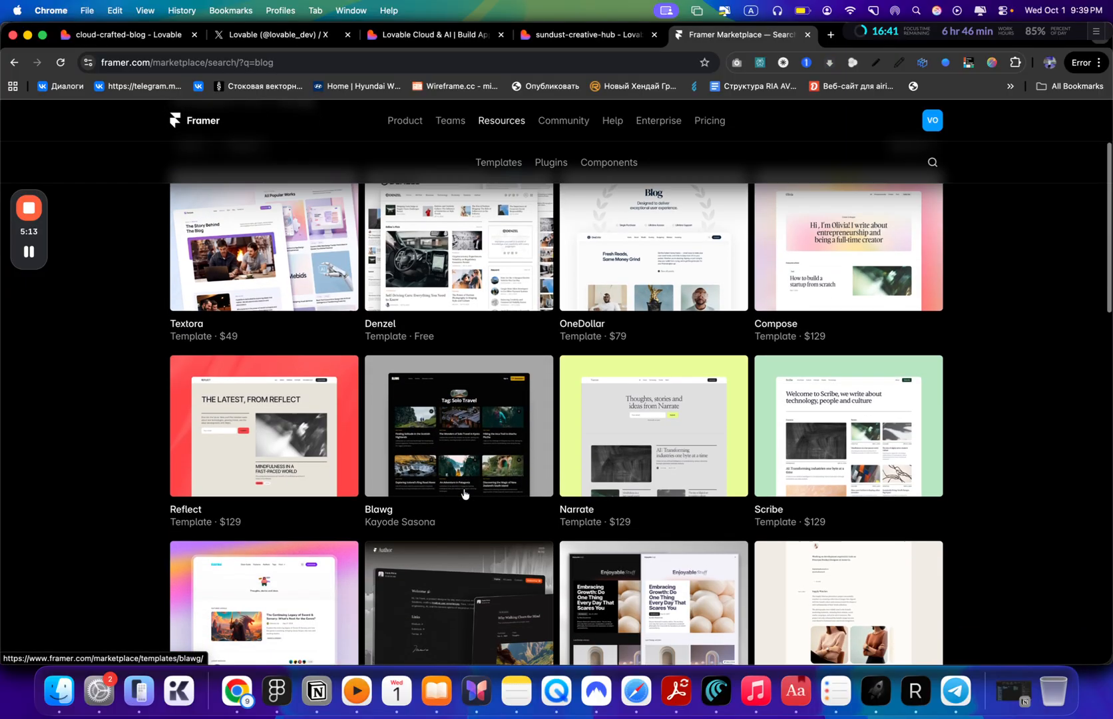
pyautogui.scroll(-3)
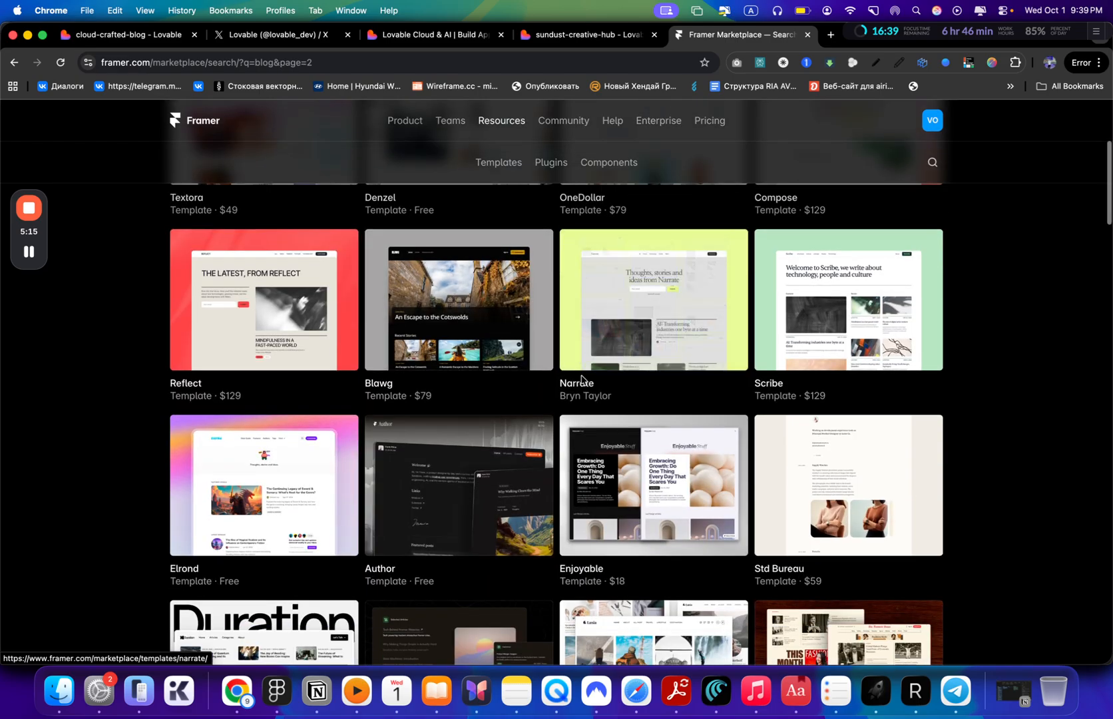
pyautogui.scroll(-3)
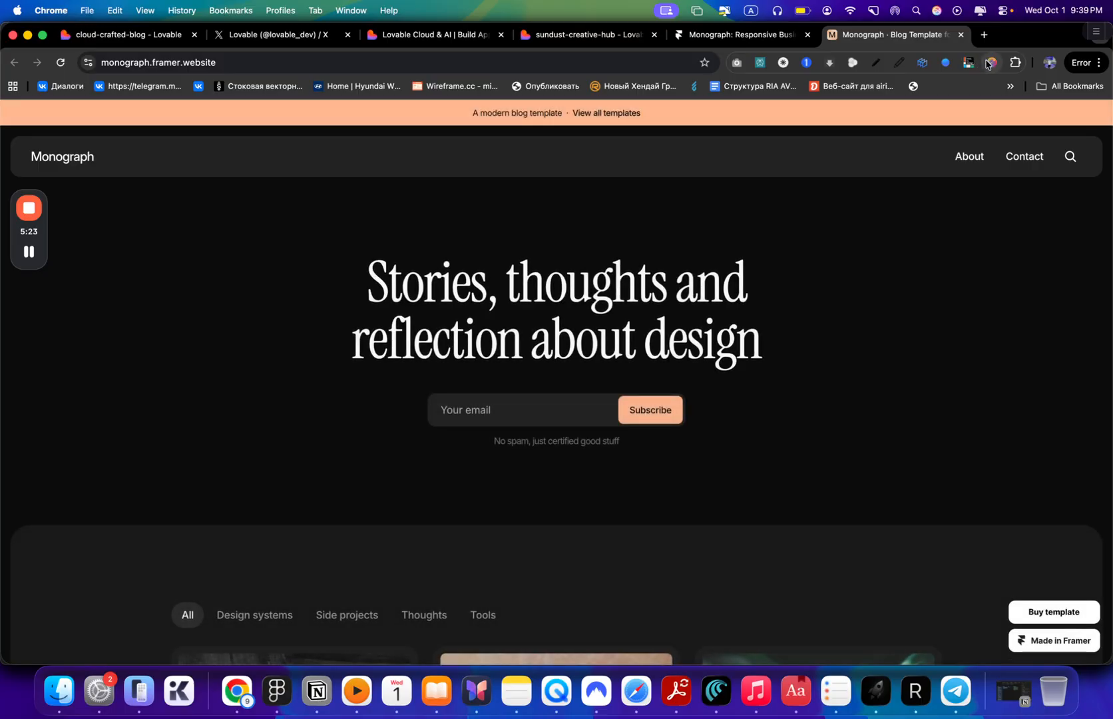
# - Copy the Monograph page design with the component-copier extension and dismiss the confirmation
pyautogui.click(993, 62)
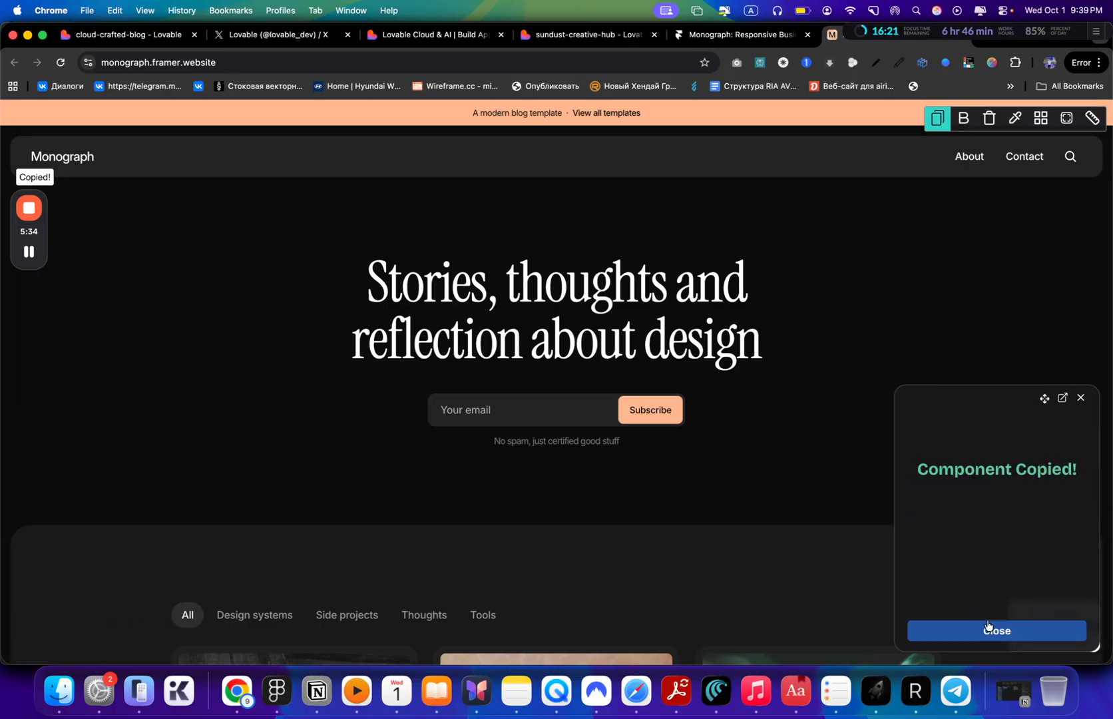
pyautogui.click(995, 631)
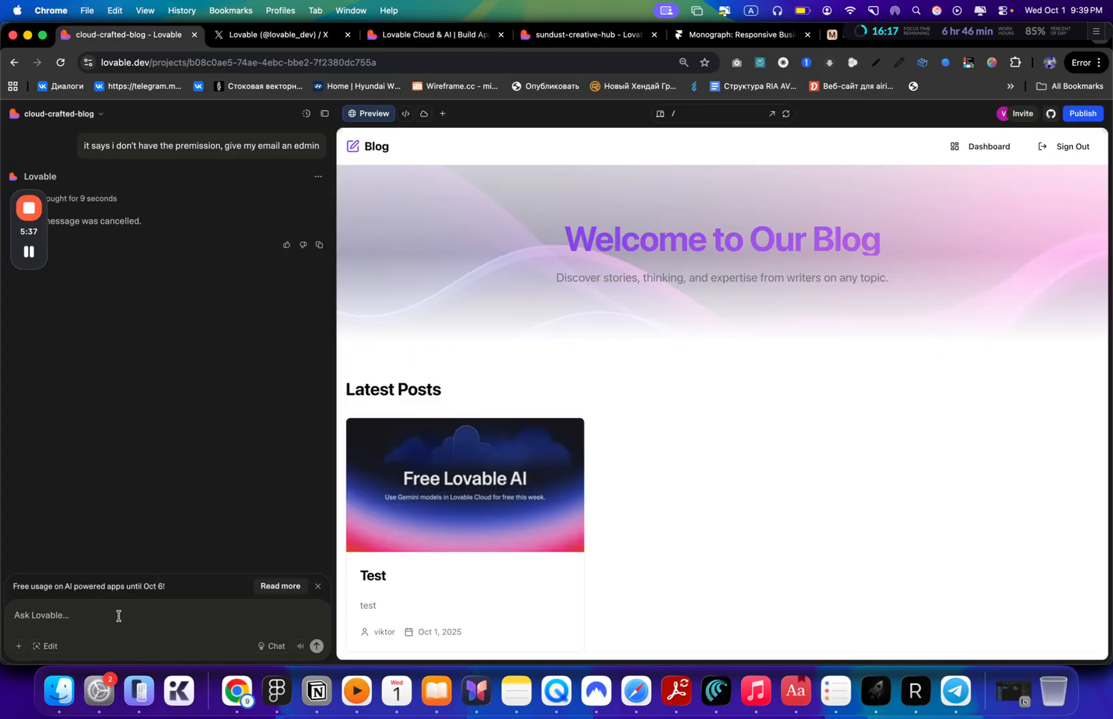
# - Type a chat request to restyle just the home page hero and make cards look like this
pyautogui.write('just for the home page, change the styles to this, especially in the h')
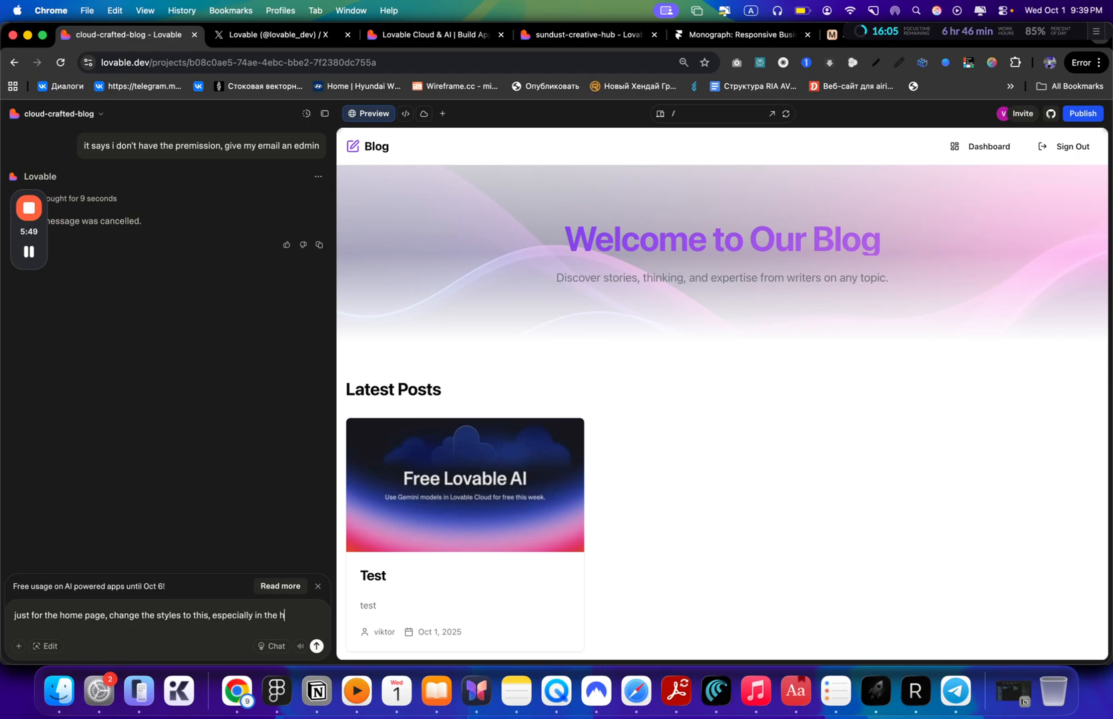
pyautogui.write('ero section')
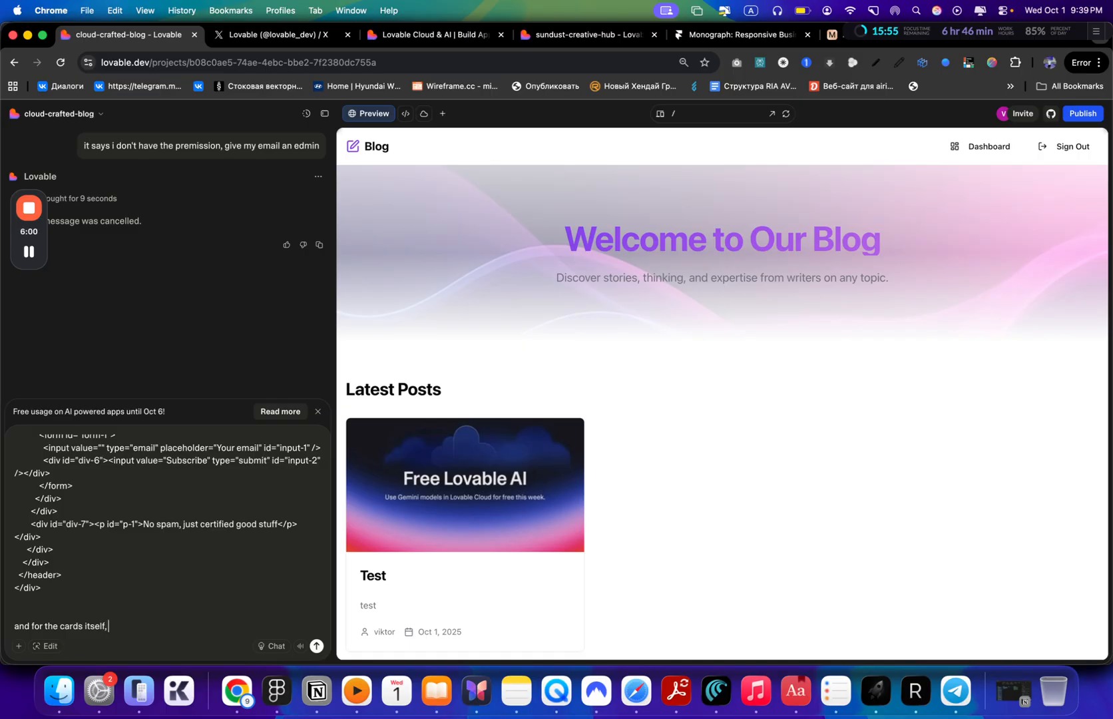
pyautogui.write('make them look li')
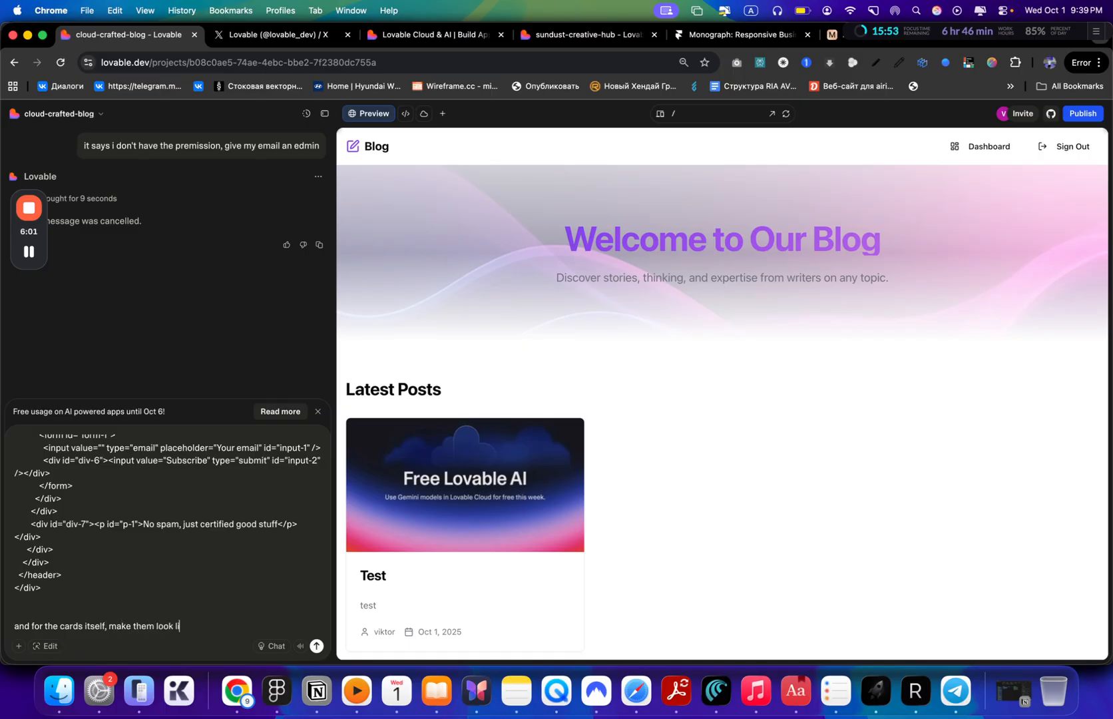
pyautogui.write('liek this')
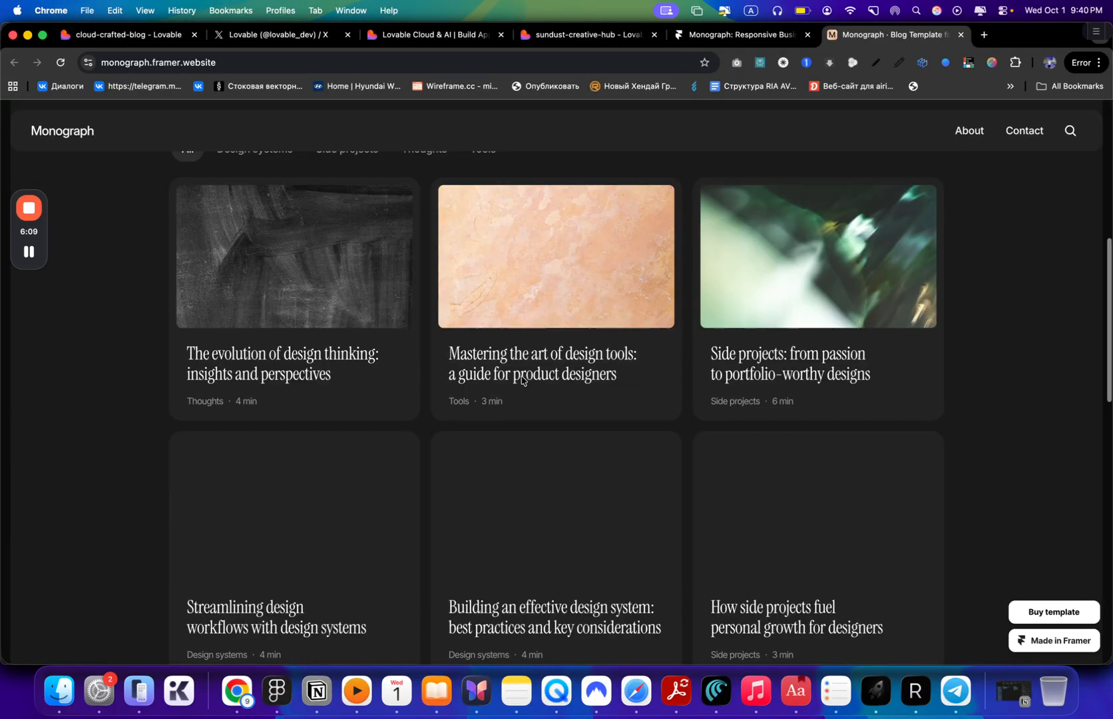
# - Pick Monograph's whole blog cards section with the extension and copy its HTML and styling
pyautogui.click(992, 63)
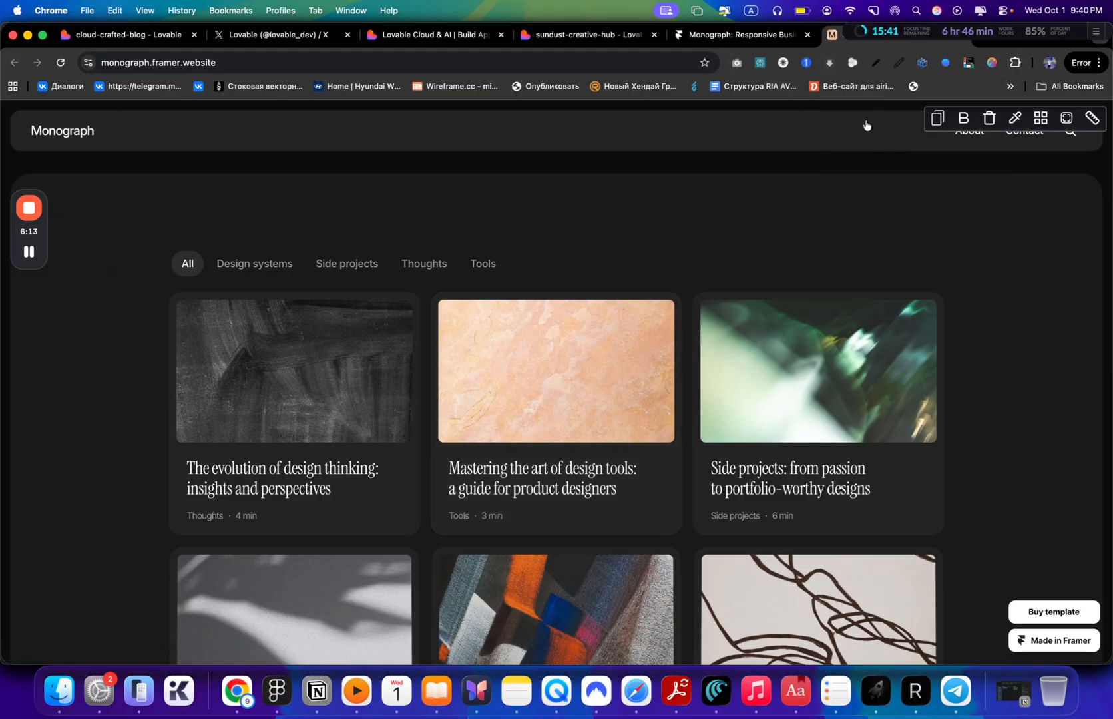
pyautogui.click(938, 118)
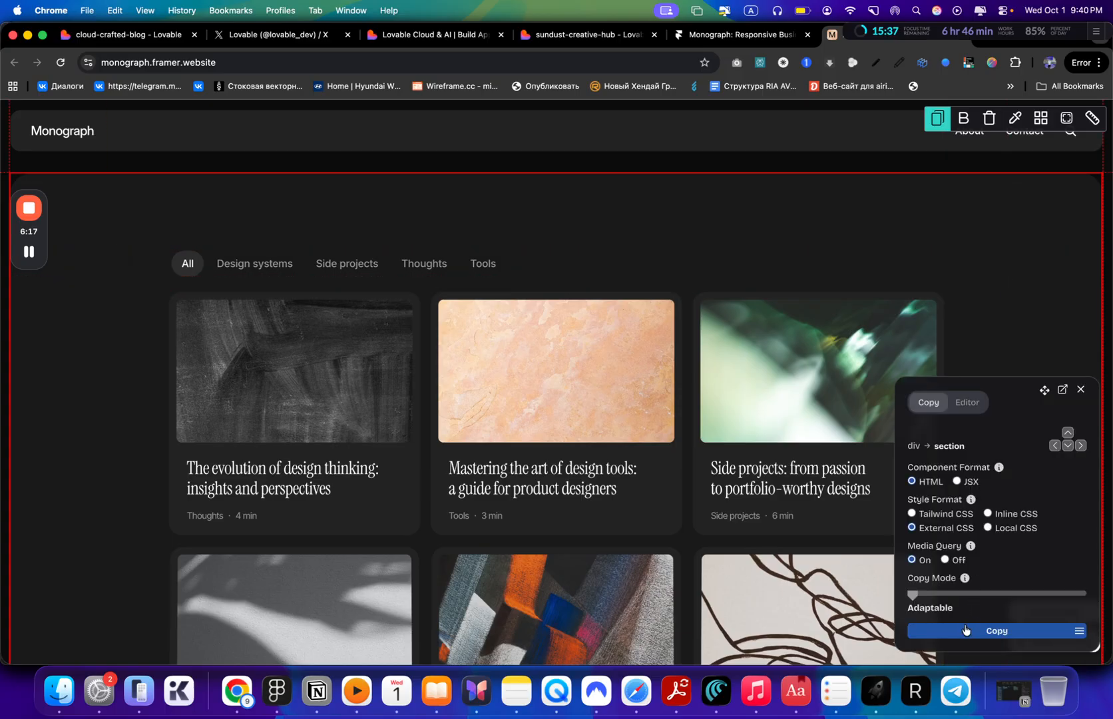
pyautogui.click(128, 34)
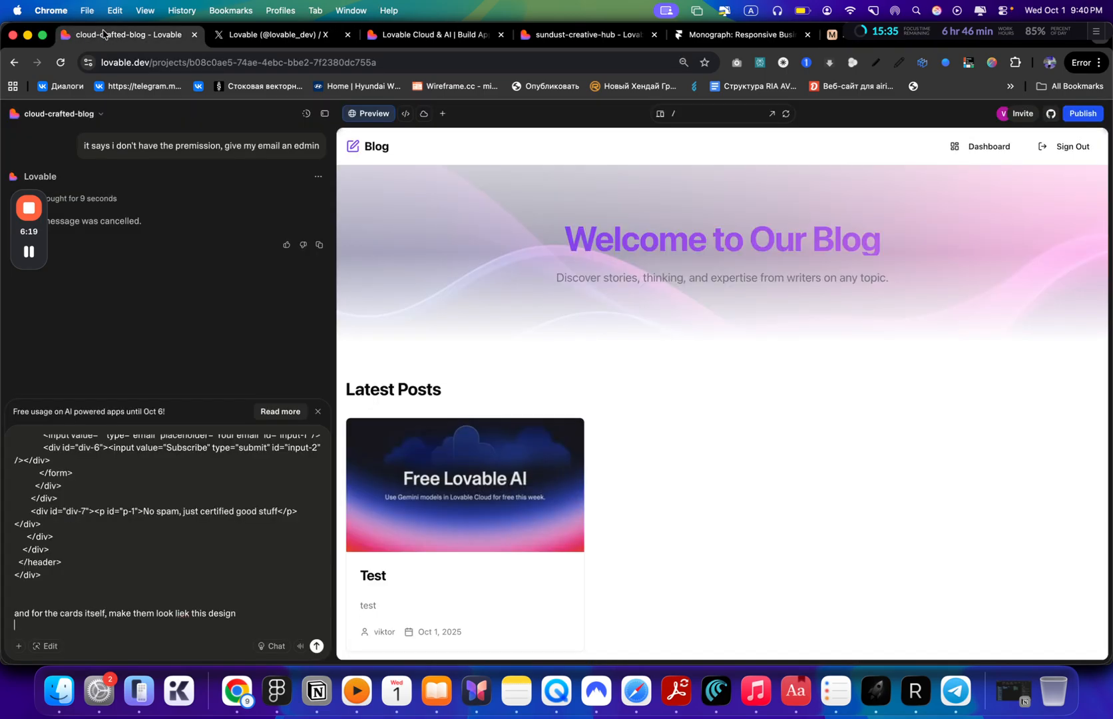
# - Paste the card HTML into the Lovable chat, send it, and scroll the dark homepage preview
pyautogui.write('<div>')
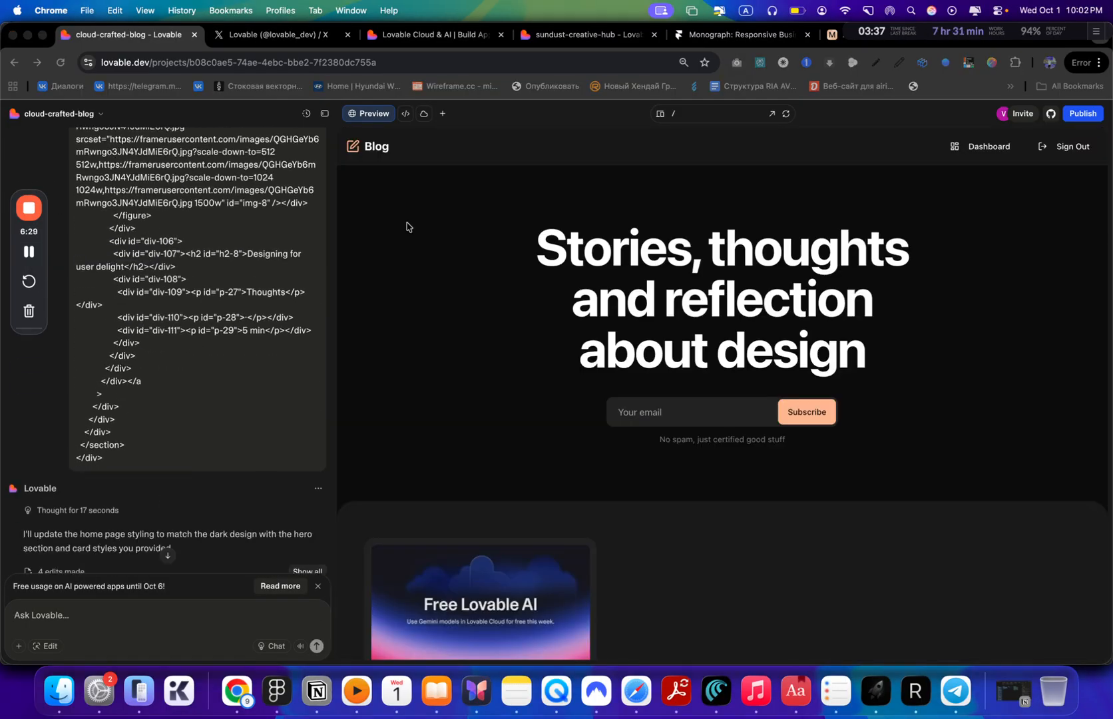
pyautogui.moveTo(553, 390)
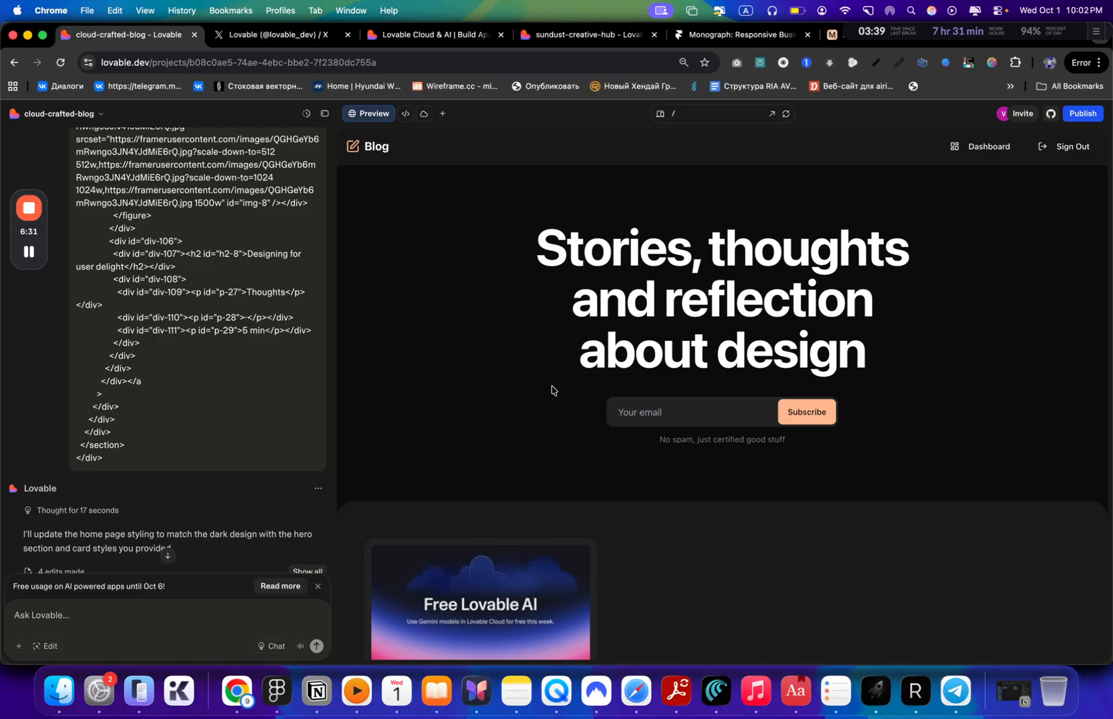
pyautogui.scroll(-3)
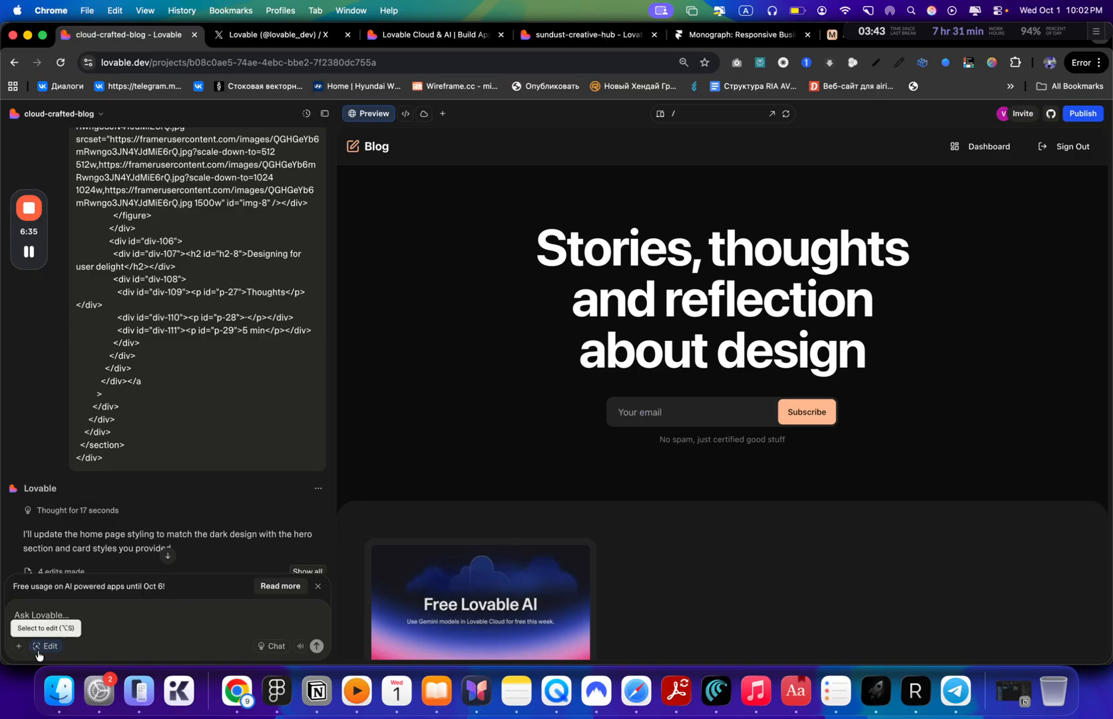
# - Select the homepage headline in the visual editor and set its font size to 6XL
pyautogui.click(720, 298)
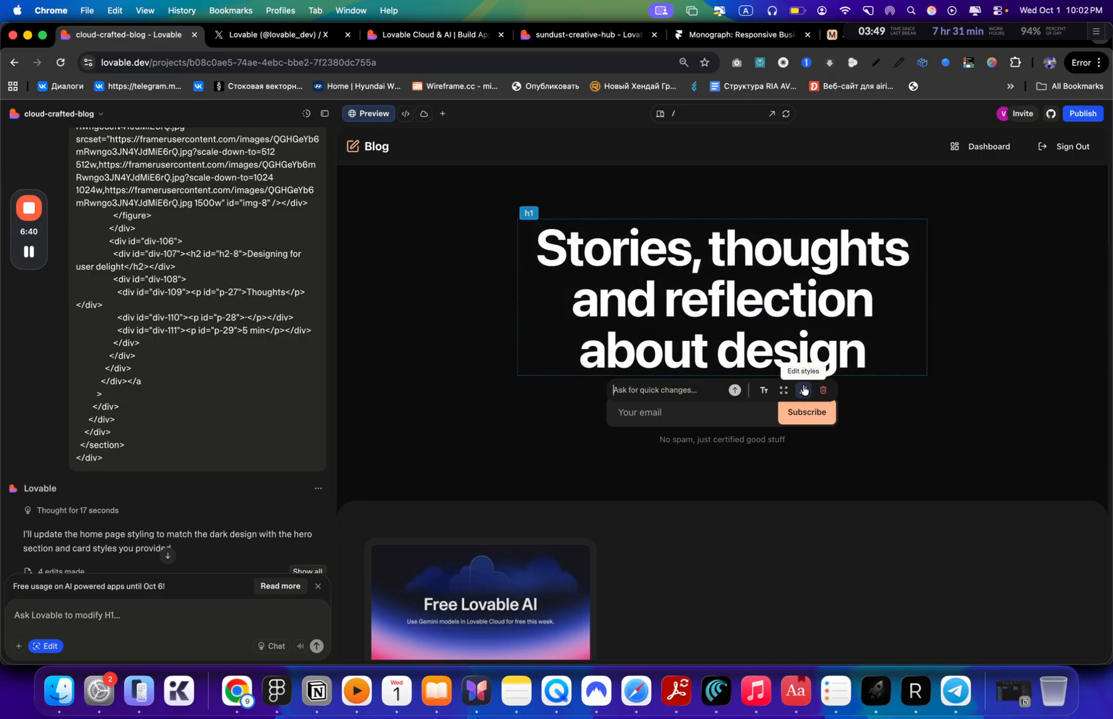
pyautogui.click(803, 391)
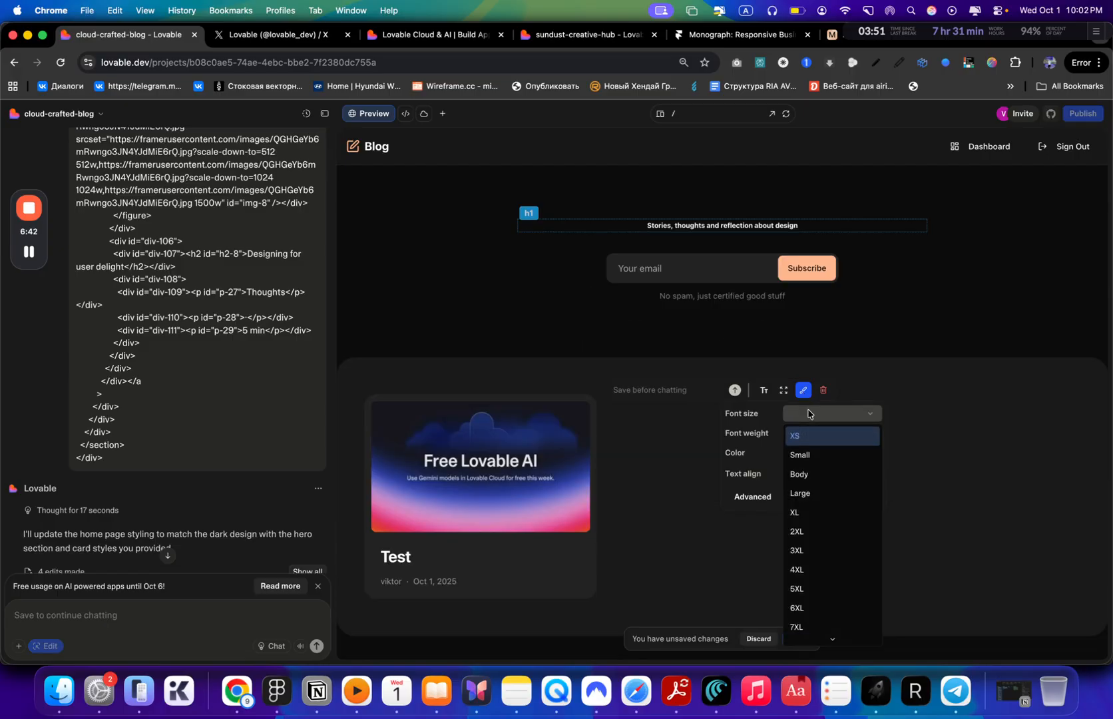
pyautogui.click(816, 608)
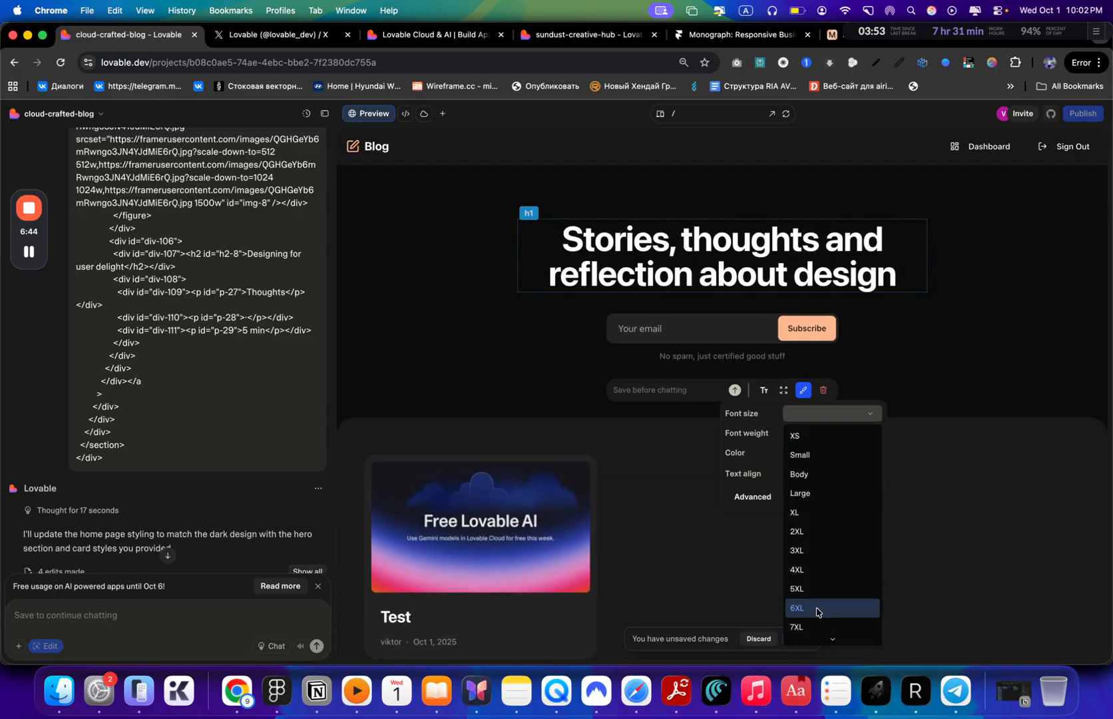
pyautogui.click(796, 608)
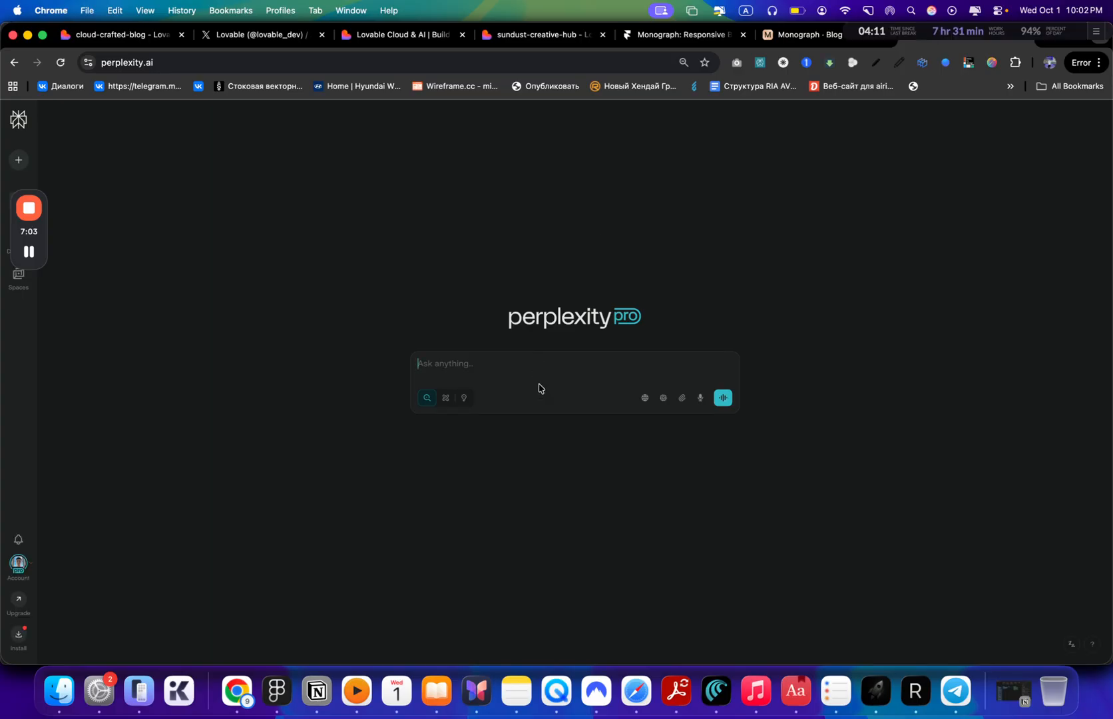
# - Ask Perplexity for an HTML article to paste into Lovable, then return to the blog project
pyautogui.write('write an article in html so i can just')
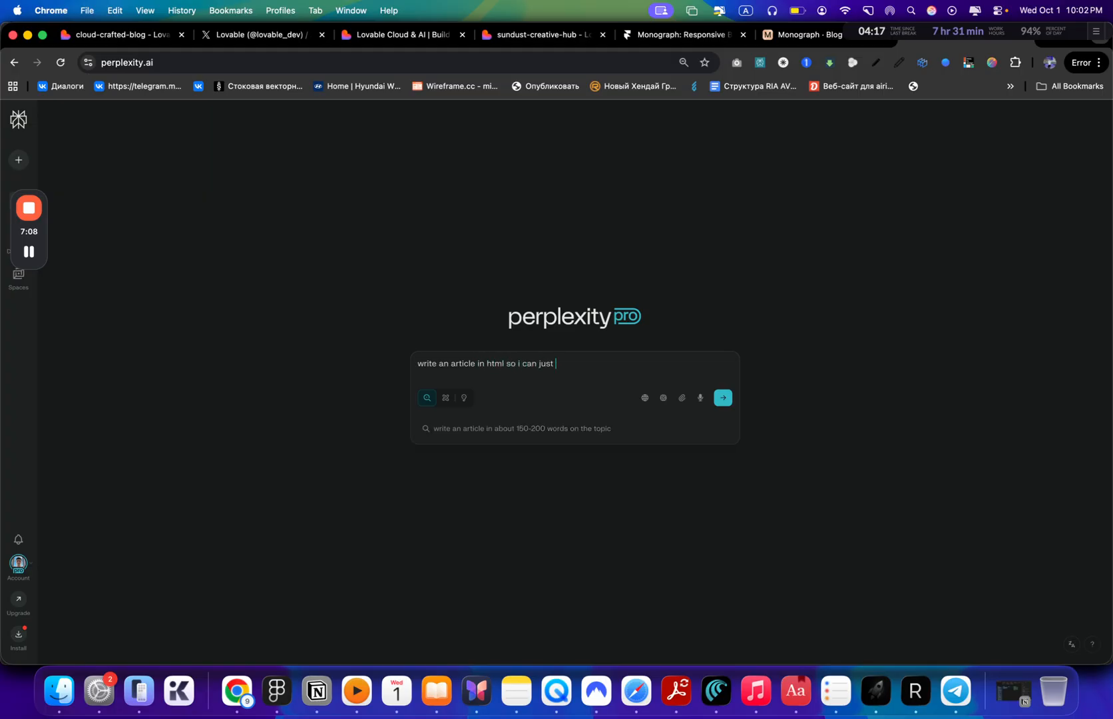
pyautogui.write('pa')
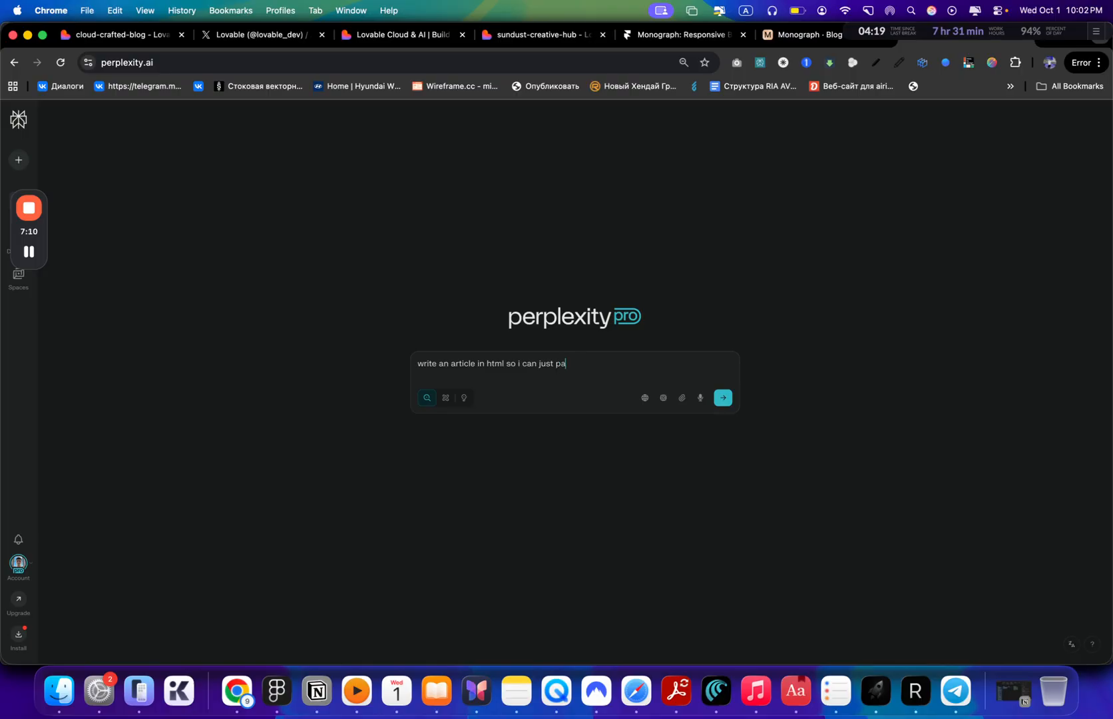
pyautogui.write('ste in lovab')
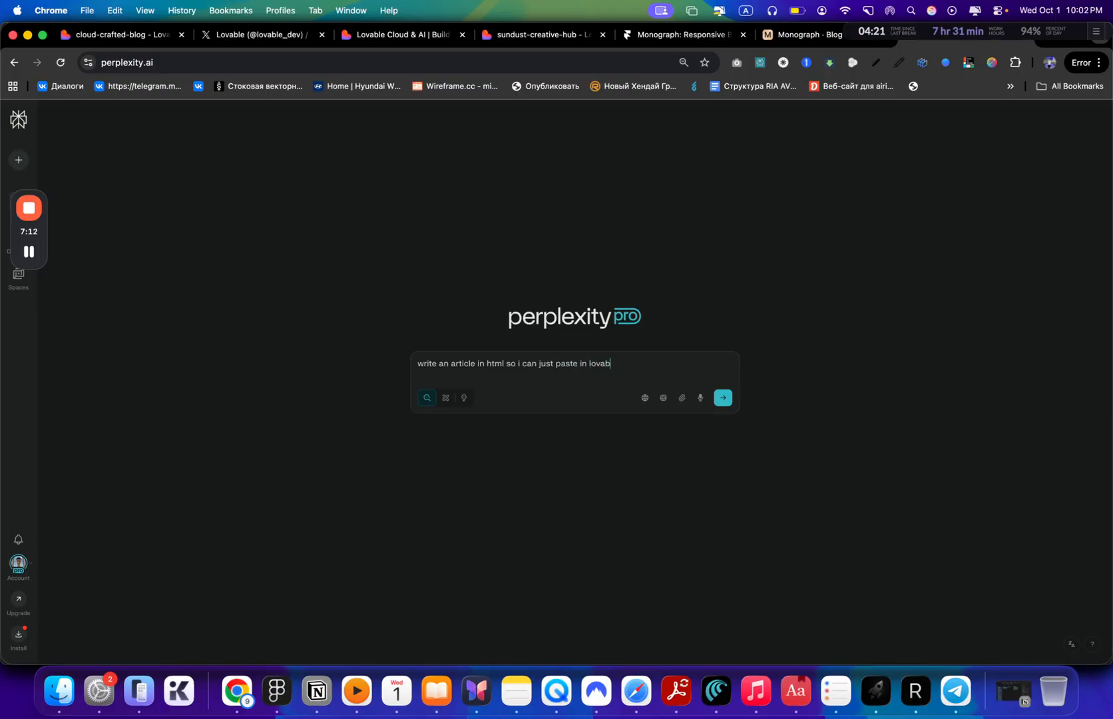
pyautogui.write('webflow')
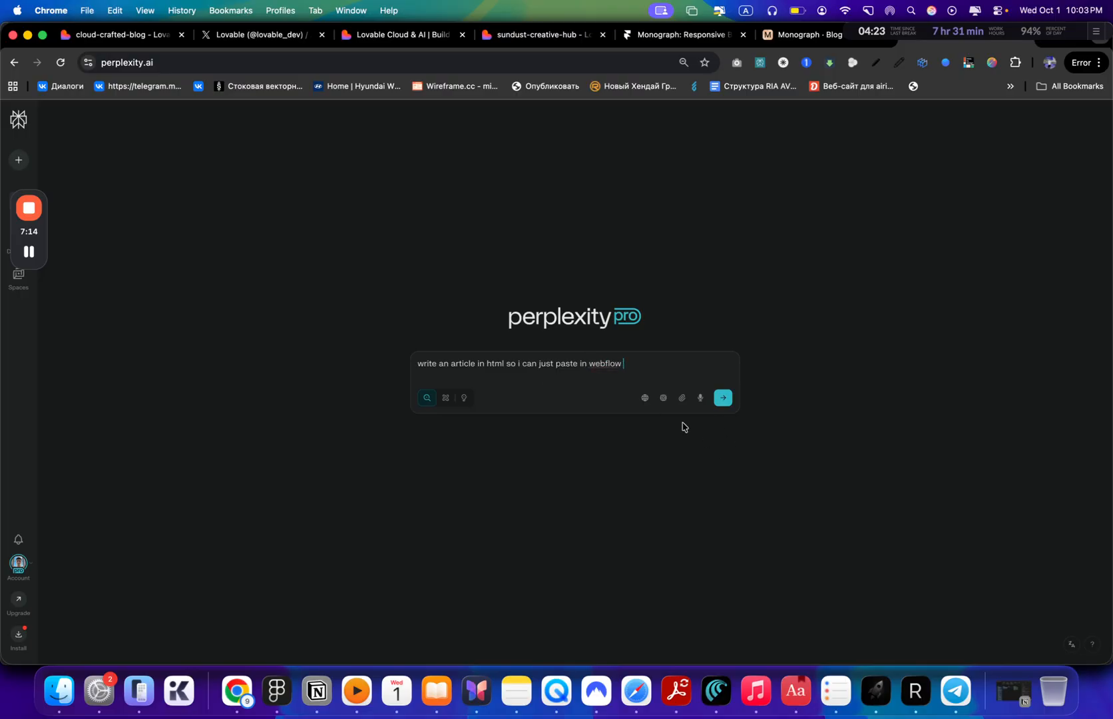
pyautogui.click(723, 398)
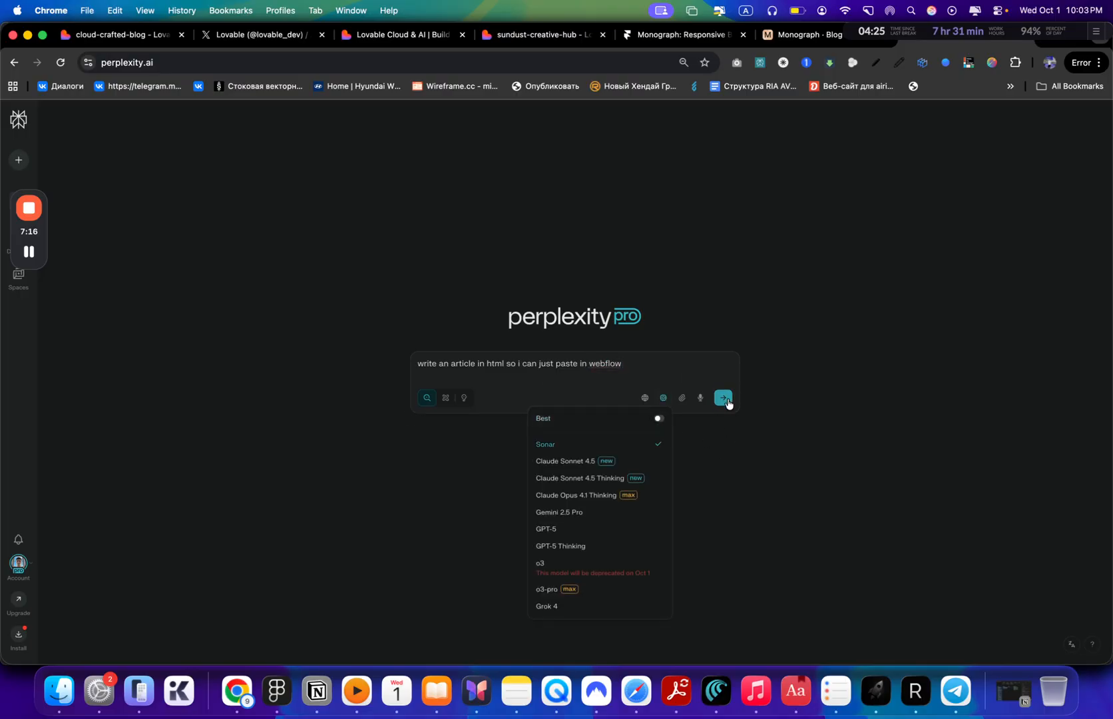
pyautogui.click(724, 397)
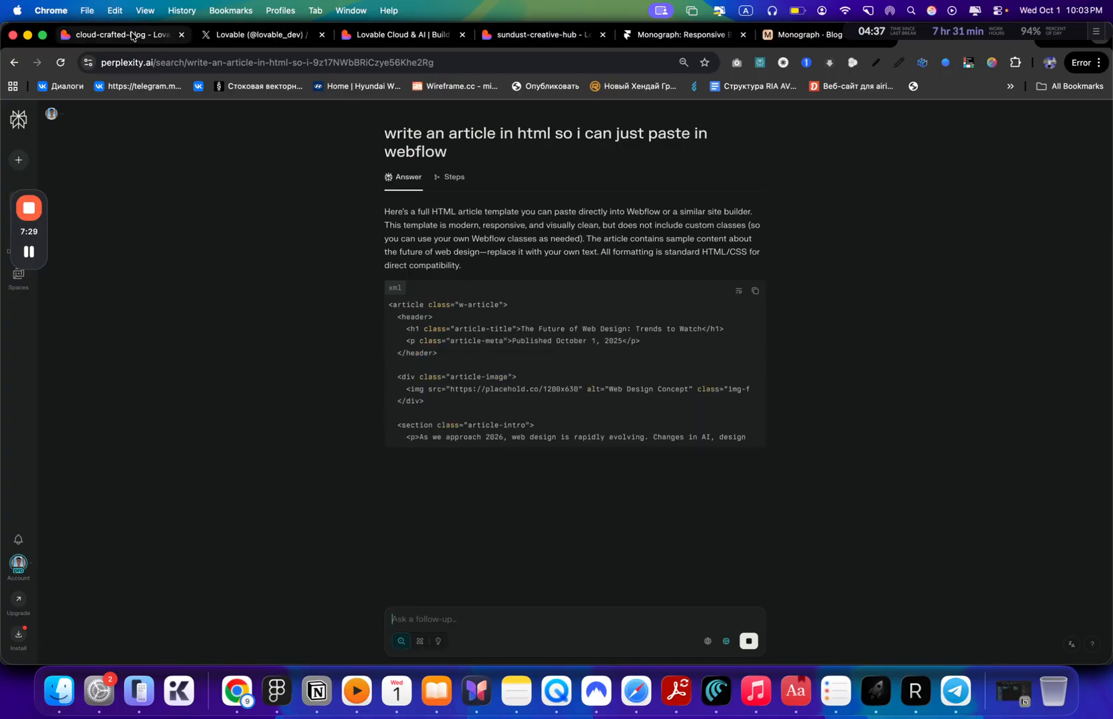
pyautogui.click(117, 34)
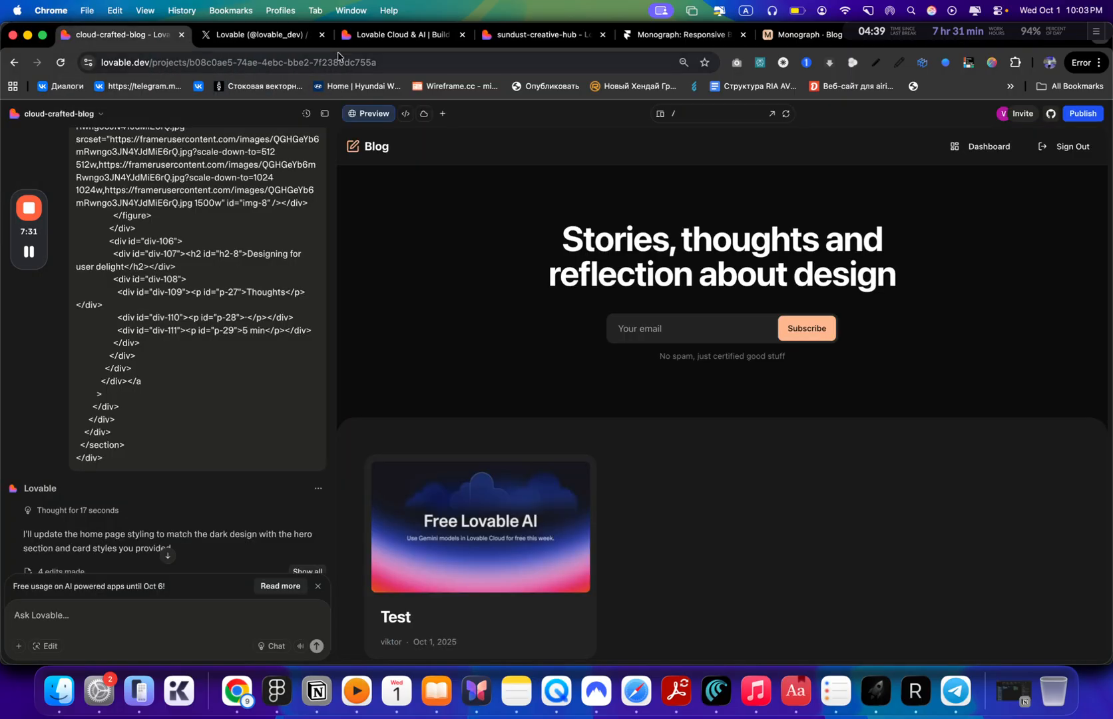
# - Start a new blog post from the Dashboard and try an <h1> heading in Content
pyautogui.click(980, 147)
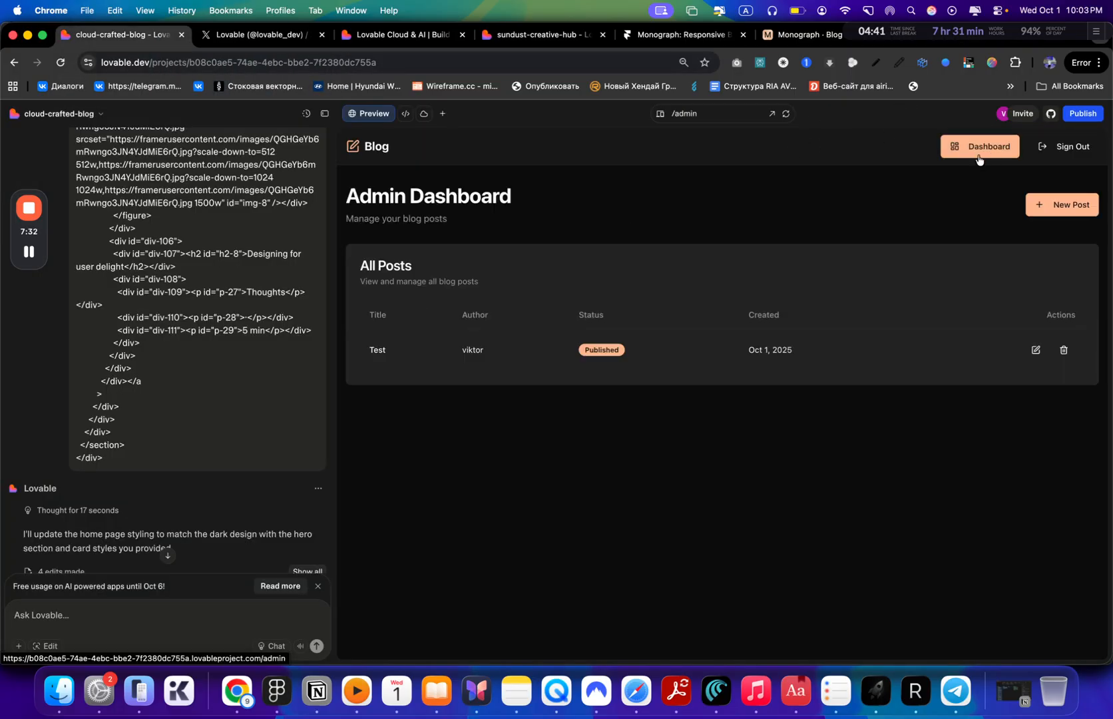
pyautogui.click(1062, 205)
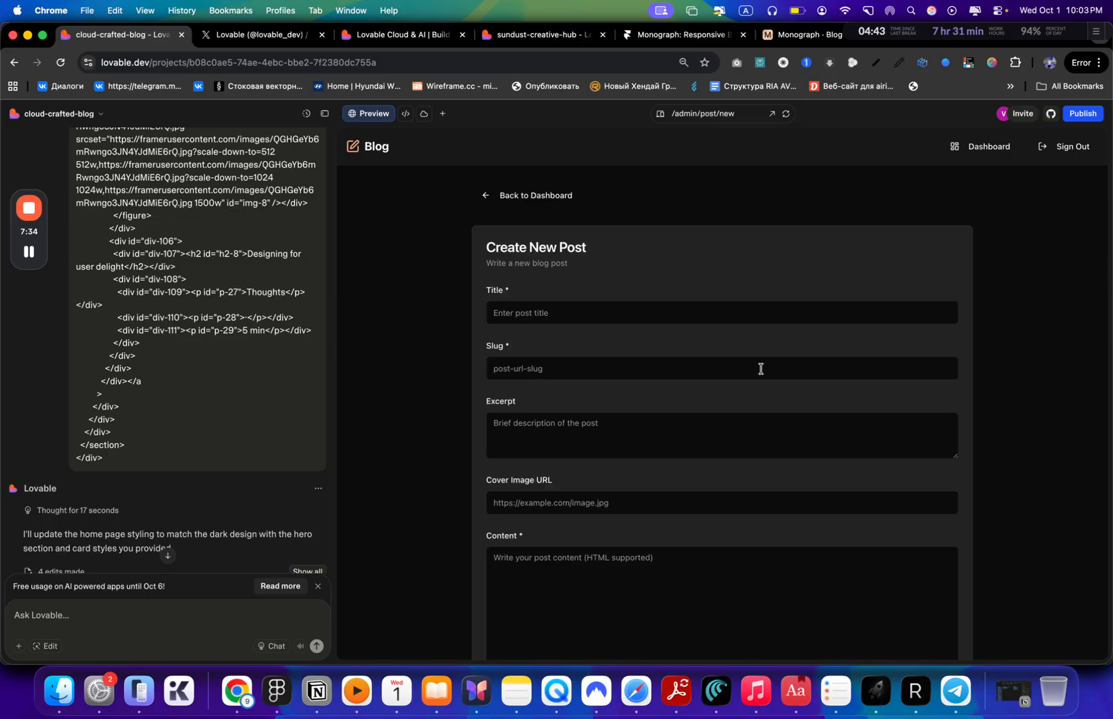
pyautogui.scroll(-3)
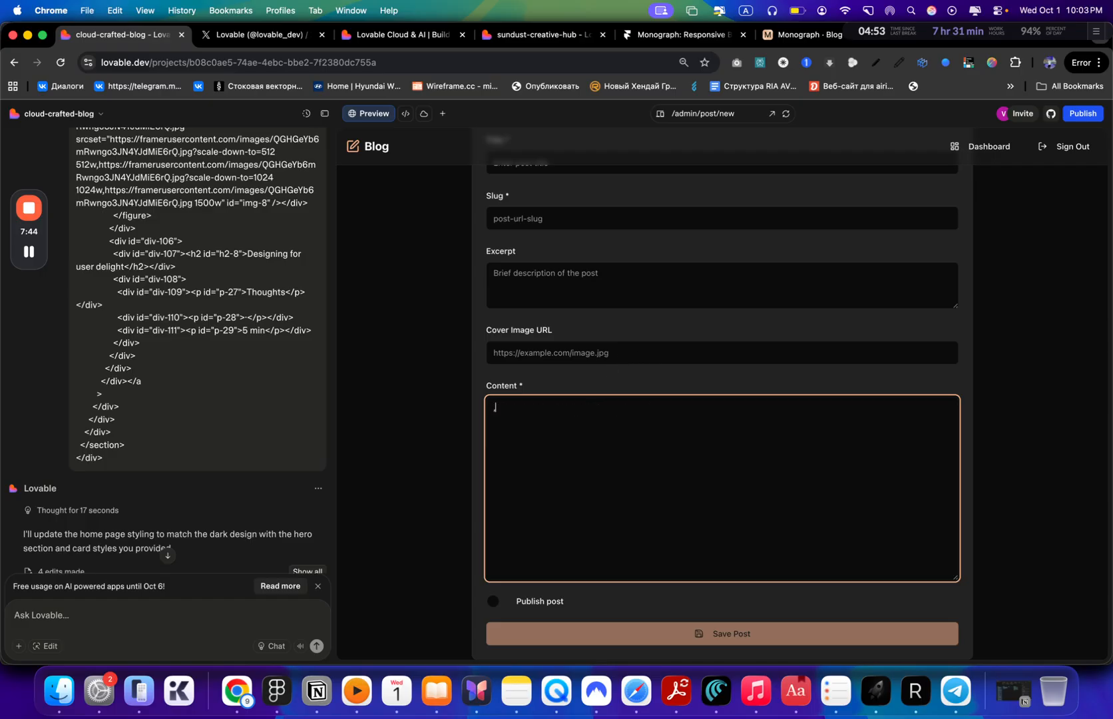
pyautogui.write('<h1> headine')
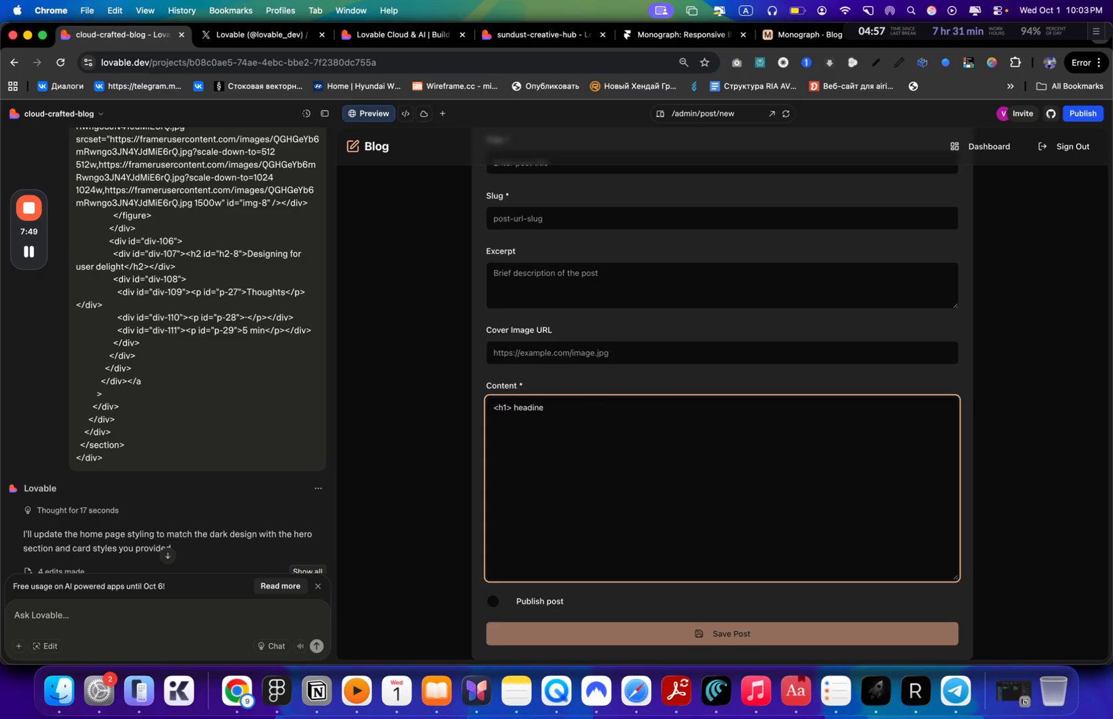
pyautogui.doubleClick(518, 408)
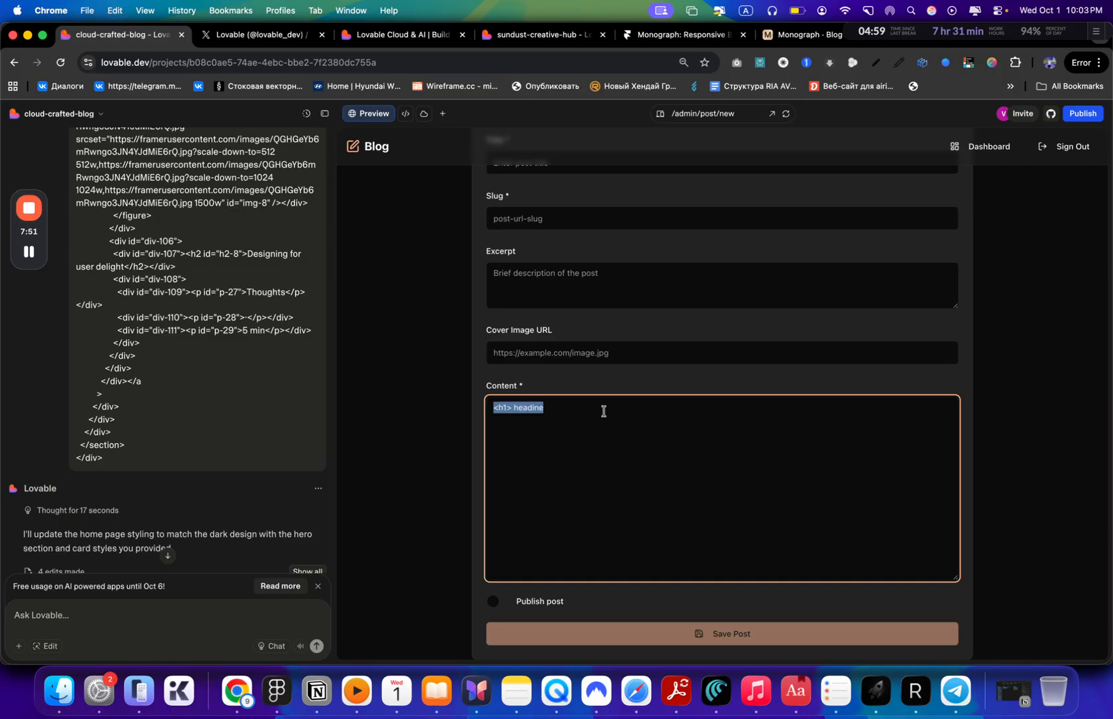
pyautogui.click(681, 34)
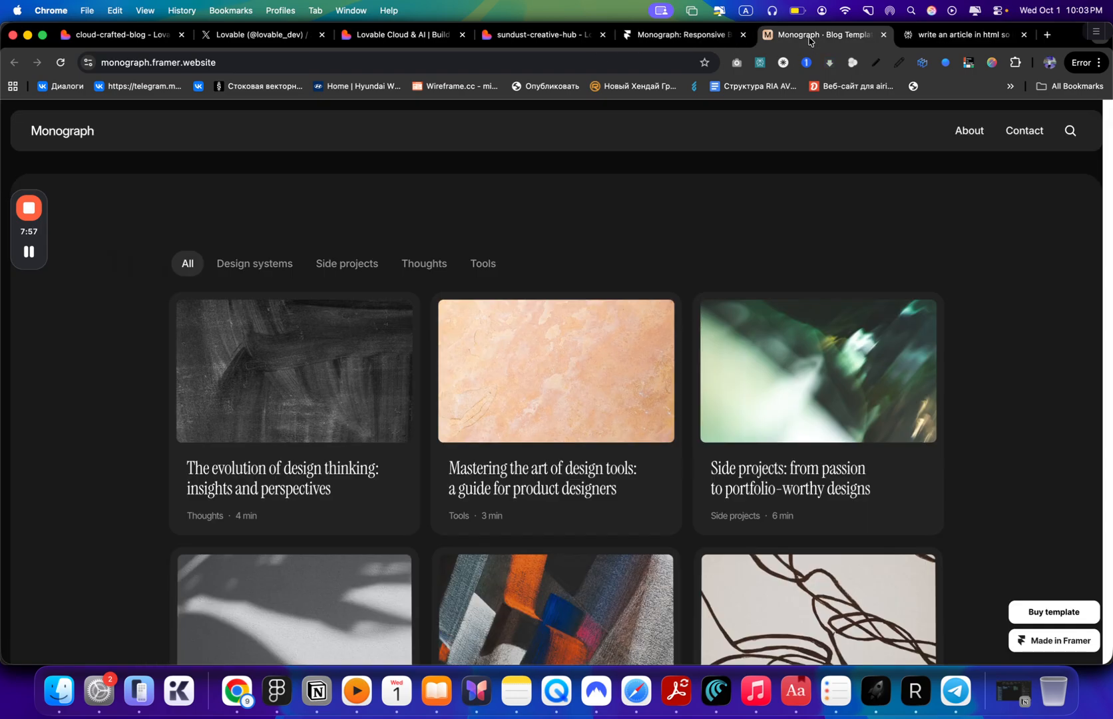
# - Open Monograph's 'The evolution of design thinking' post, checking the Lovable and Perplexity tabs along the way
pyautogui.rightClick(293, 370)
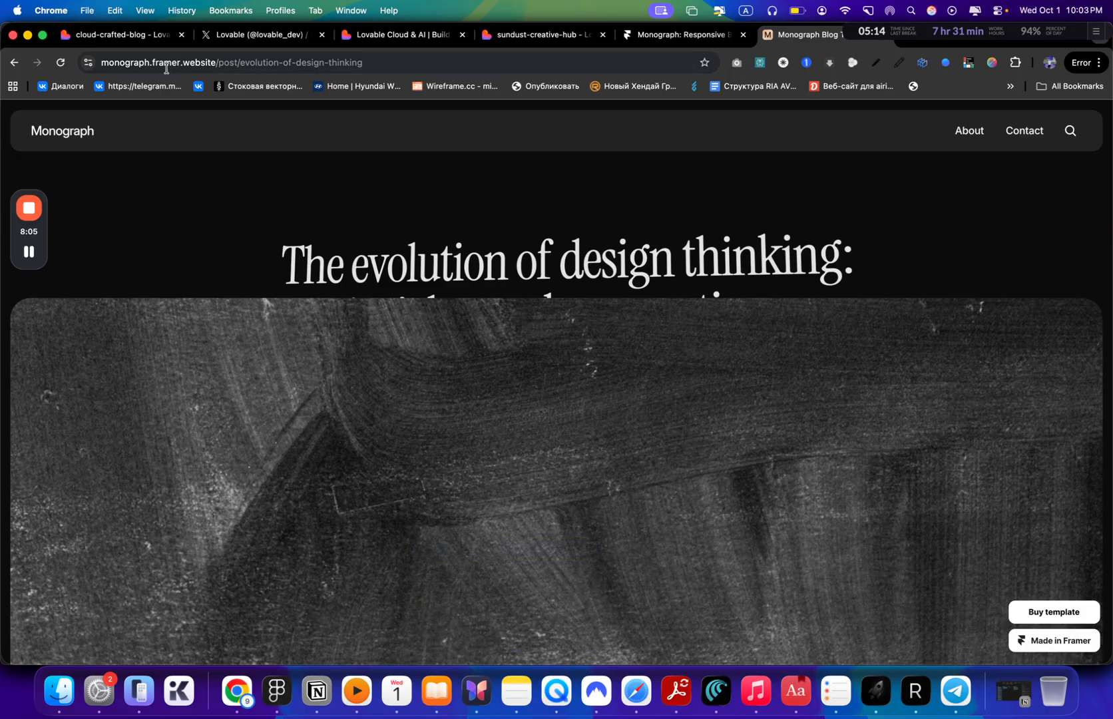
pyautogui.click(121, 34)
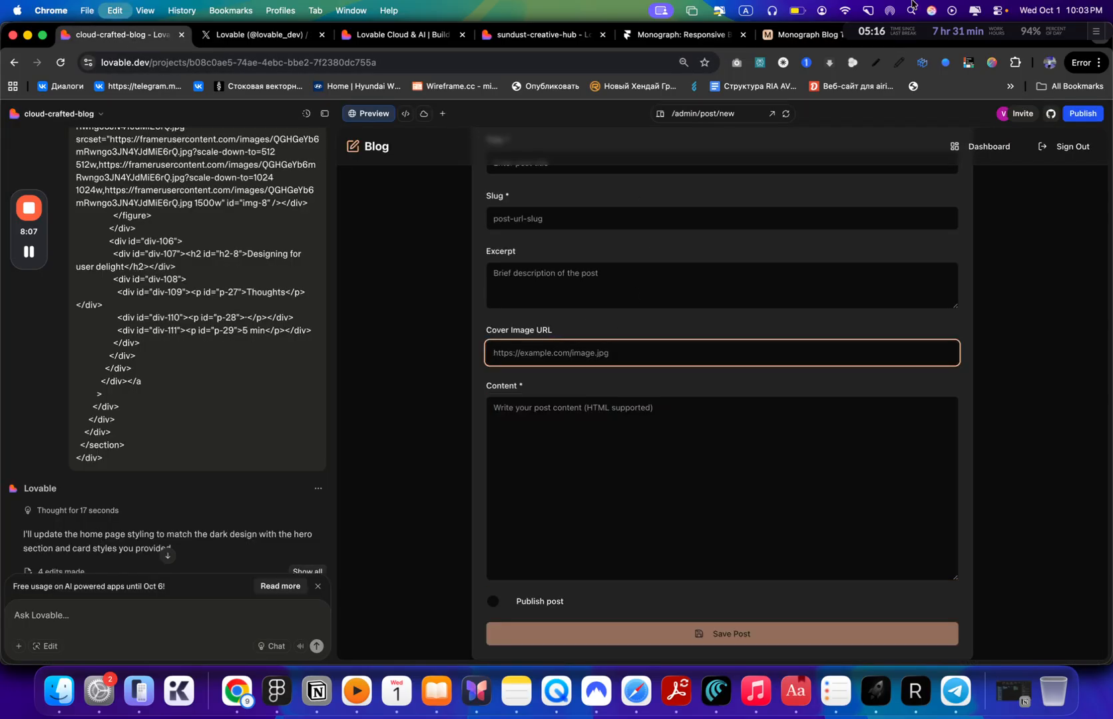
pyautogui.click(964, 34)
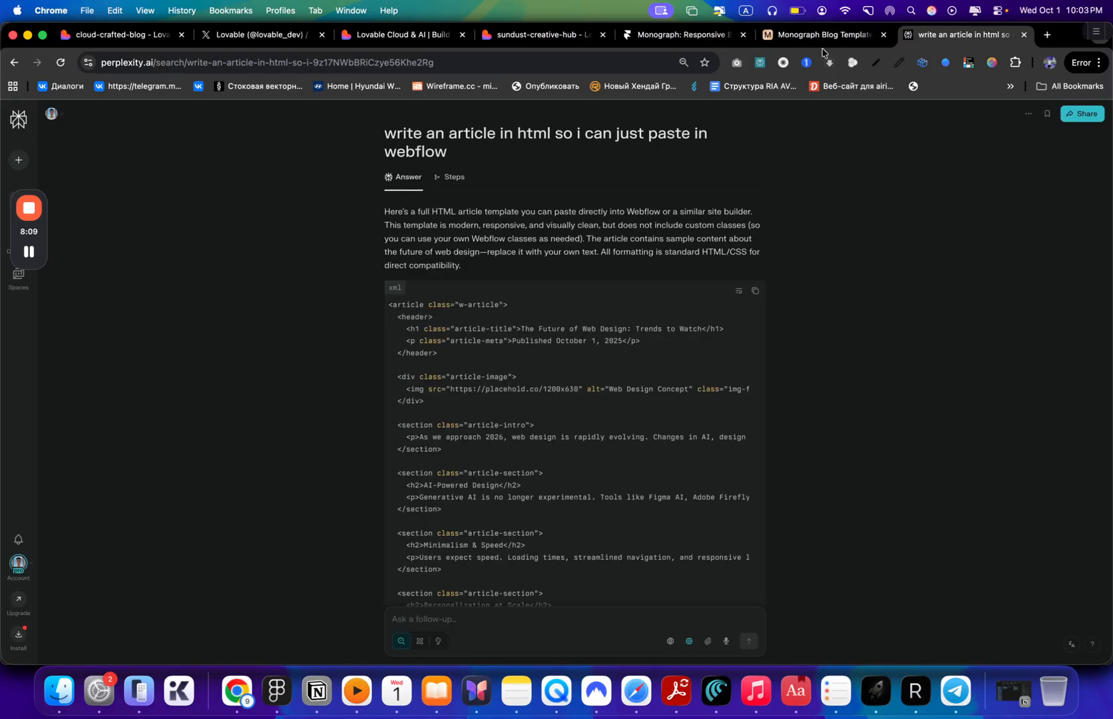
pyautogui.click(817, 34)
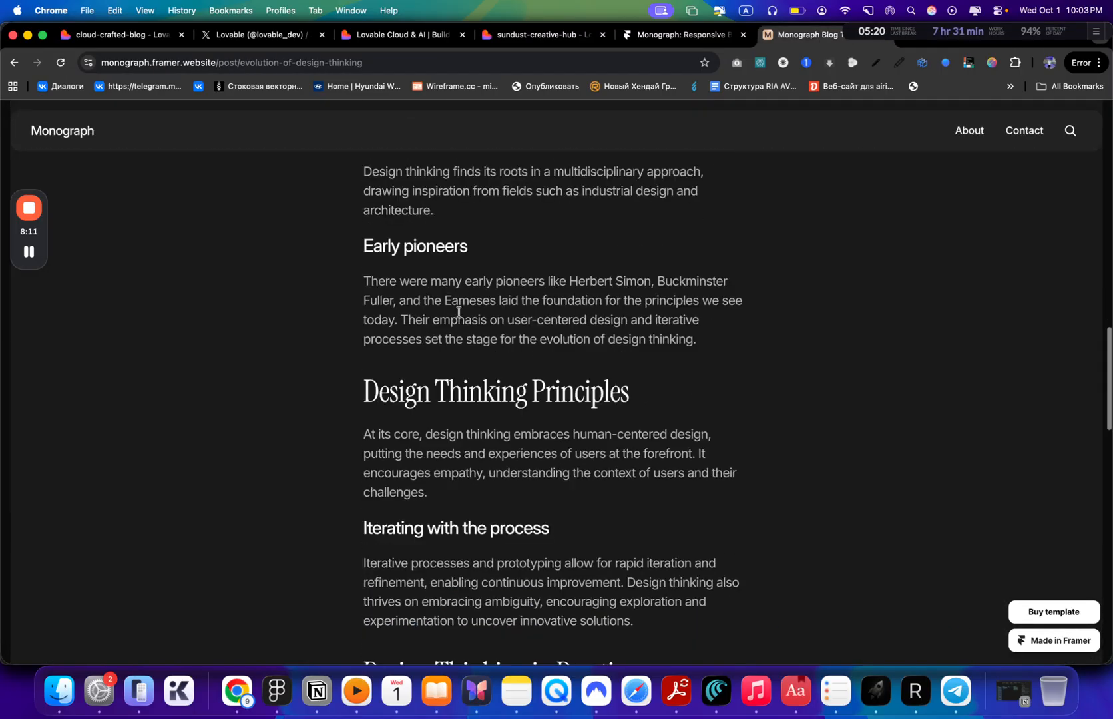
# - Scroll down through Perplexity's HTML article answer
pyautogui.scroll(-3)
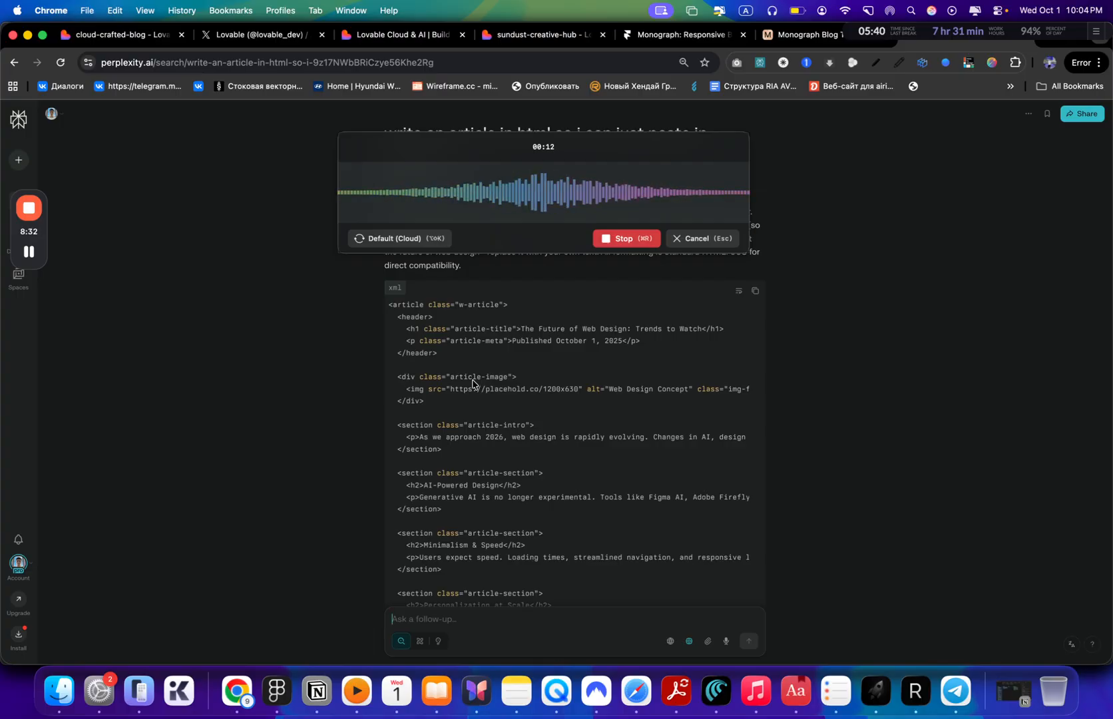
# - Stop the HyperWhisper dictation of the CMS-ready HTML request and copy its transcription
pyautogui.click(625, 237)
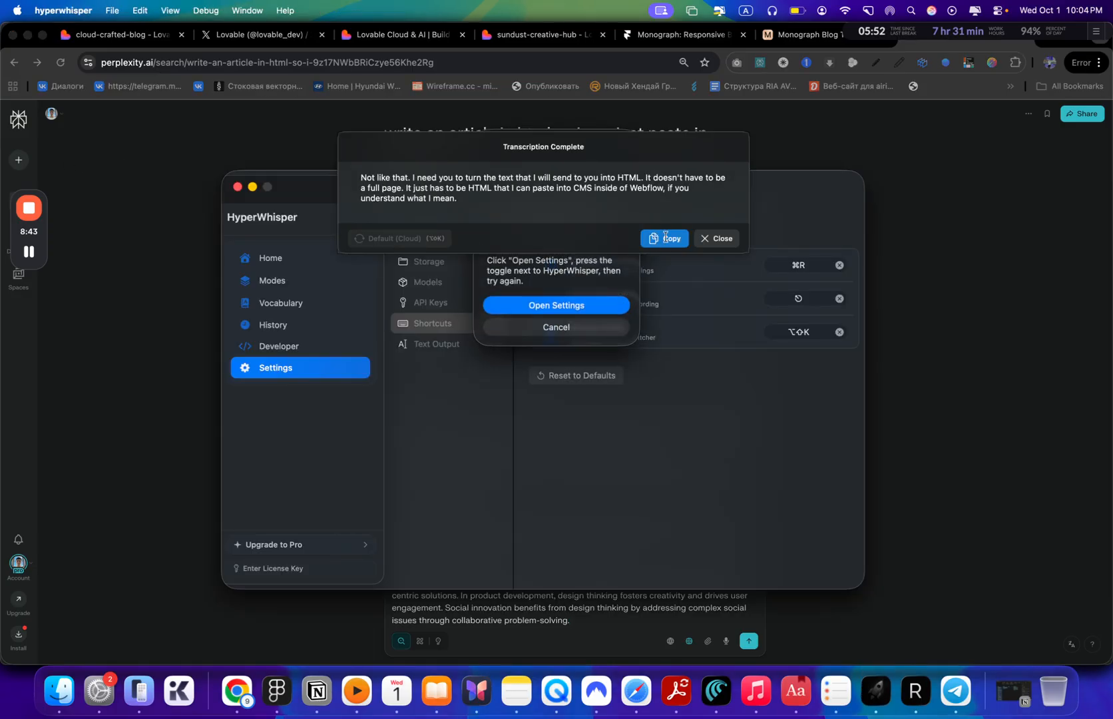
pyautogui.click(663, 238)
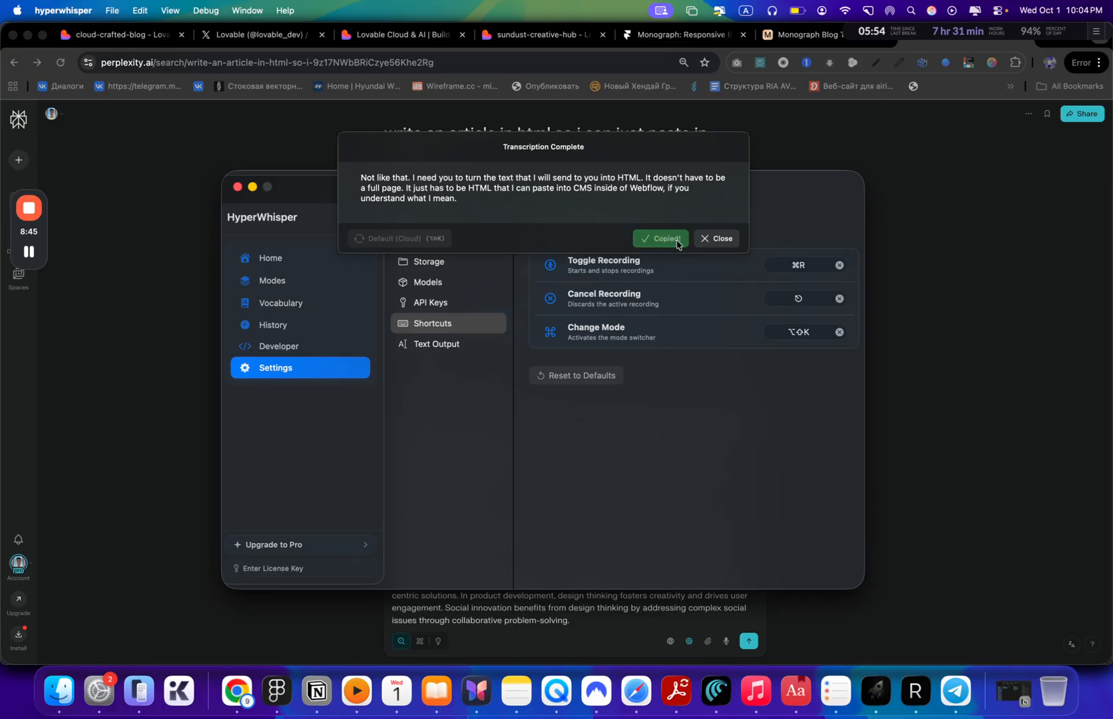
pyautogui.click(717, 238)
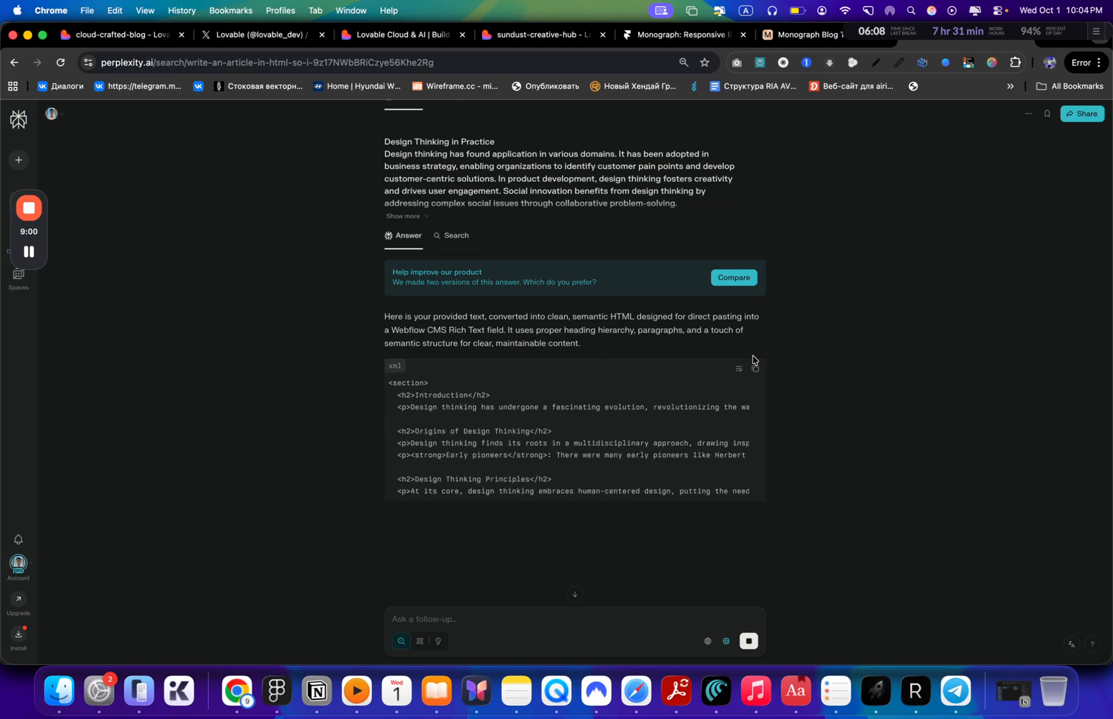
# - Type the post excerpt and fetch the design-thinking title from the Monograph demo post
pyautogui.click(117, 34)
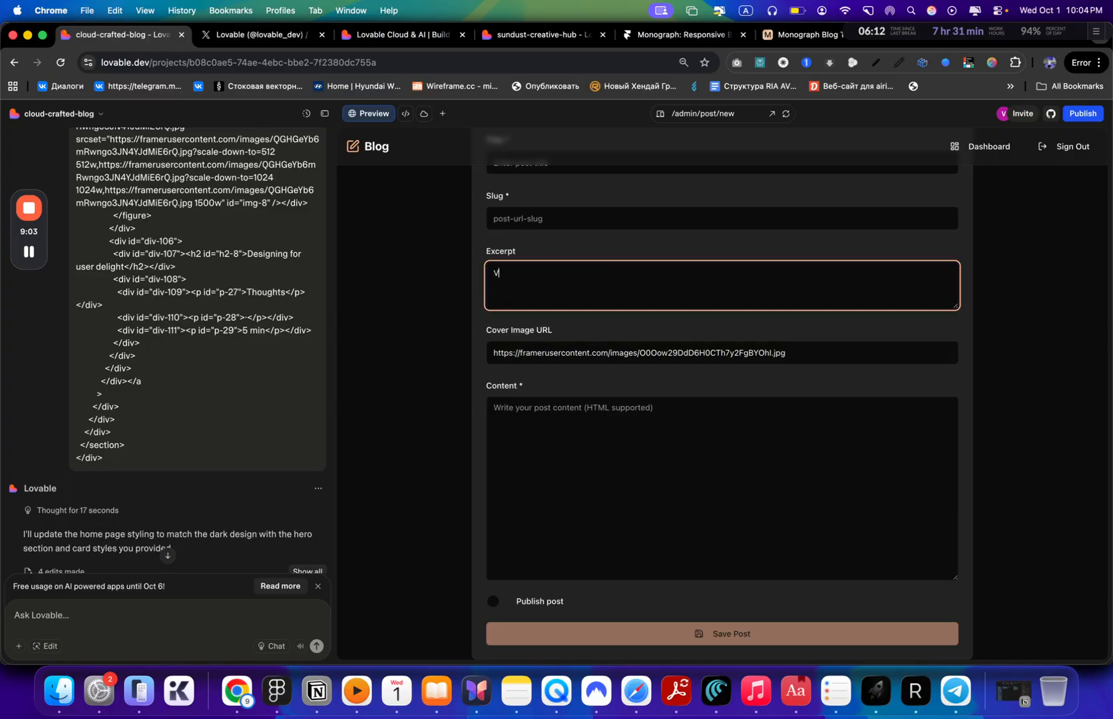
pyautogui.write('iktor')
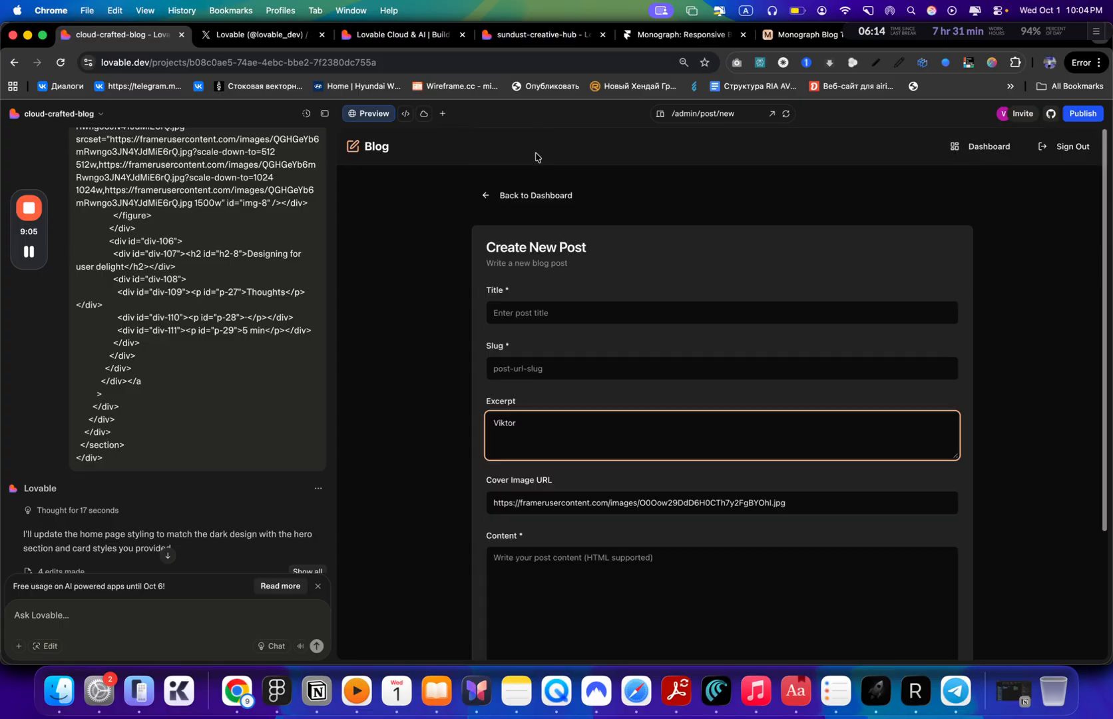
pyautogui.click(722, 313)
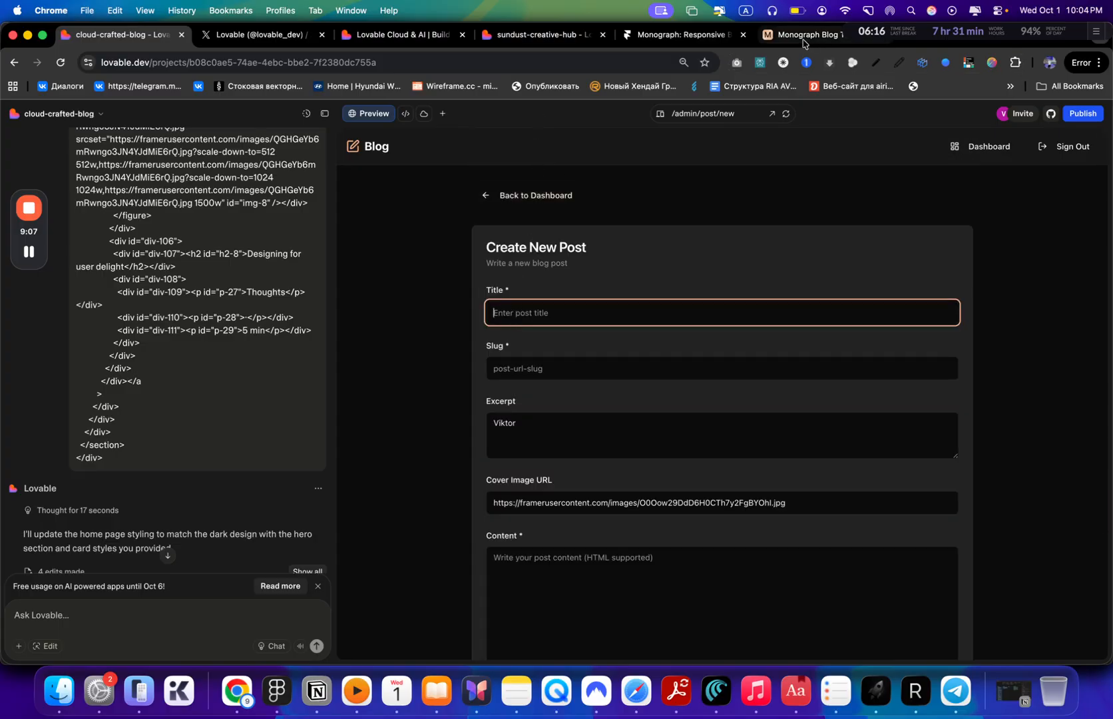
pyautogui.click(801, 34)
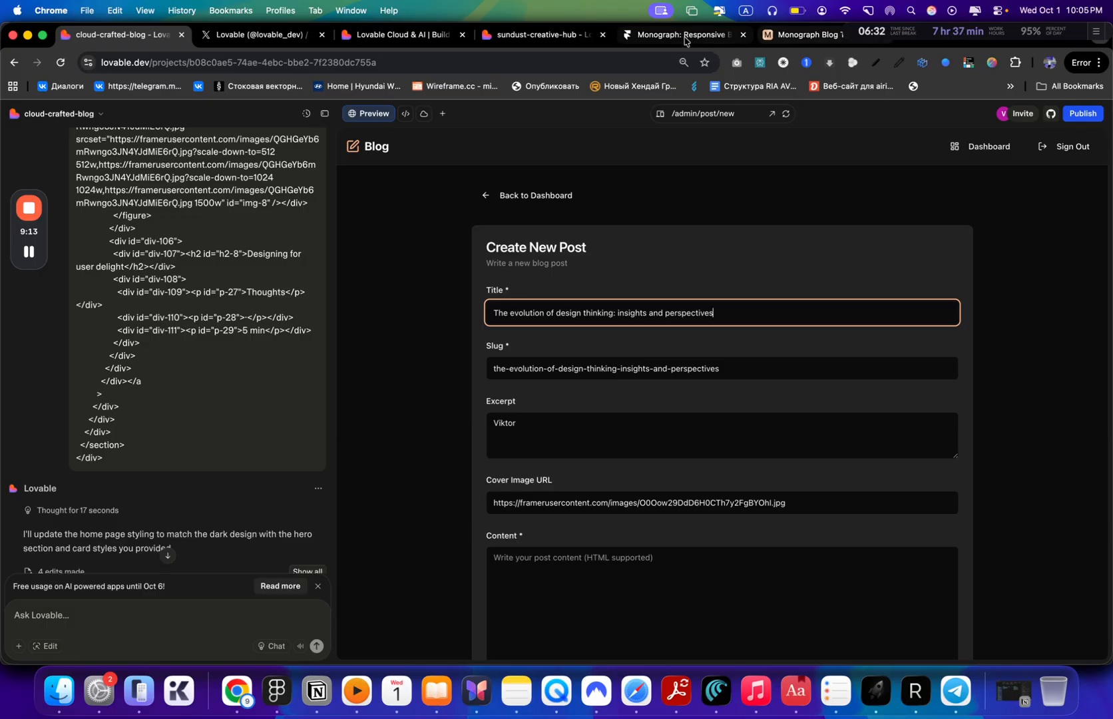
pyautogui.click(679, 34)
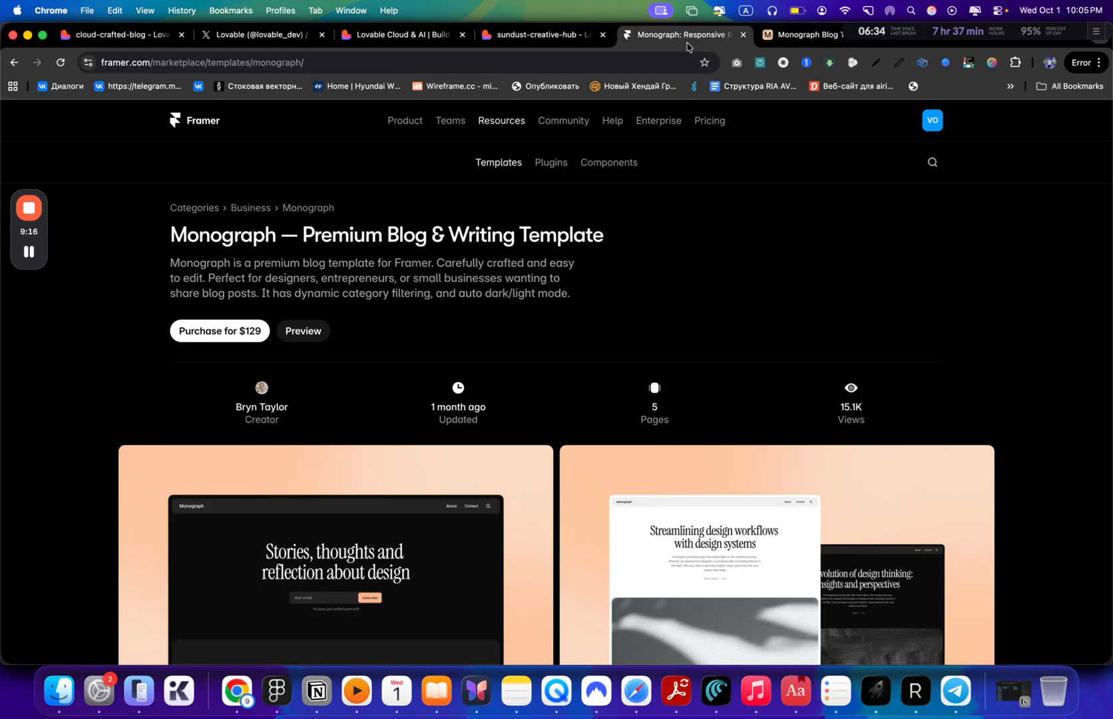
pyautogui.click(543, 34)
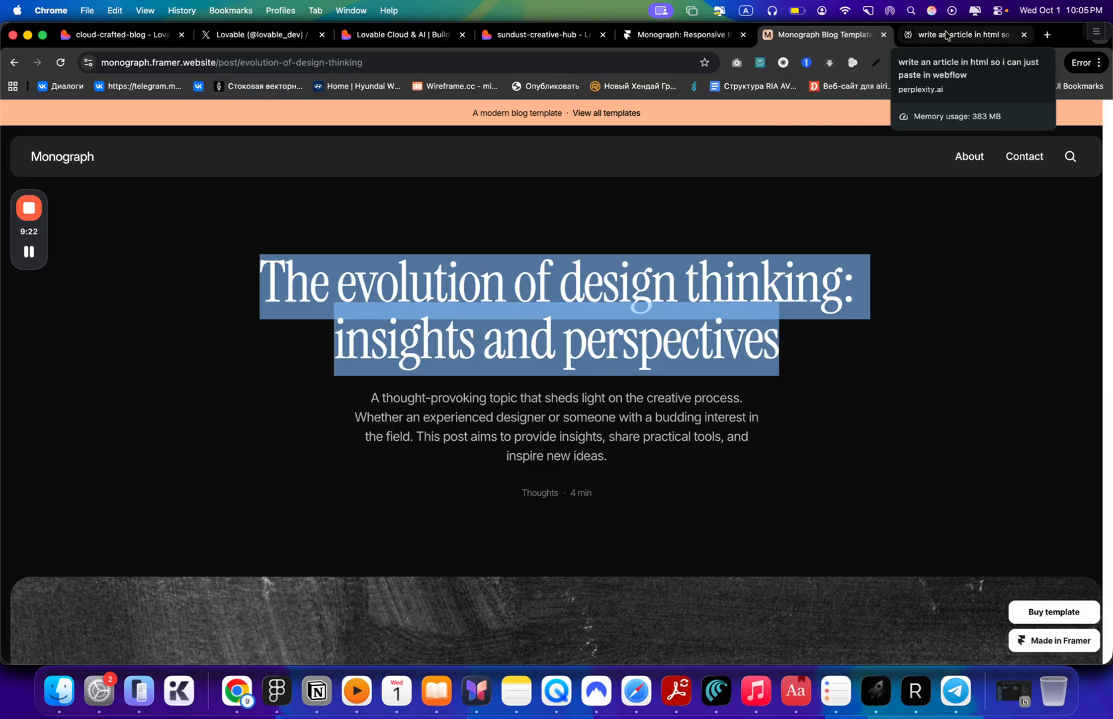
# - Copy Perplexity's generated HTML article code for the Lovable post's Content field
pyautogui.click(959, 34)
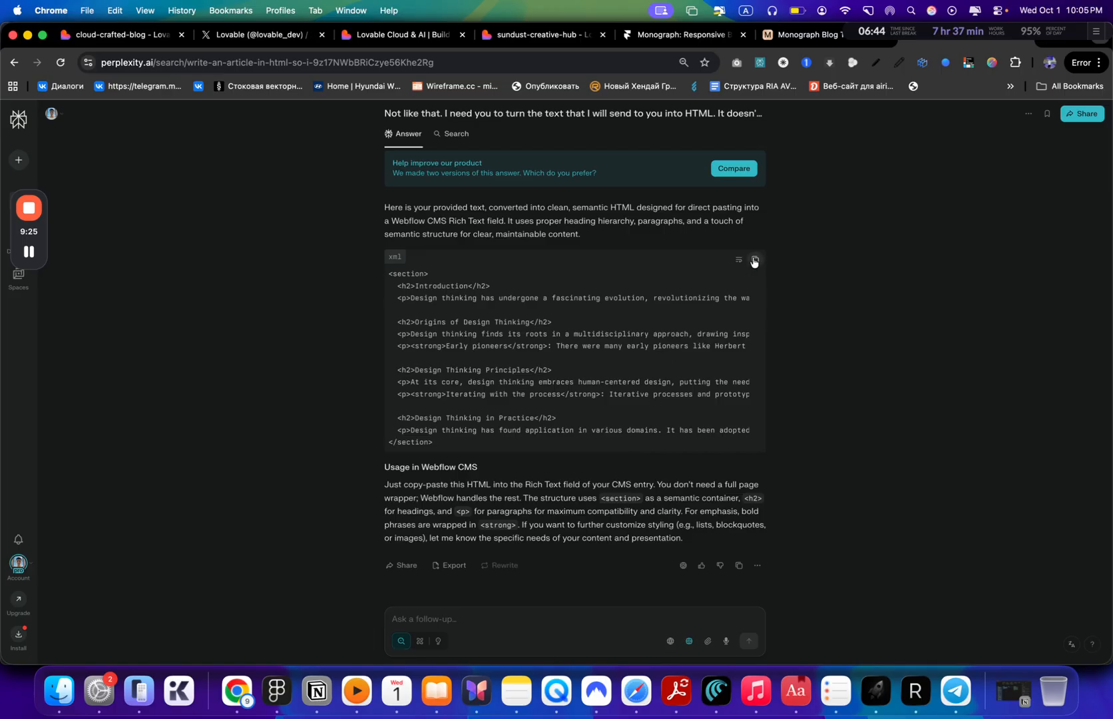
pyautogui.click(755, 260)
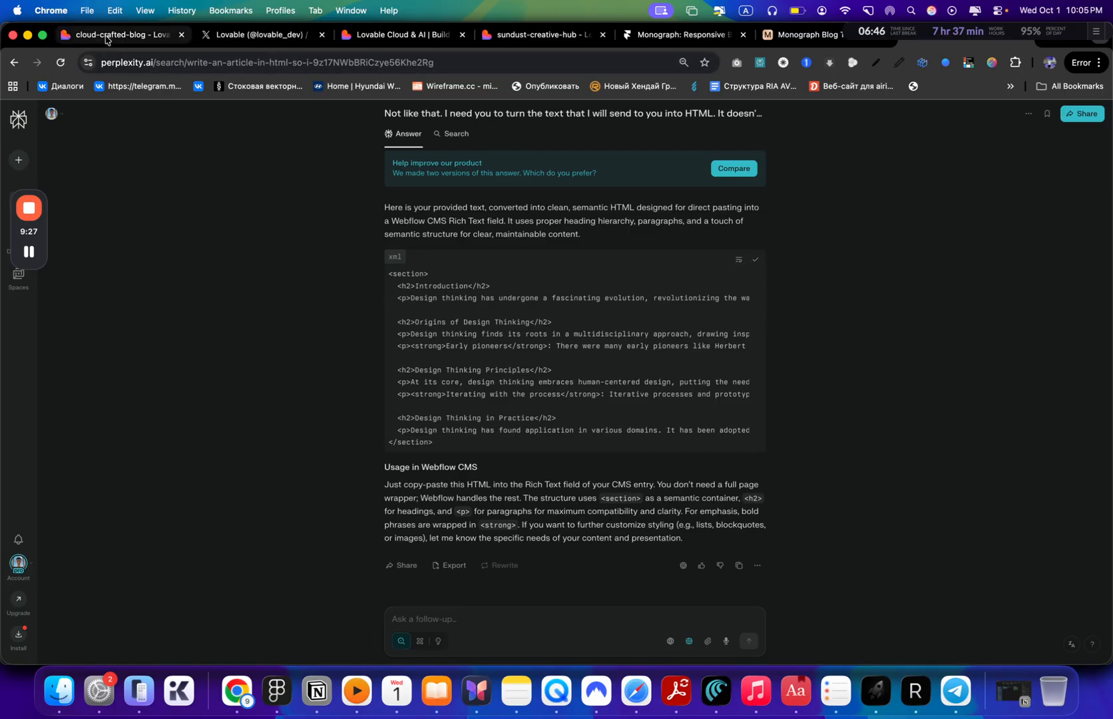
pyautogui.click(121, 35)
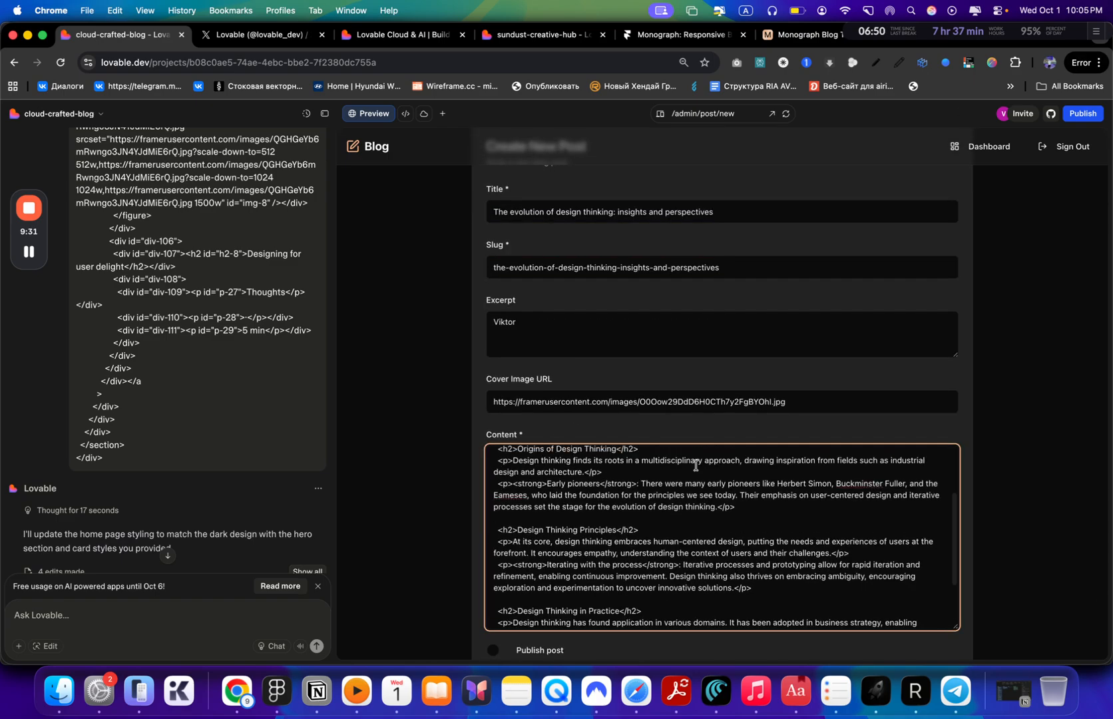
# - Save the design-thinking post and view the blog home page at route / in the preview
pyautogui.scroll(-3)
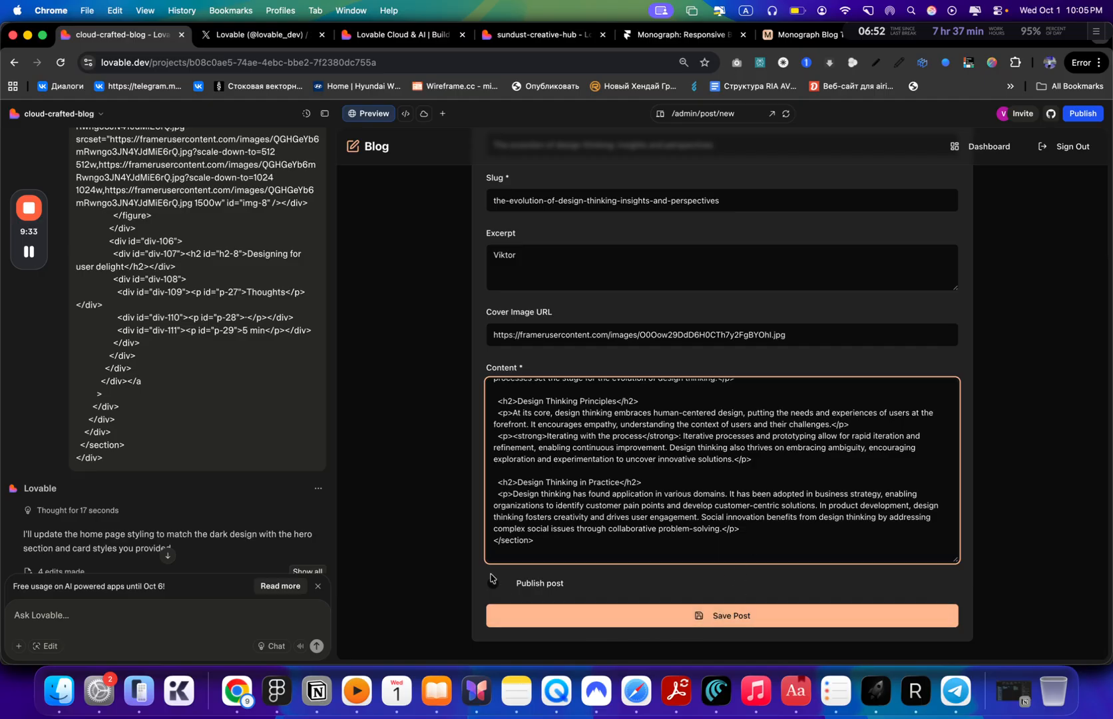
pyautogui.click(721, 615)
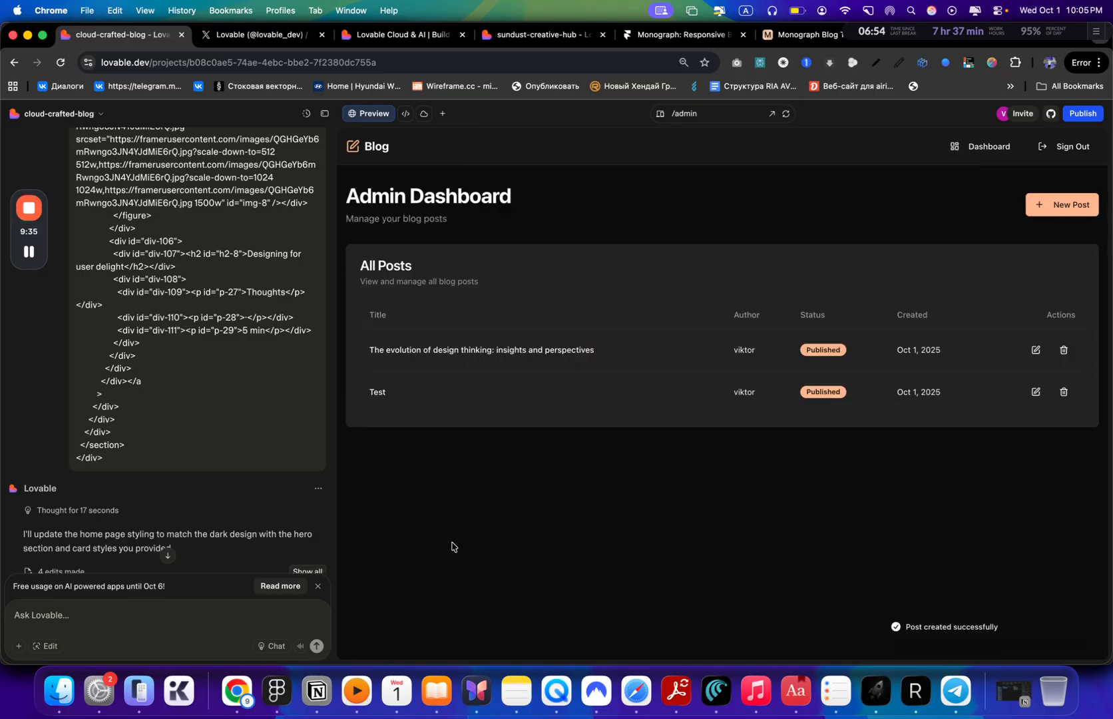
pyautogui.click(708, 114)
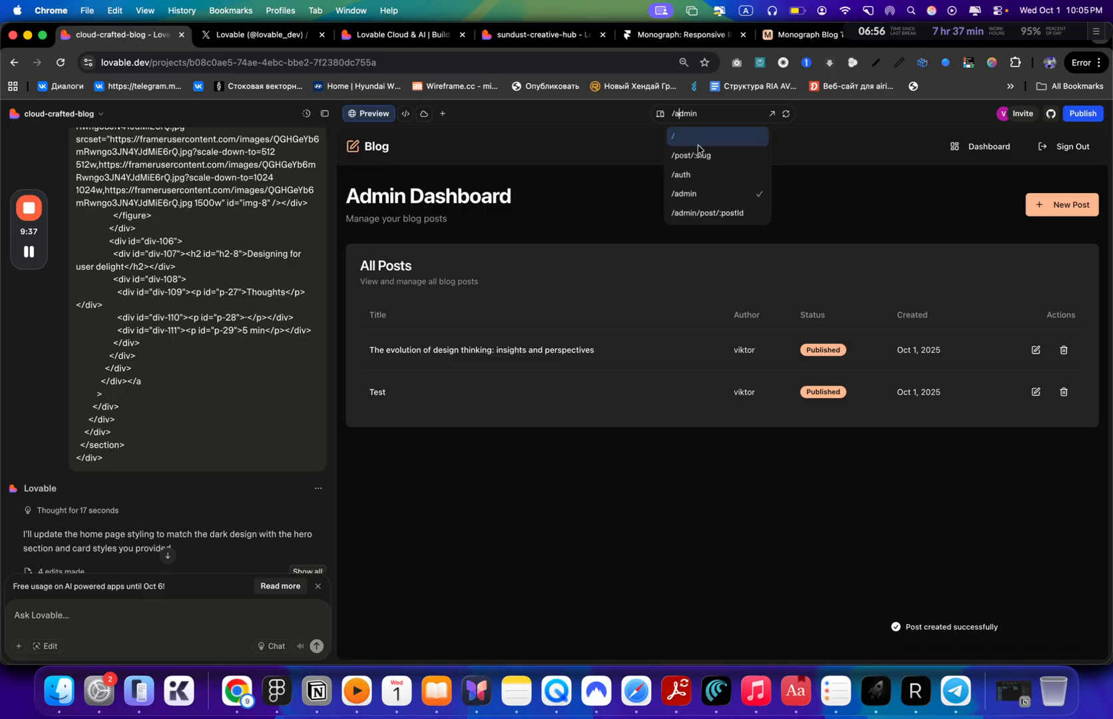
pyautogui.click(684, 136)
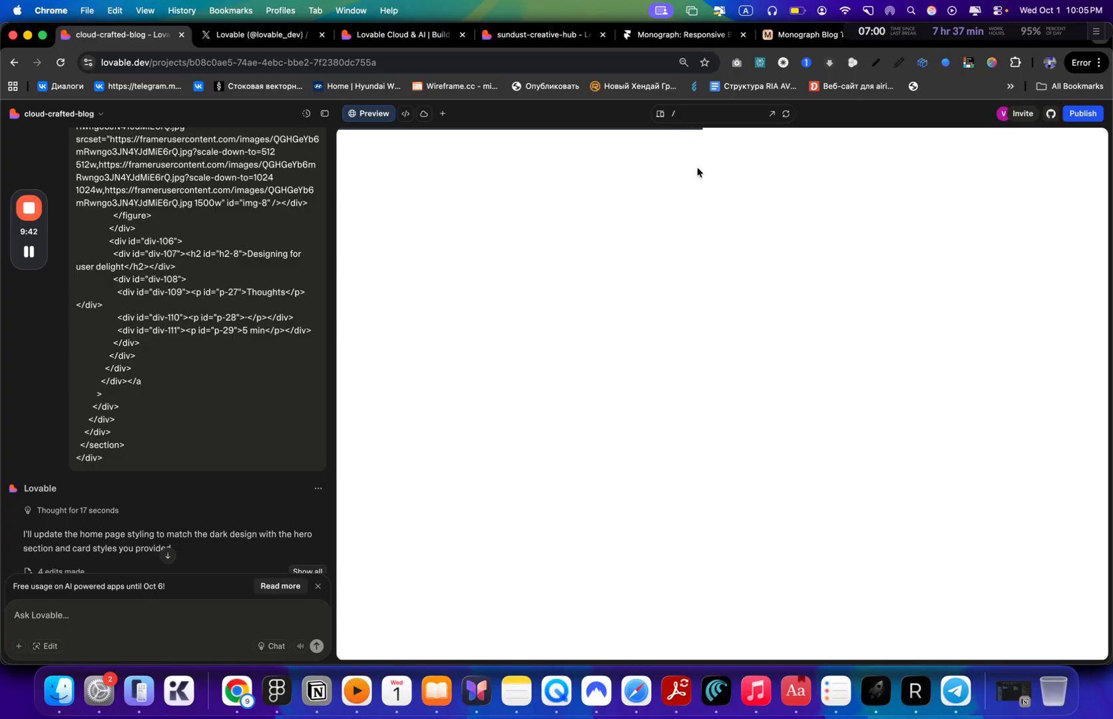
pyautogui.moveTo(678, 196)
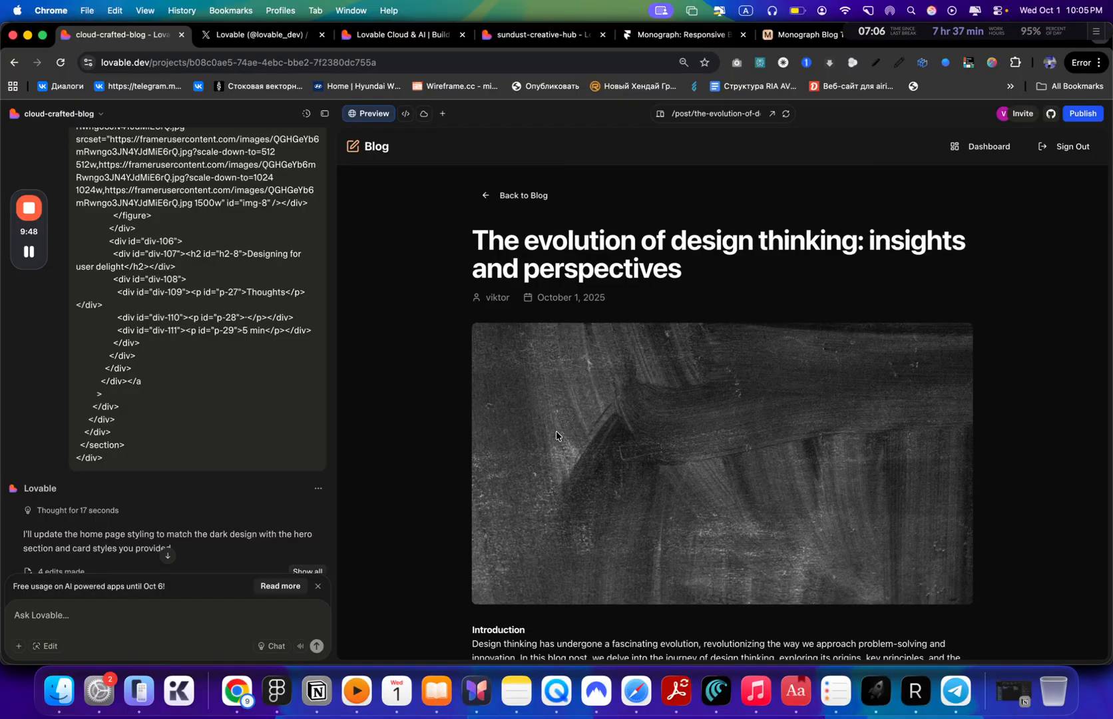
pyautogui.scroll(-3)
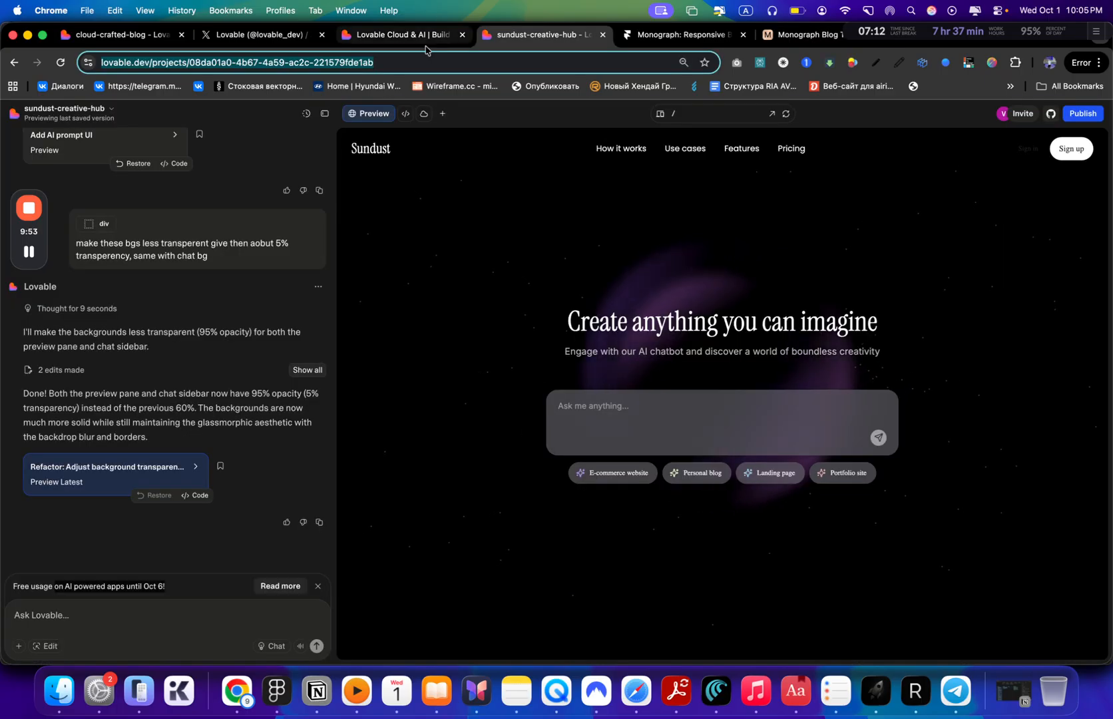
# - Ask Perplexity in a follow-up to make the article HTML way more beautifully formatted
pyautogui.click(403, 34)
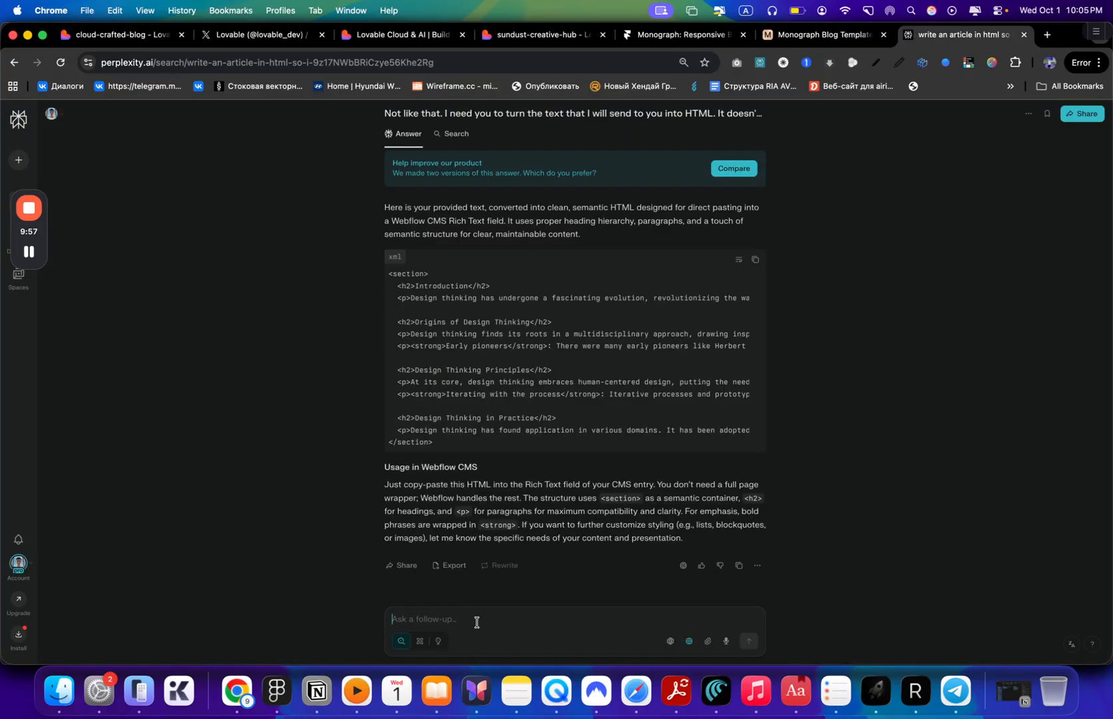
pyautogui.write('make it way bea')
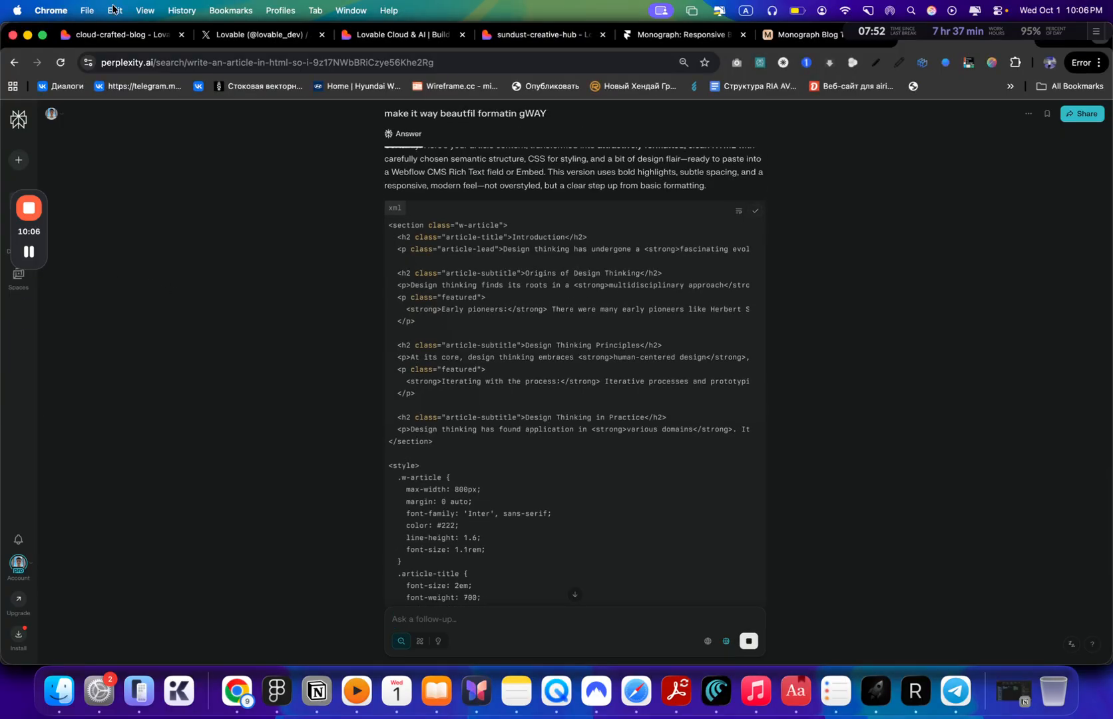
pyautogui.click(107, 34)
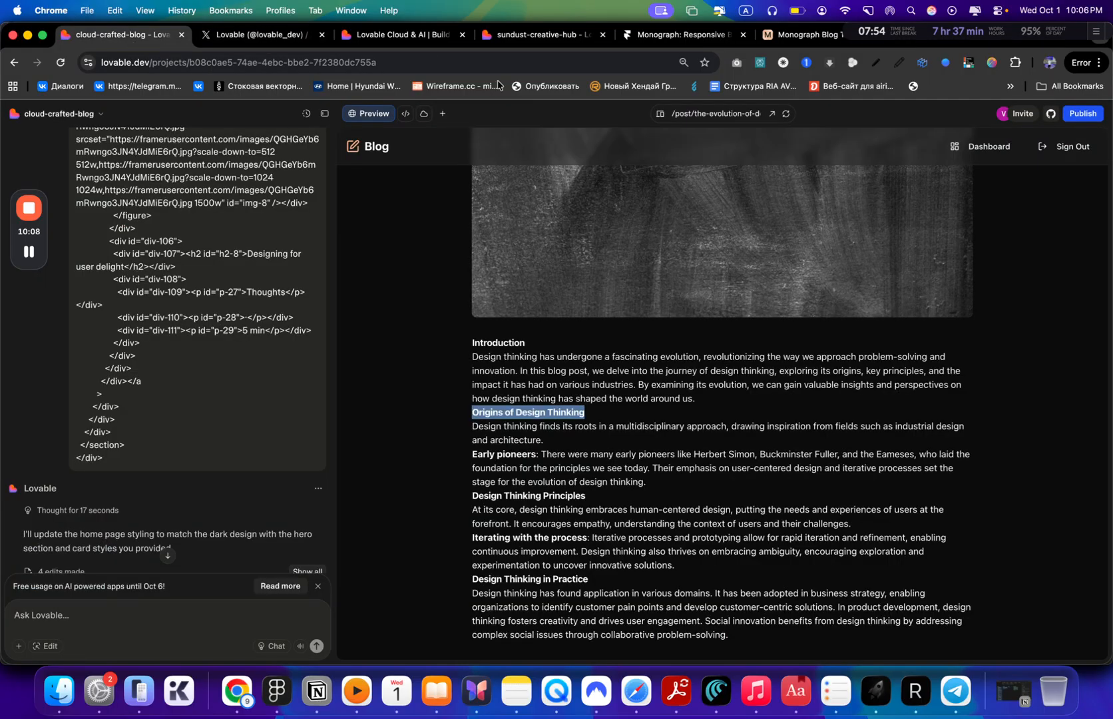
# - Edit the design-thinking post from /admin with the styled HTML content and save it
pyautogui.click(710, 114)
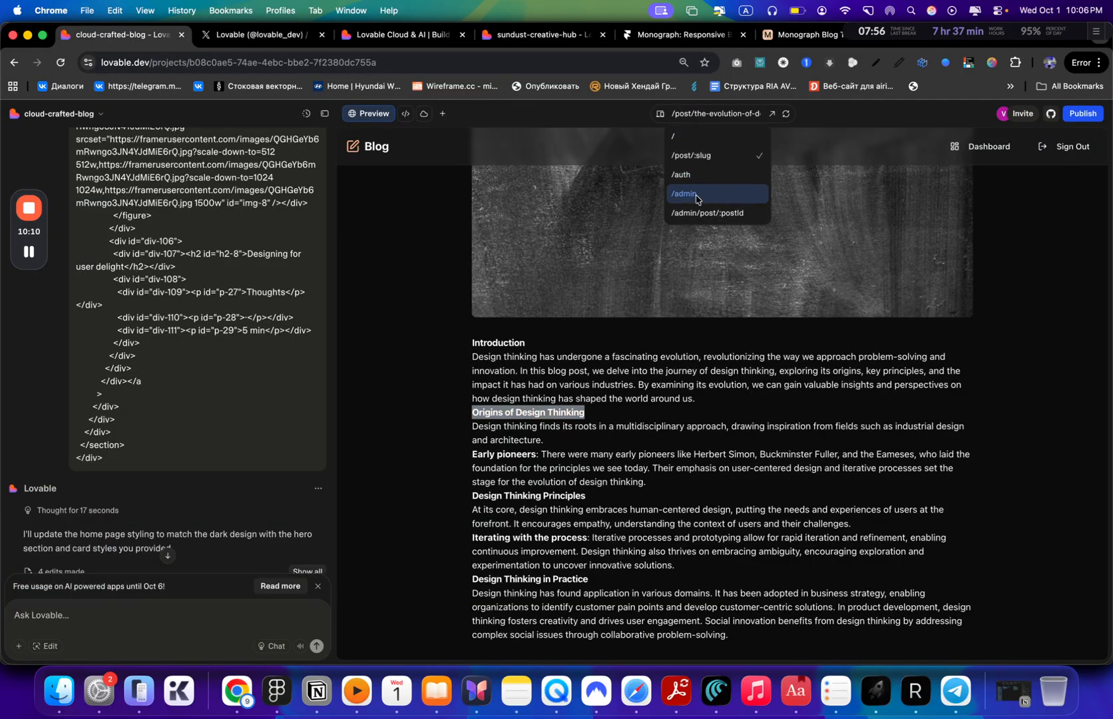
pyautogui.click(684, 194)
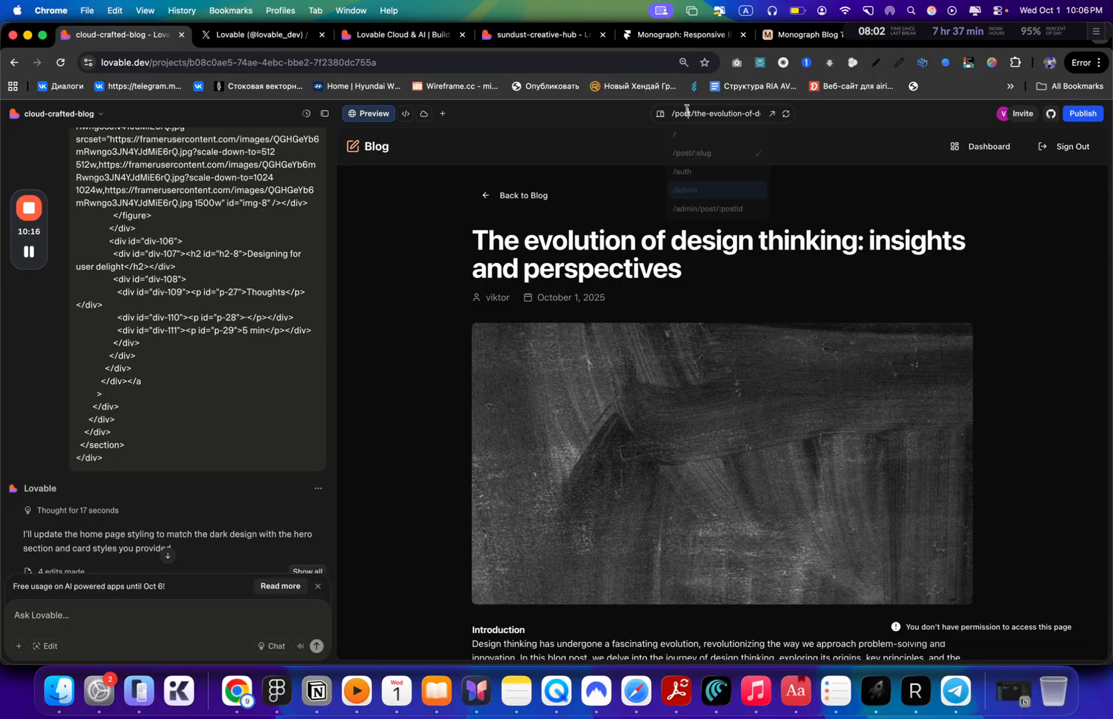
pyautogui.click(686, 190)
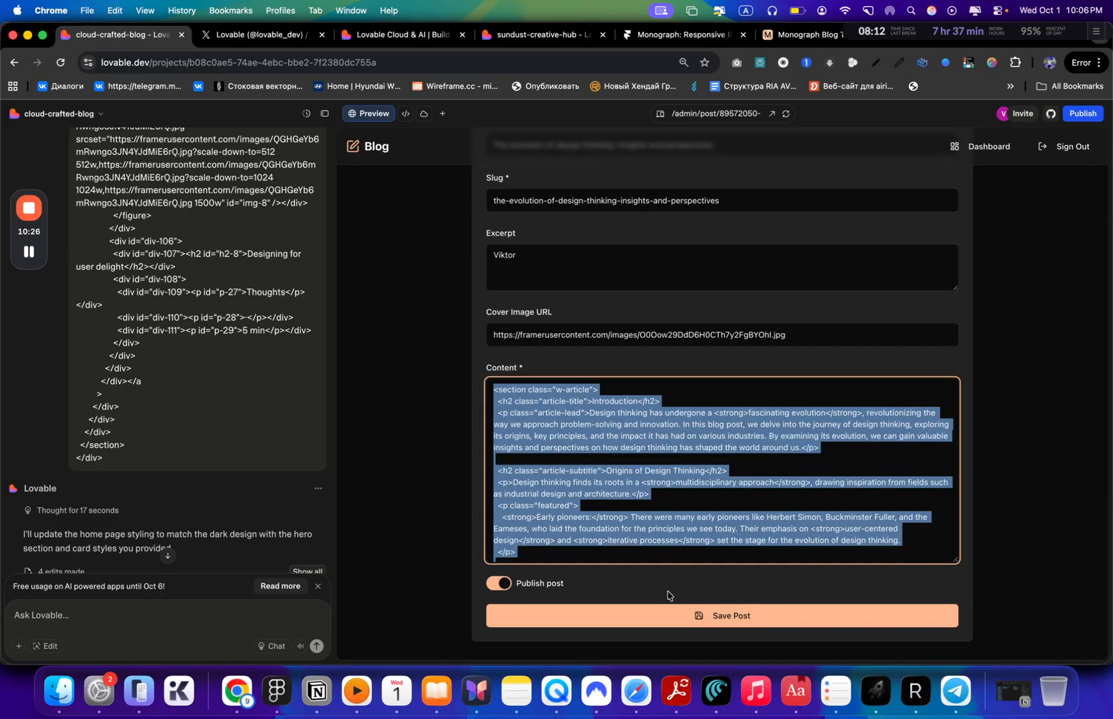
pyautogui.click(721, 614)
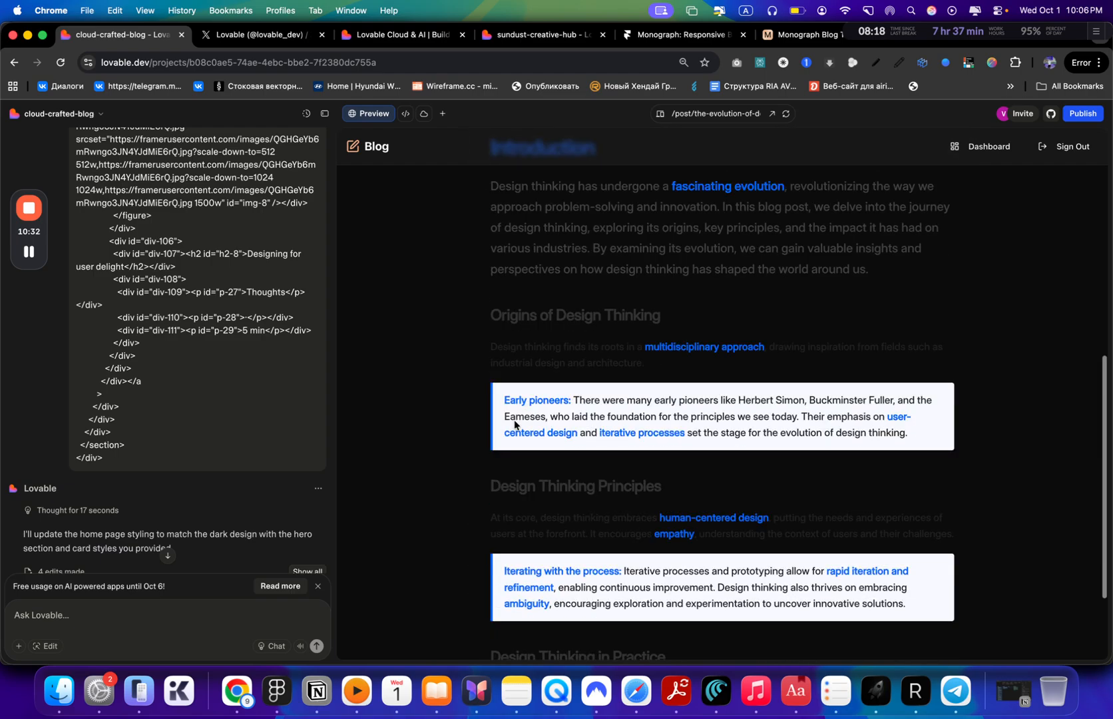
# - Scroll the post page and use Back to Blog to reach the homepage
pyautogui.scroll(-3)
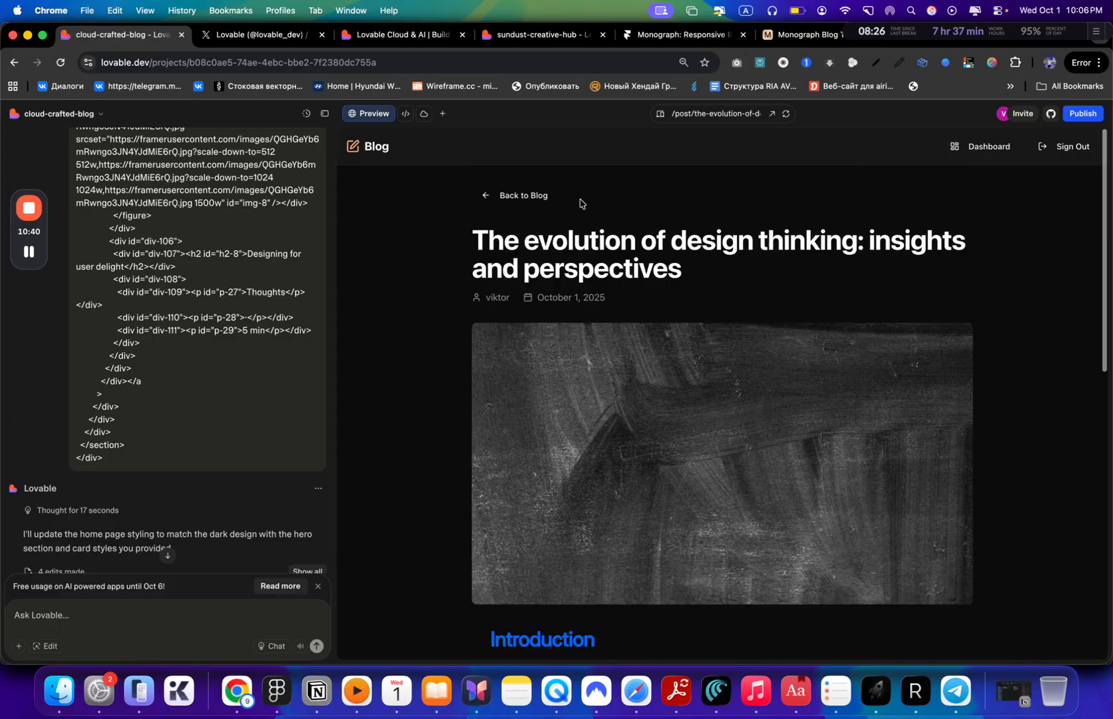
pyautogui.click(516, 195)
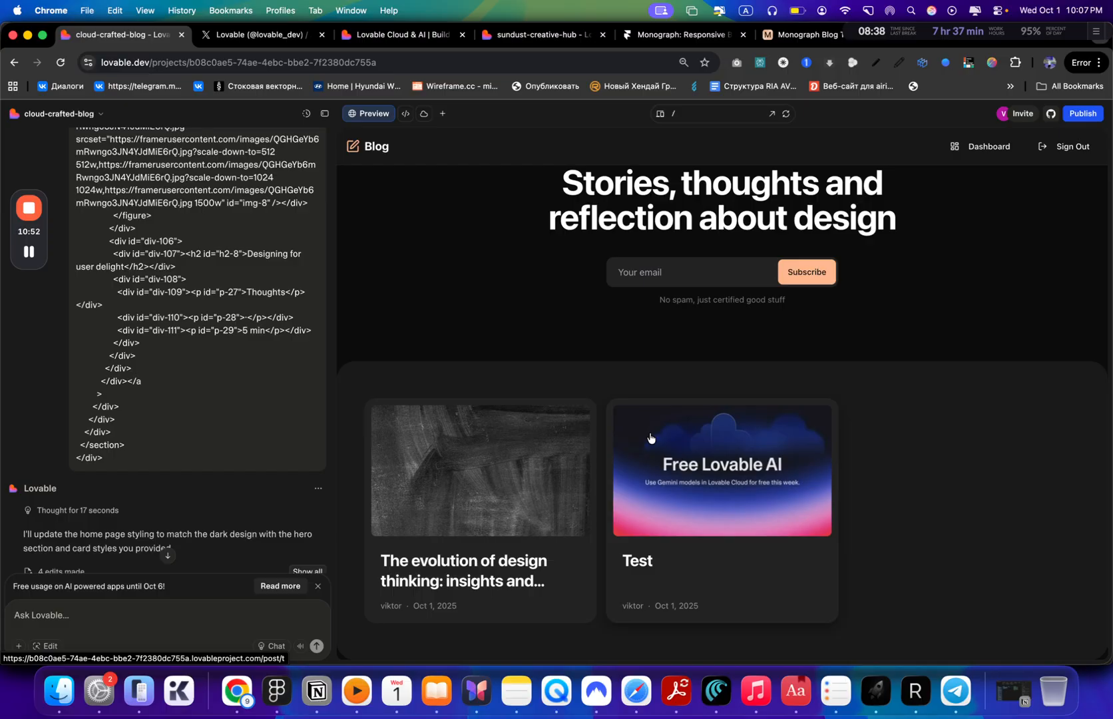
pyautogui.moveTo(678, 390)
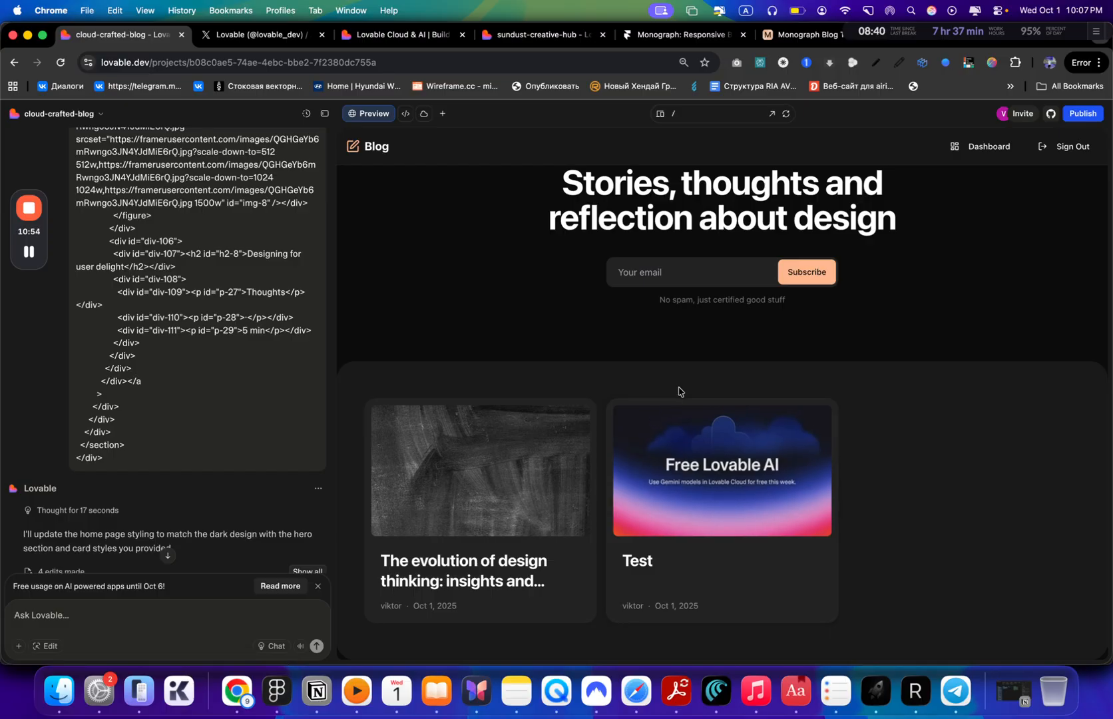